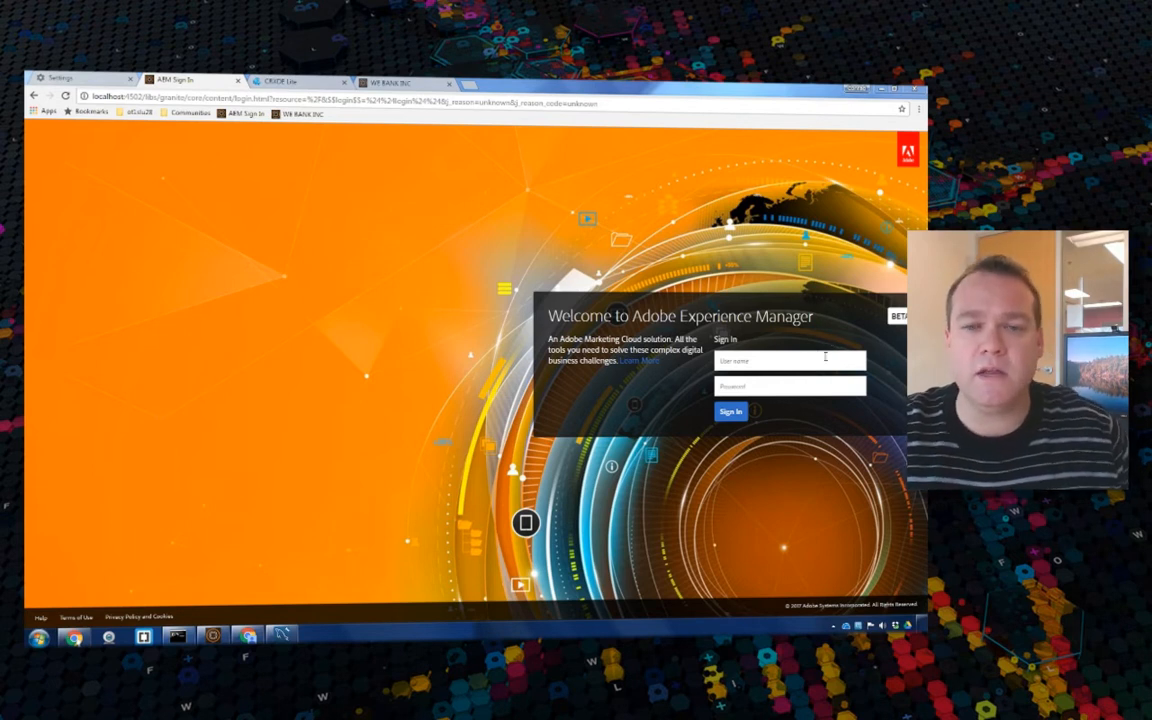
Sign in to Experience Manager with the admin credentials
type("admin")
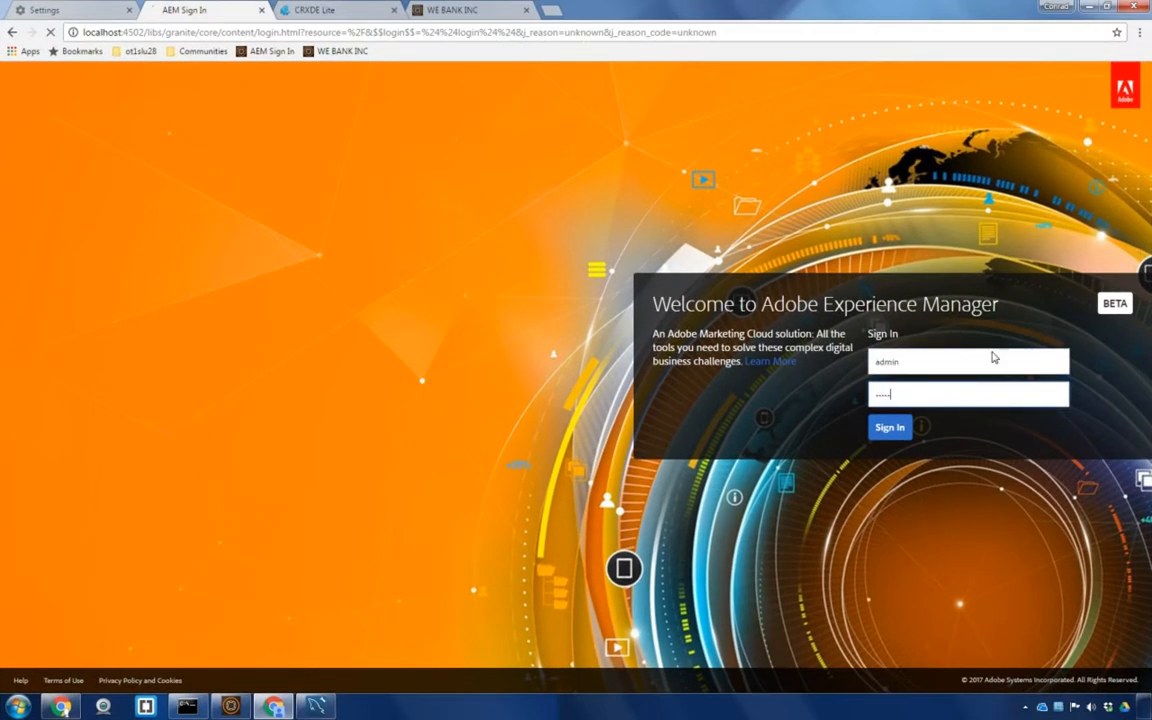
left_click(888, 428)
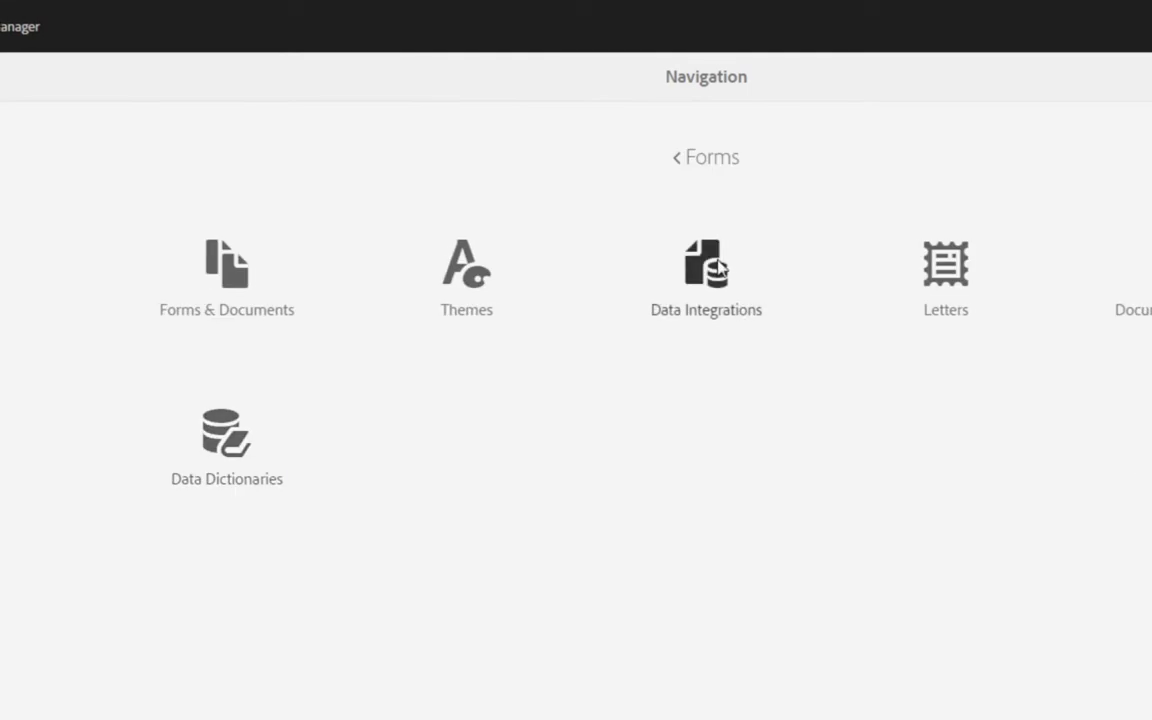
Go to Data Integrations to reach the Database Connection form data model
left_click(706, 264)
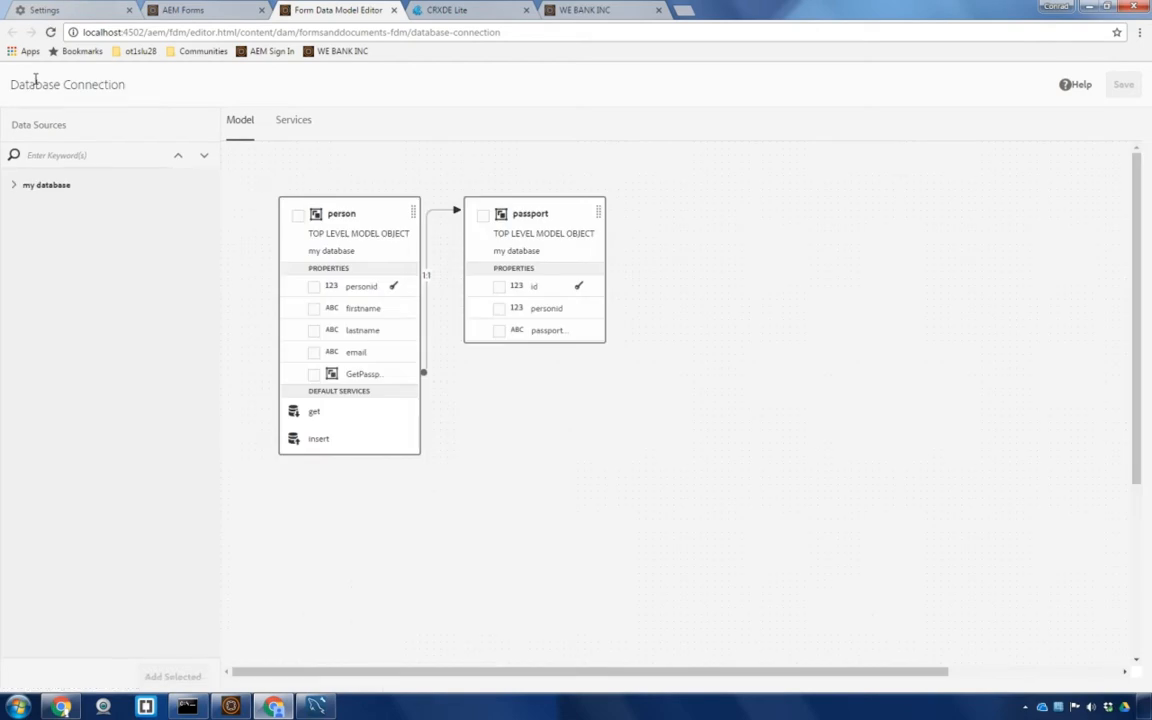
mouse_move(478, 268)
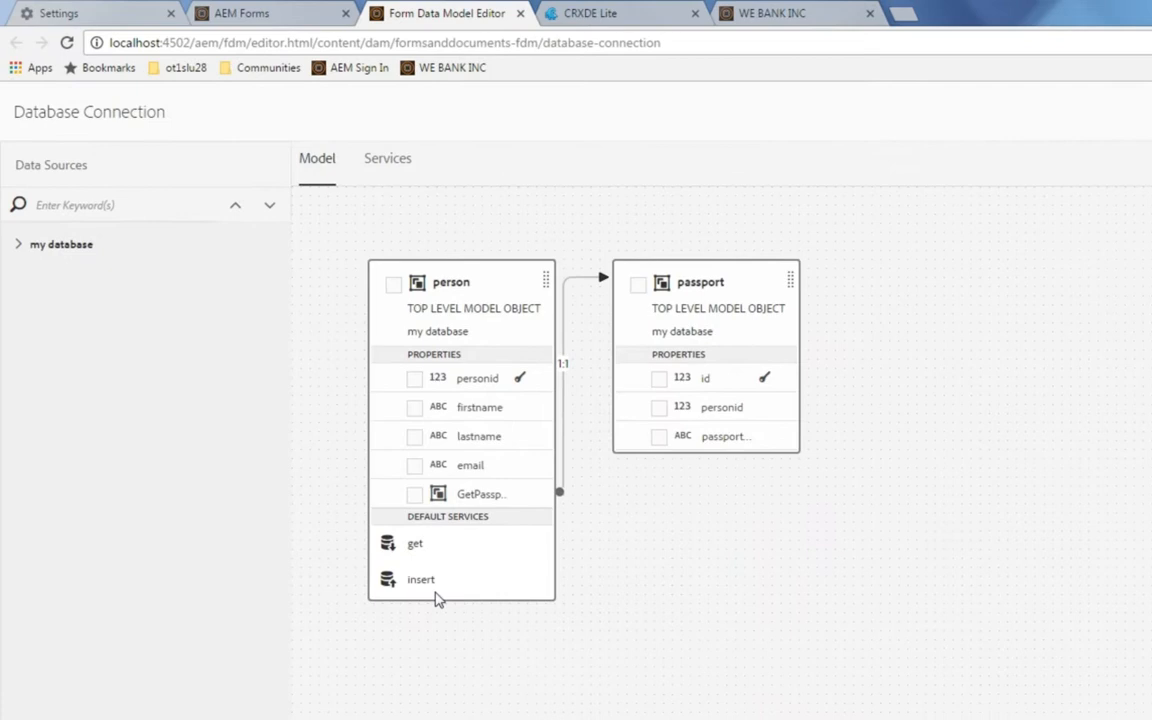
mouse_move(432, 486)
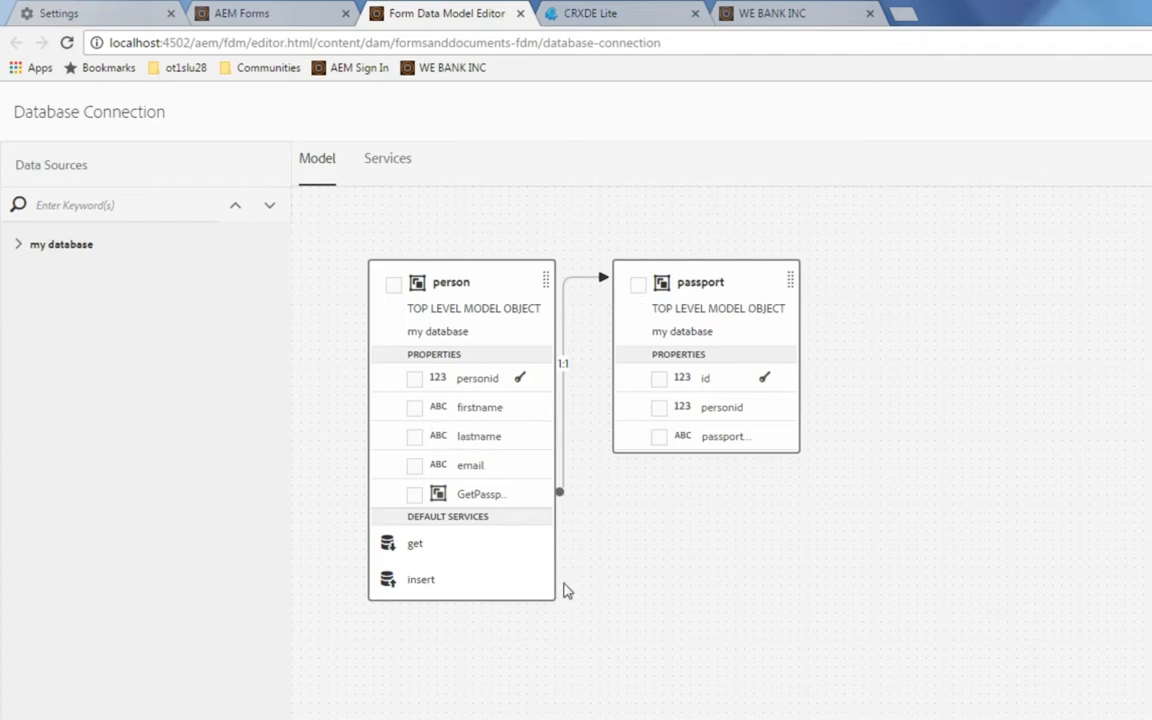
mouse_move(544, 508)
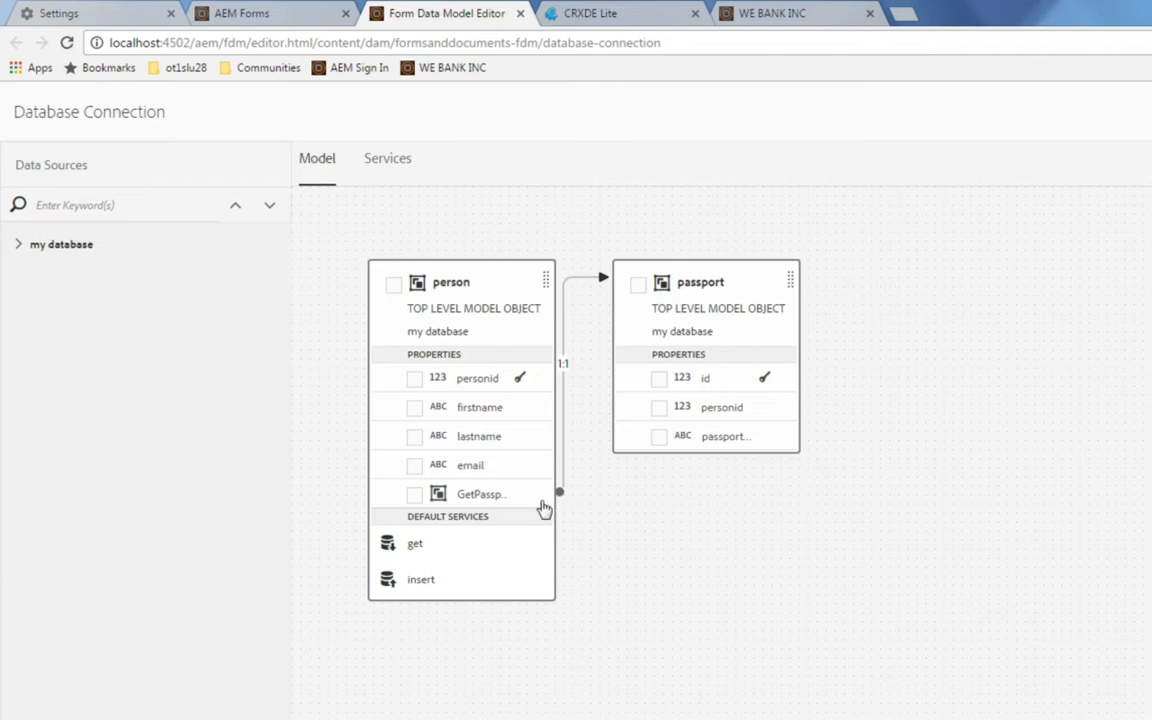
mouse_move(710, 418)
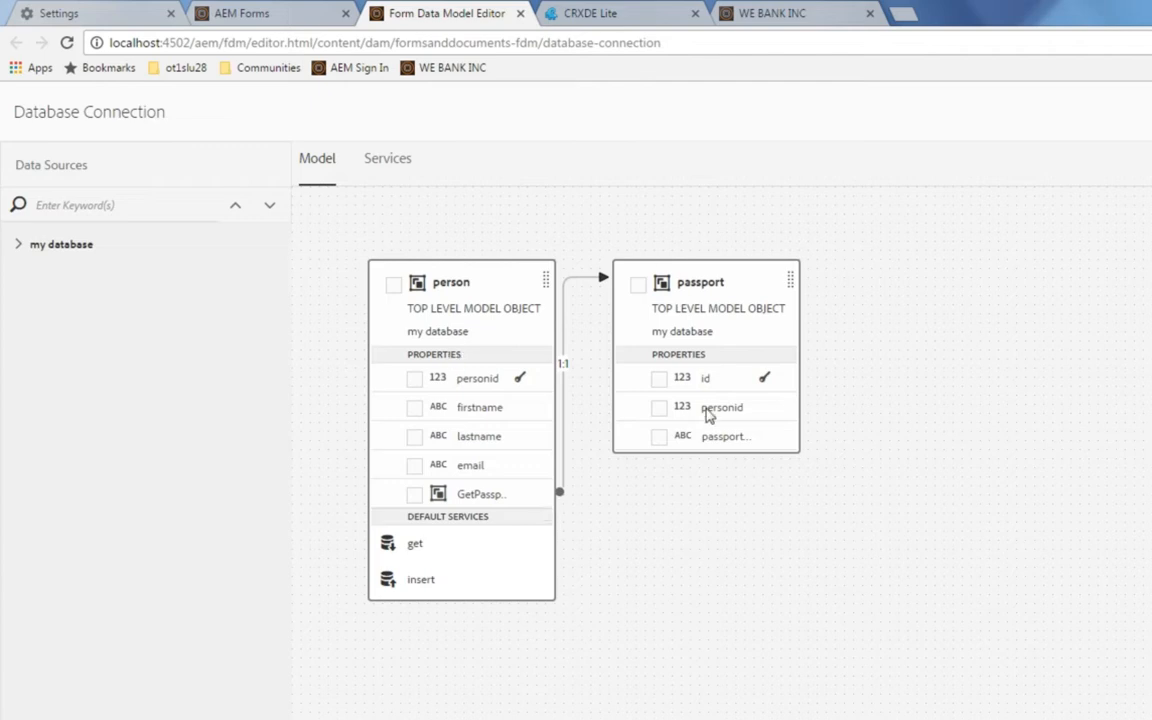
mouse_move(722, 408)
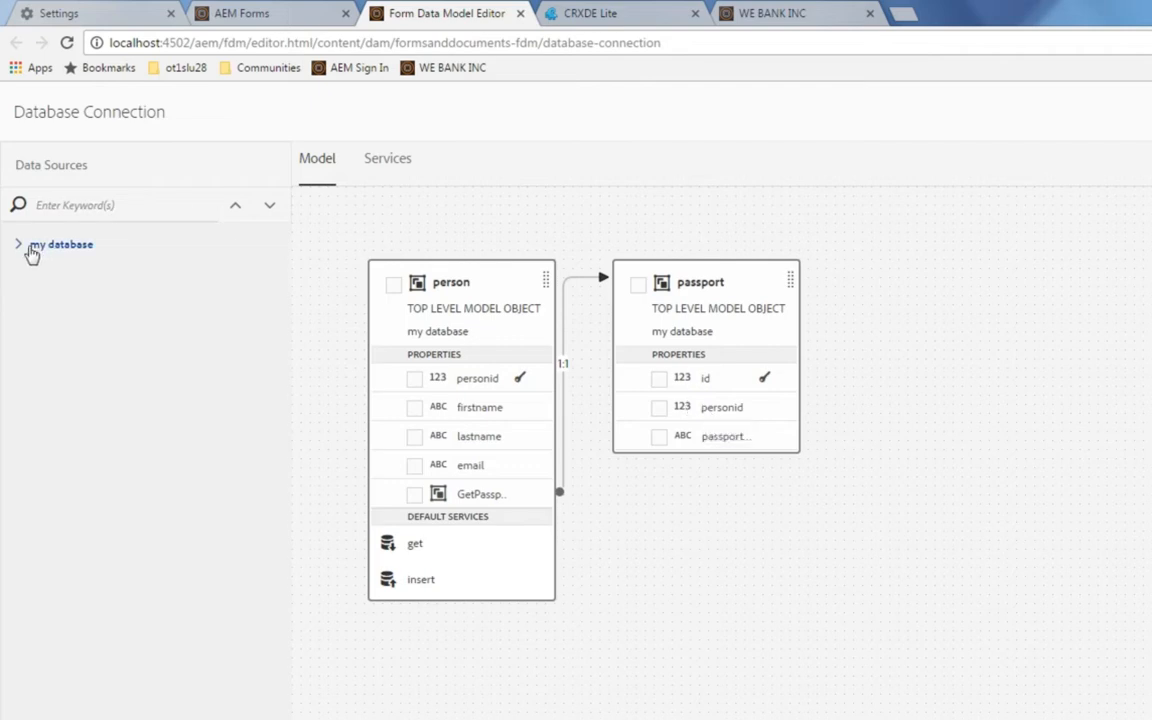
Add the aemforms dependents table to the model, save, then select the get service to add
left_click(18, 244)
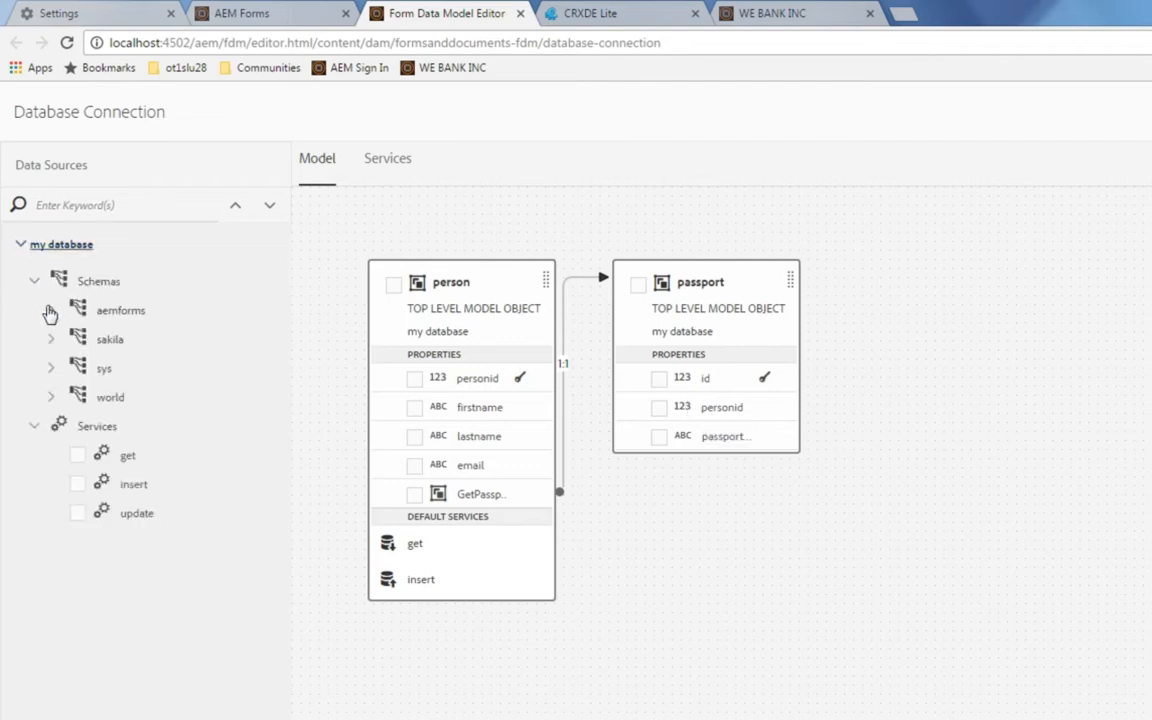
left_click(52, 310)
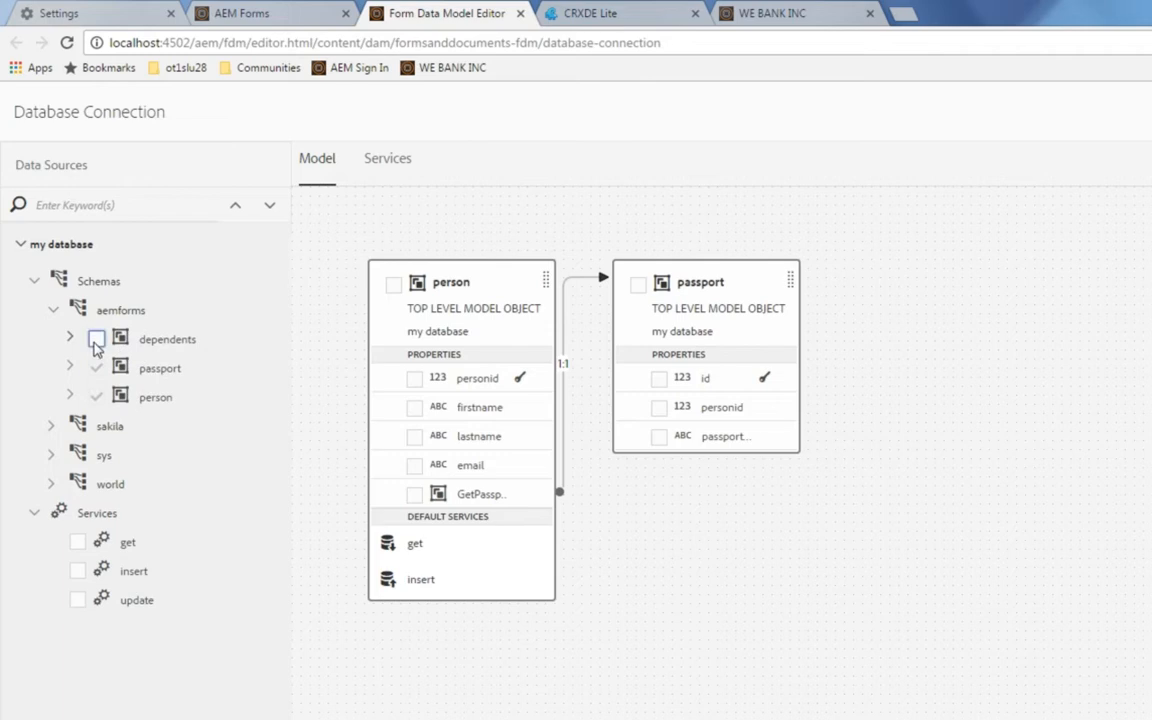
left_click(96, 340)
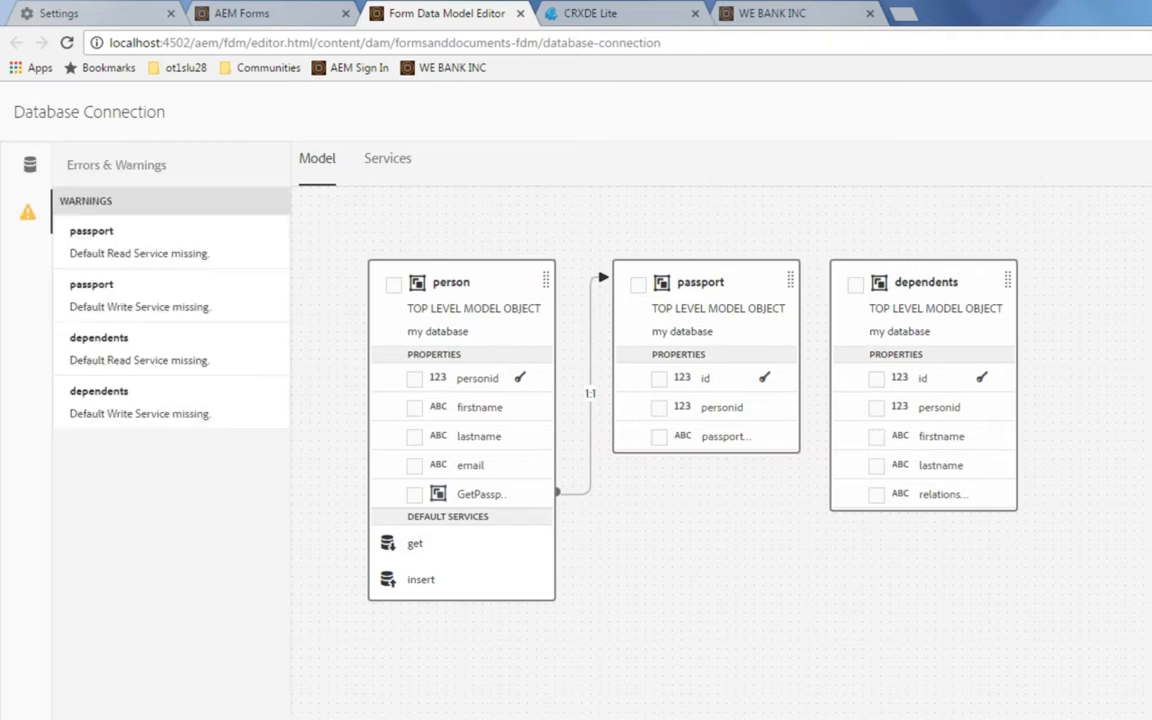
left_click(28, 164)
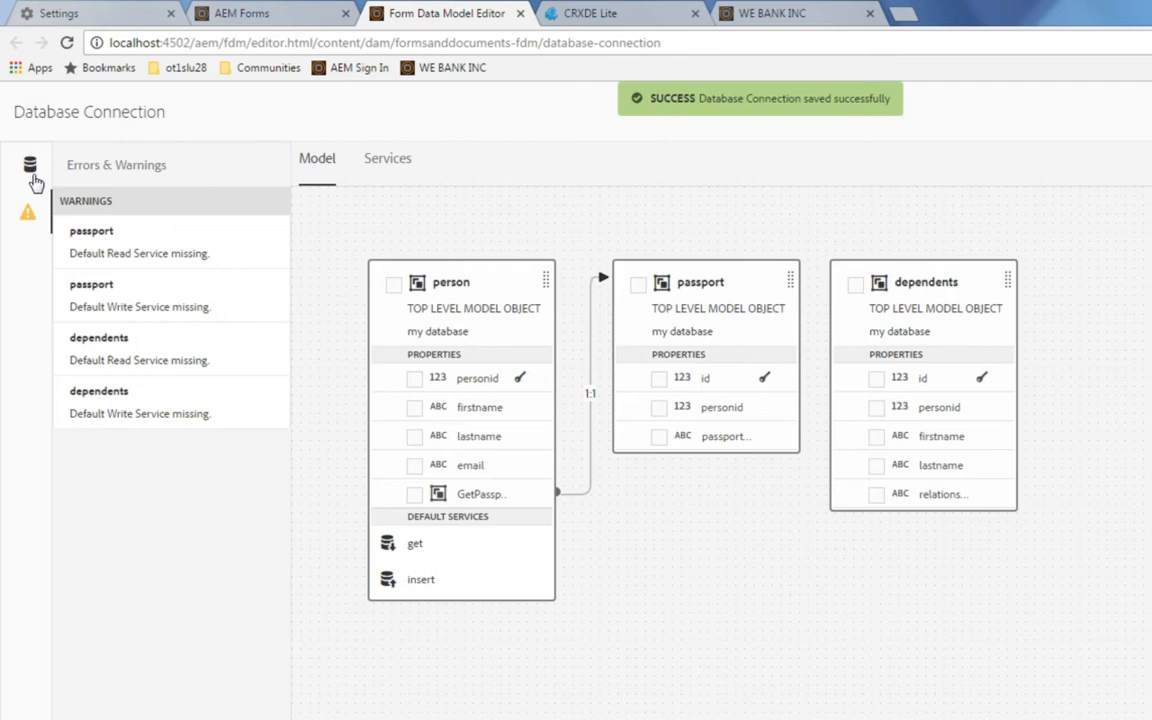
left_click(28, 164)
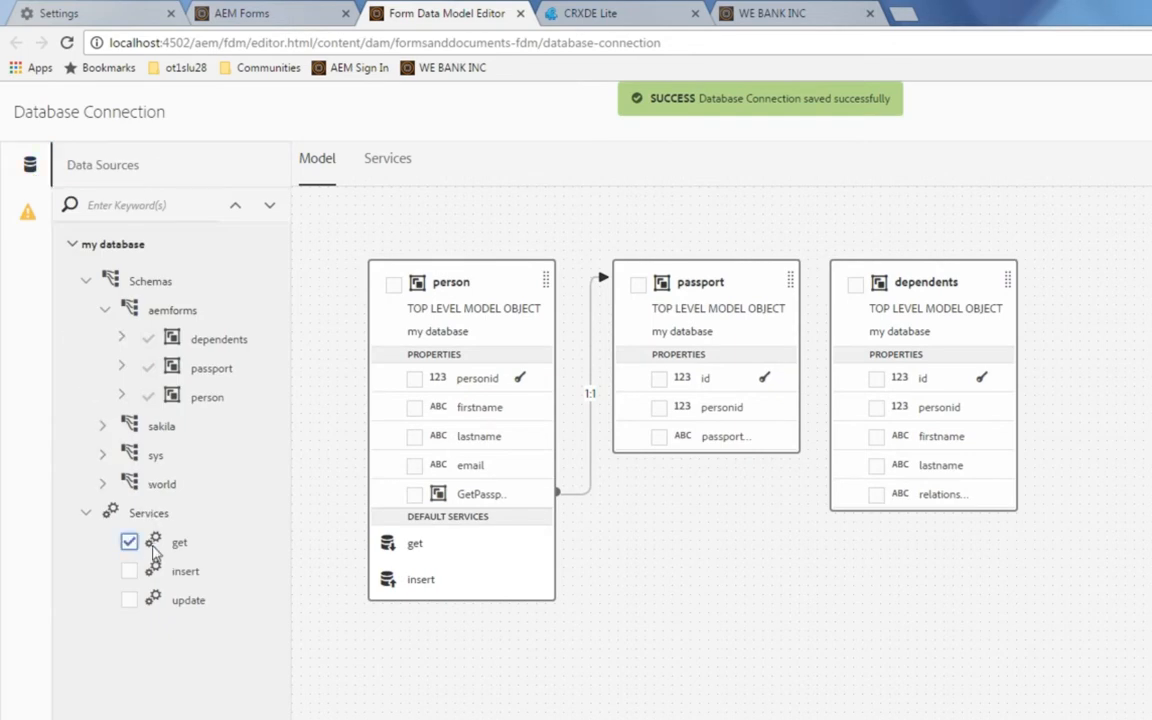
left_click(128, 540)
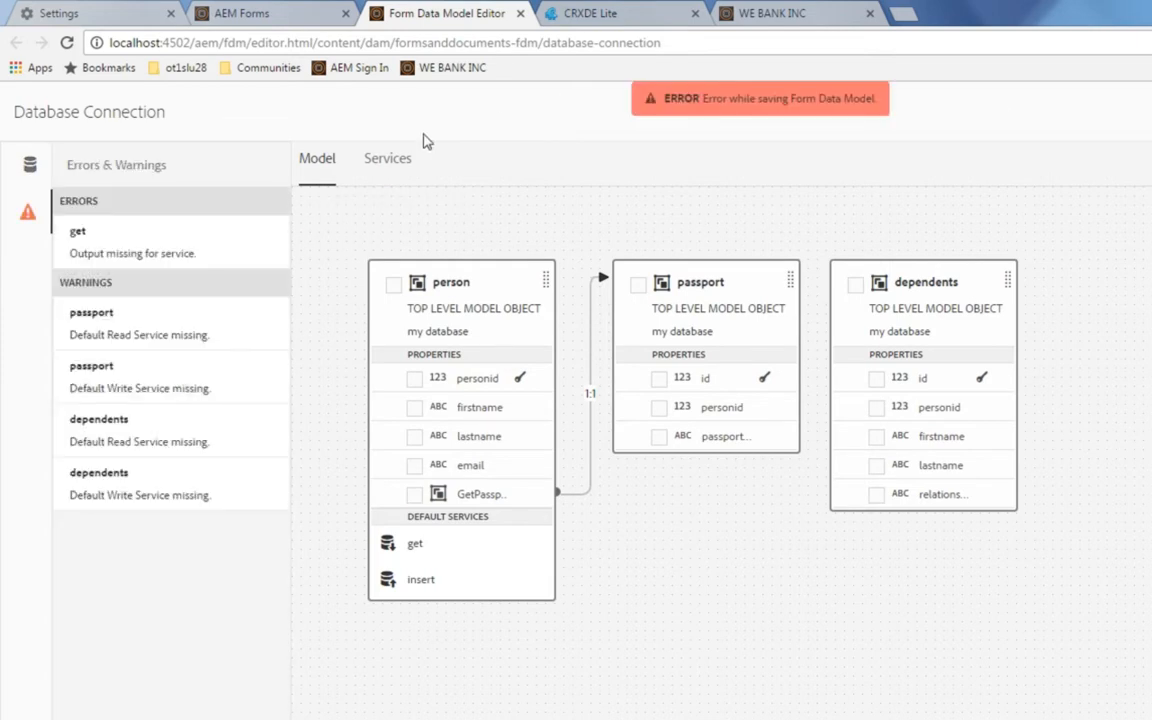
Retitle the get service to getDependents and make dependents its output model object
left_click(388, 158)
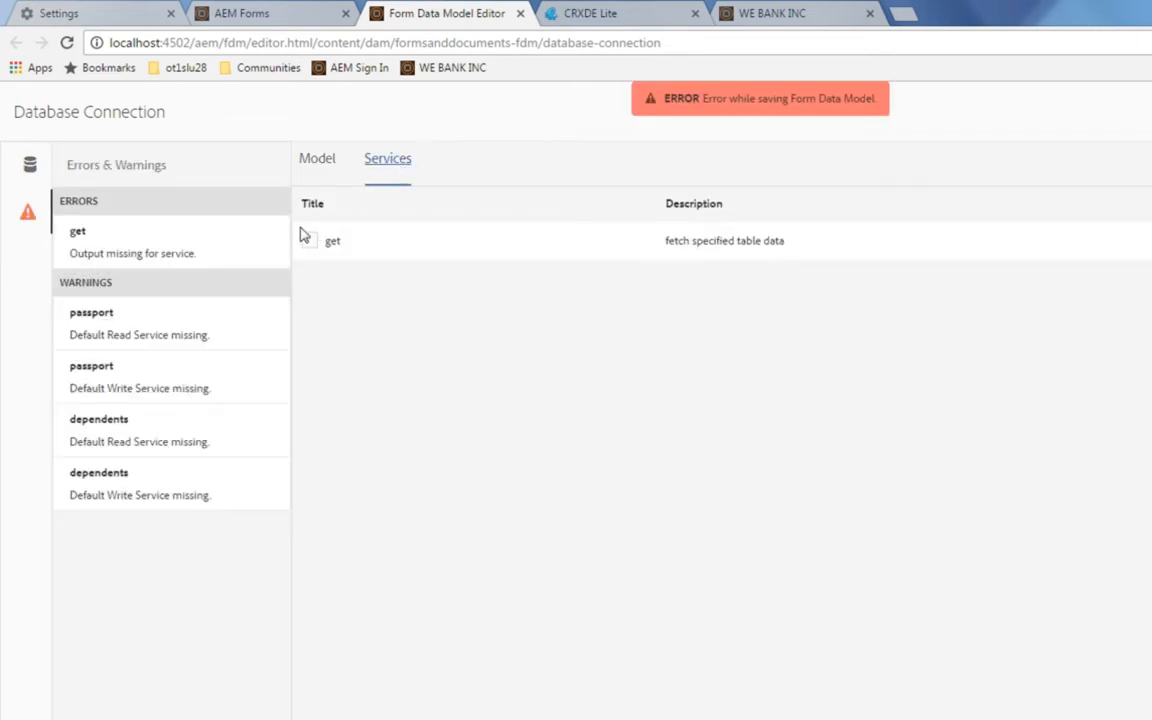
left_click(332, 240)
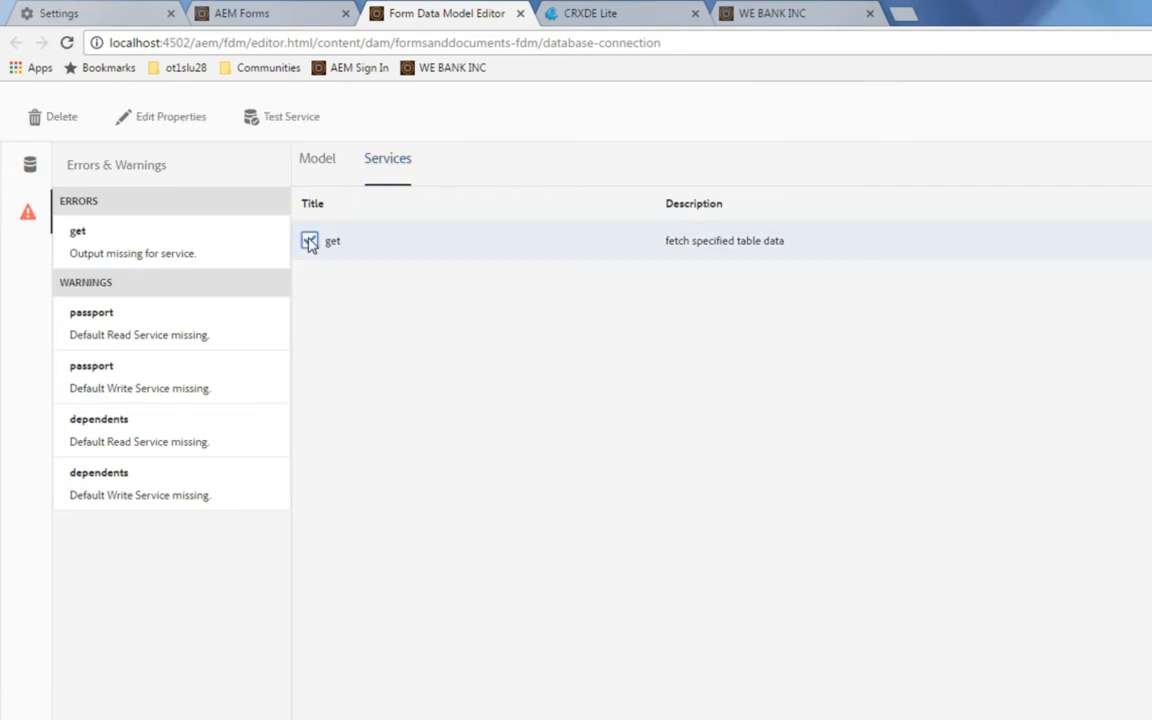
left_click(308, 240)
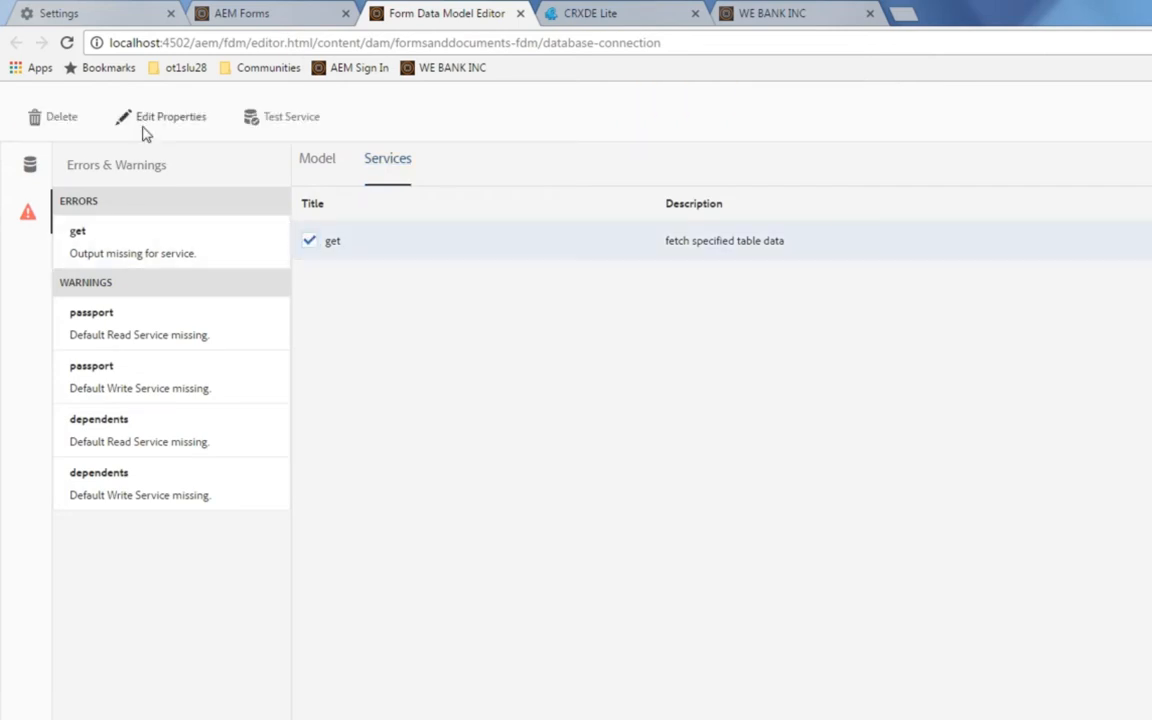
left_click(170, 116)
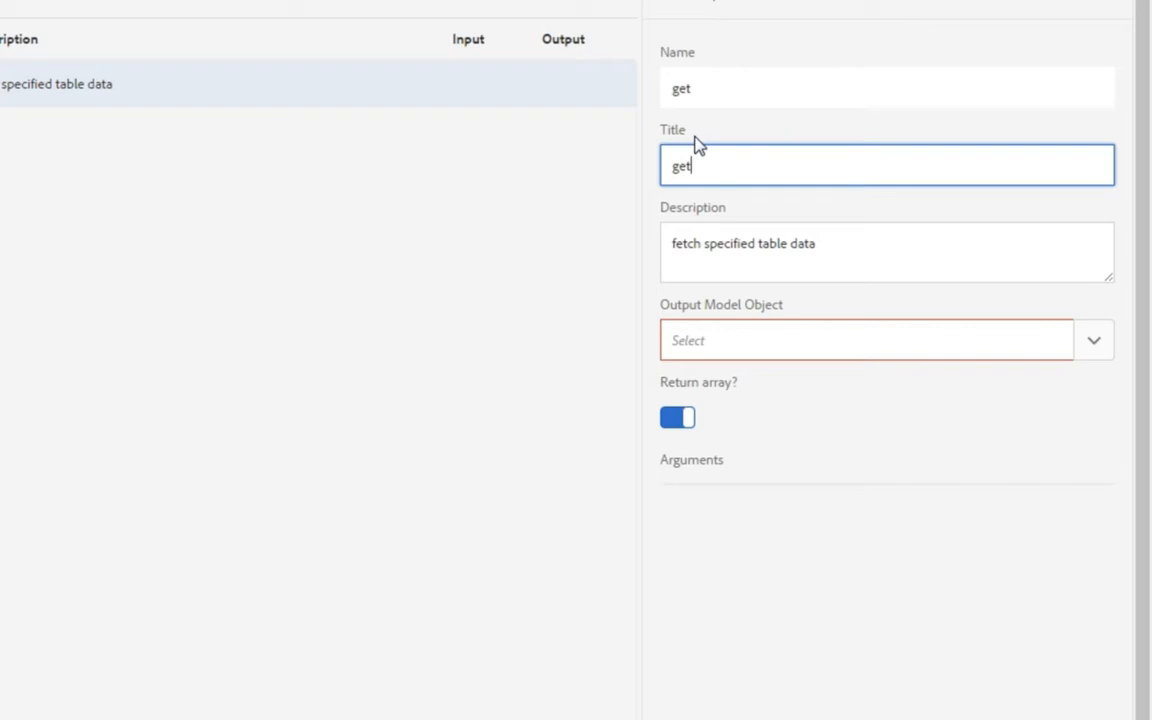
type("D")
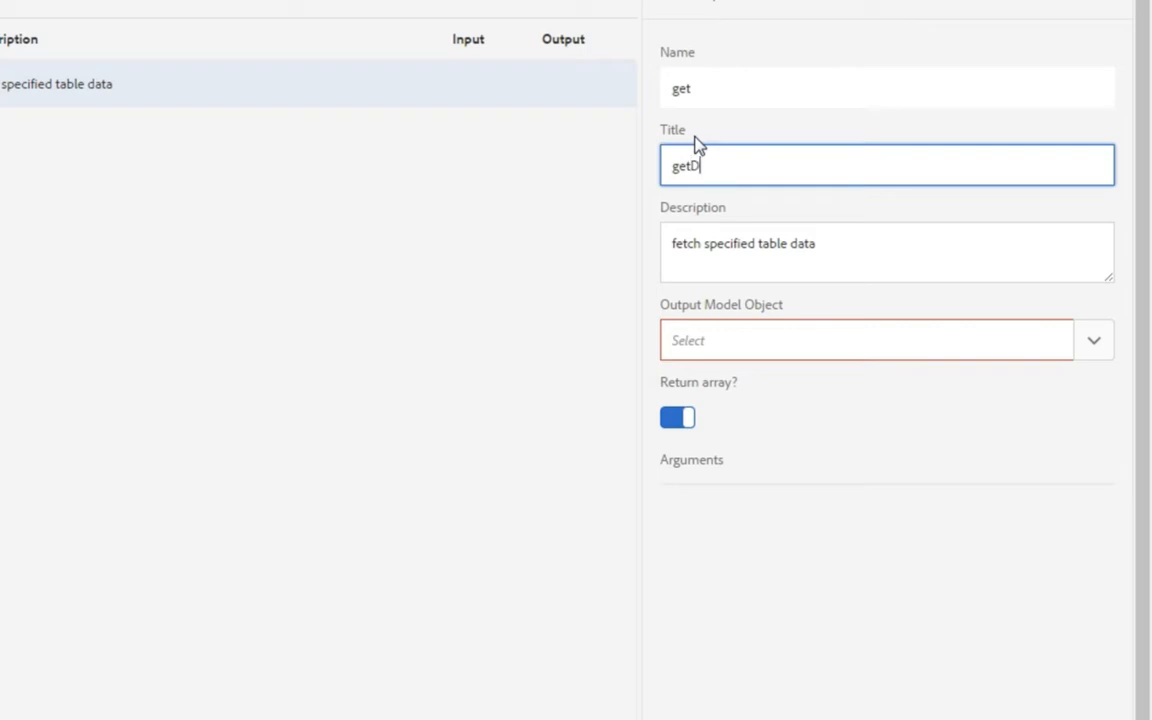
type("ependents")
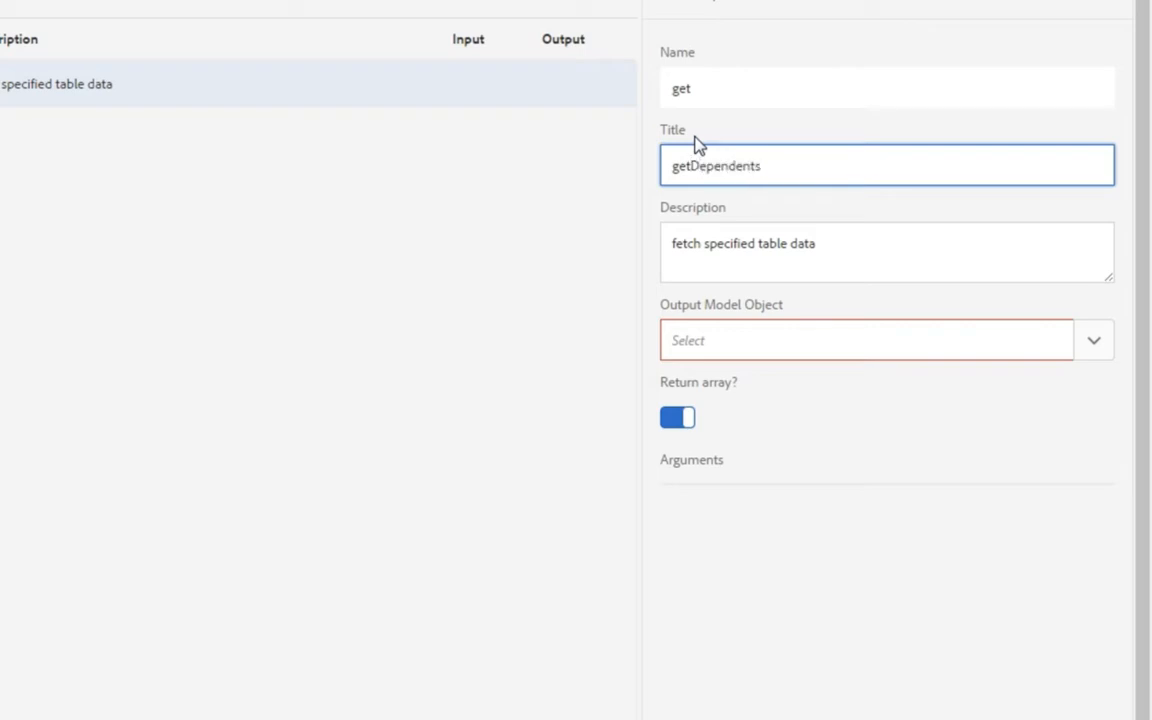
left_click(886, 252)
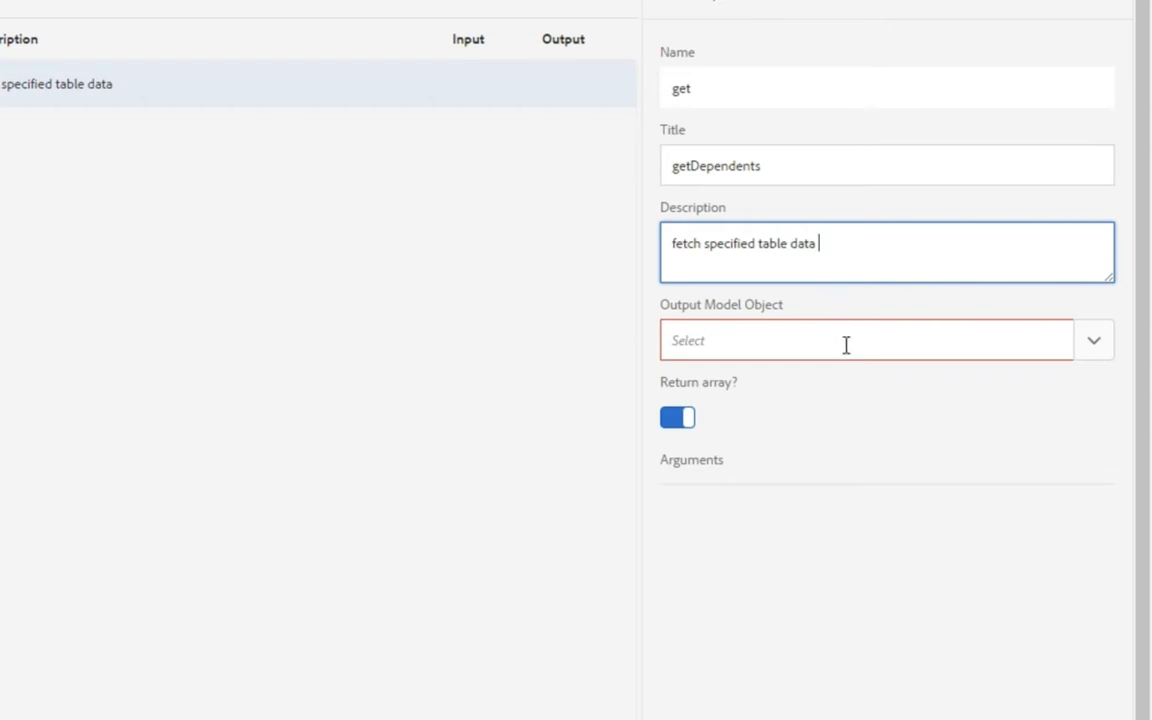
left_click(864, 340)
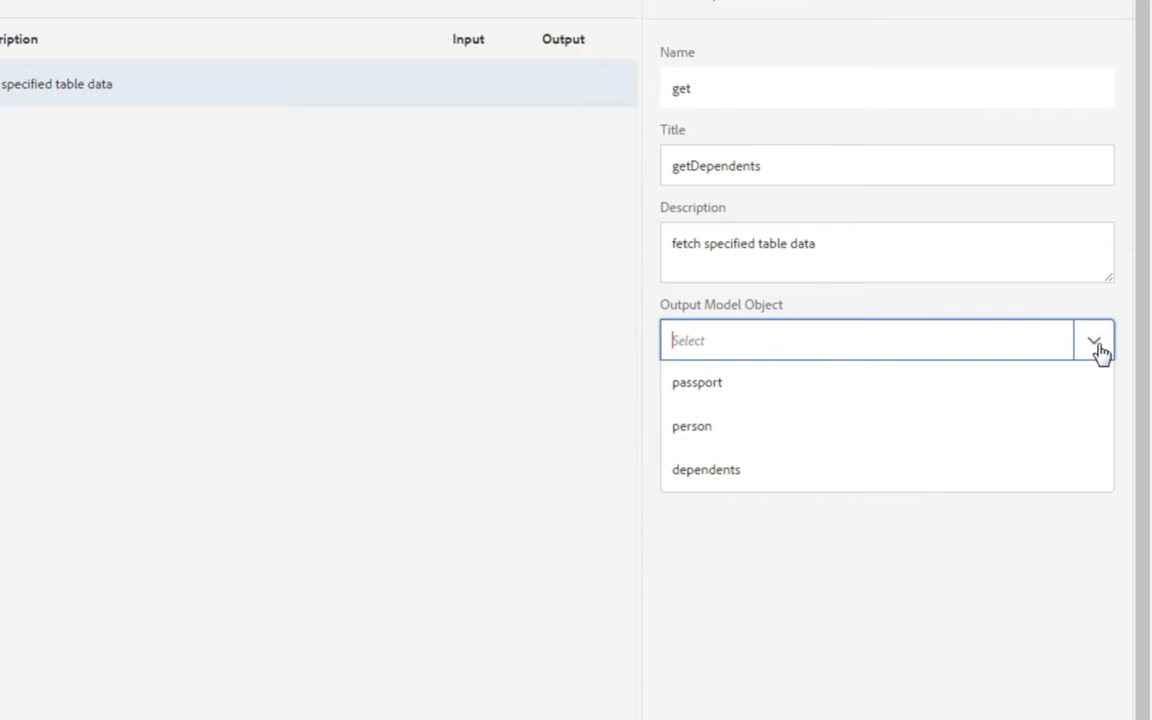
mouse_move(1096, 340)
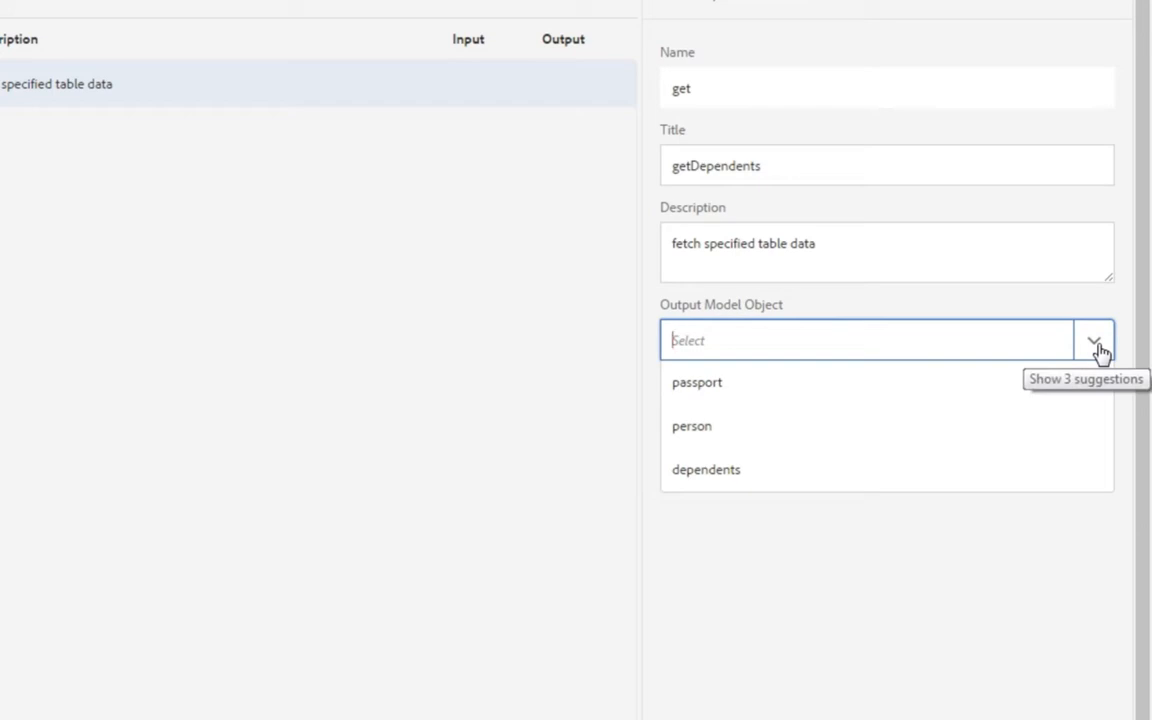
left_click(706, 468)
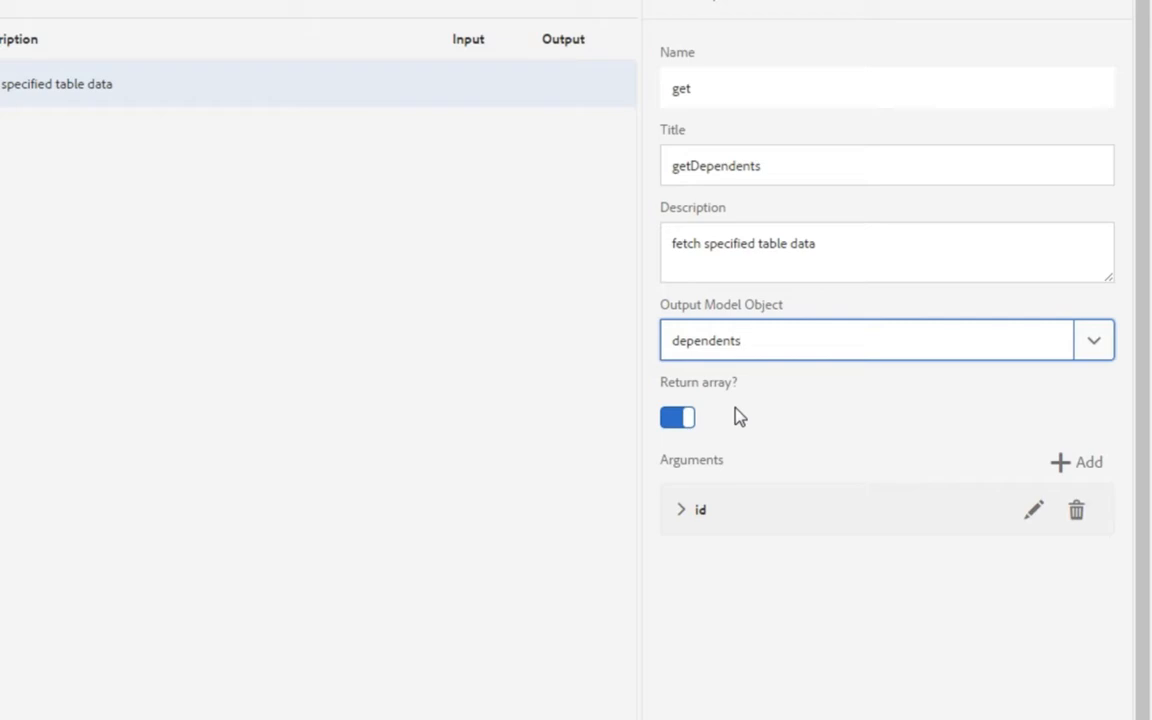
mouse_move(764, 464)
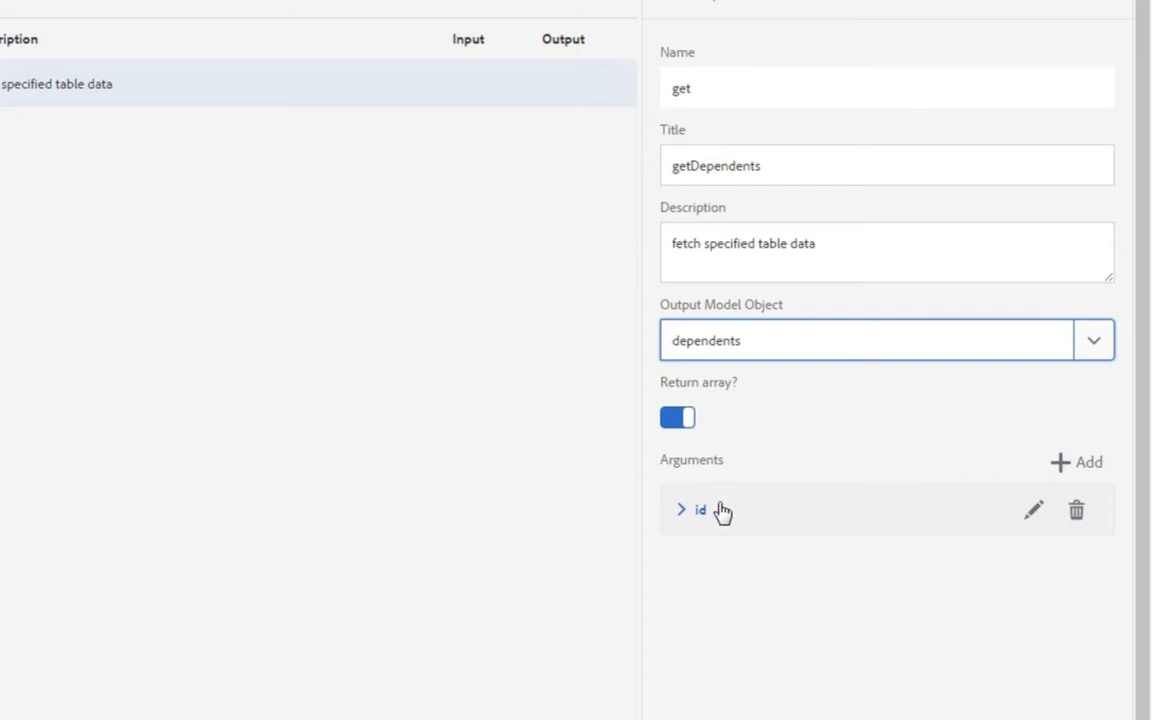
Map the id argument to the personid column as mandatory and confirm the service properties
left_click(864, 340)
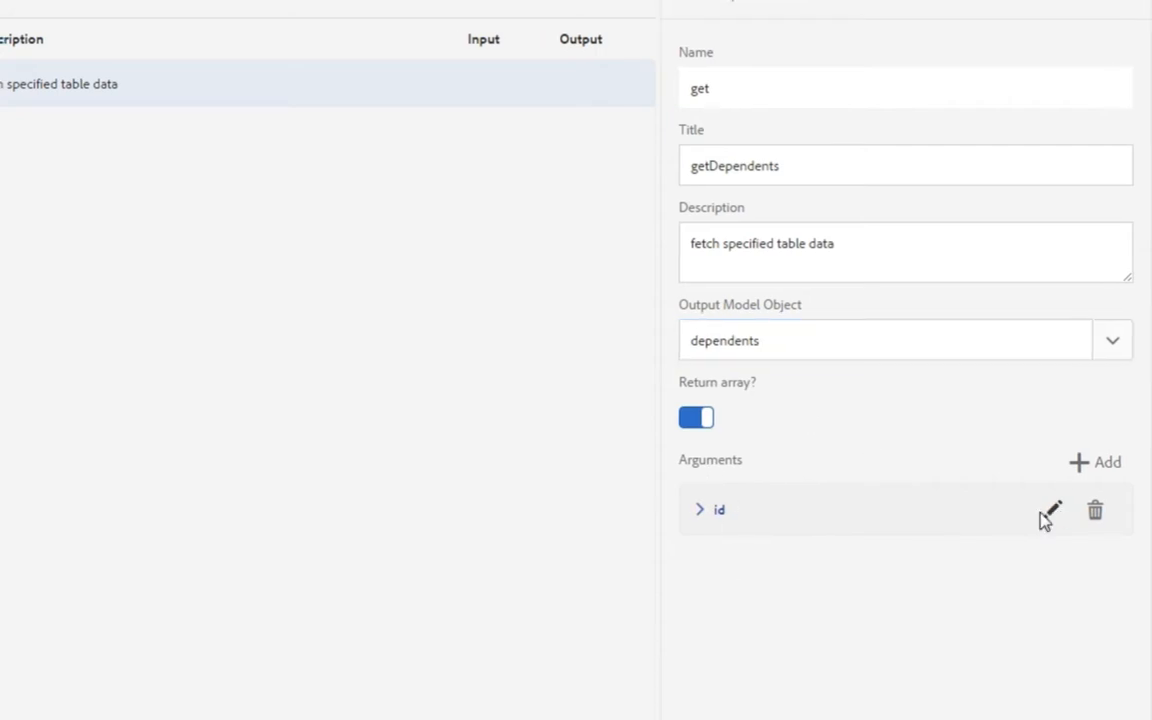
left_click(1048, 510)
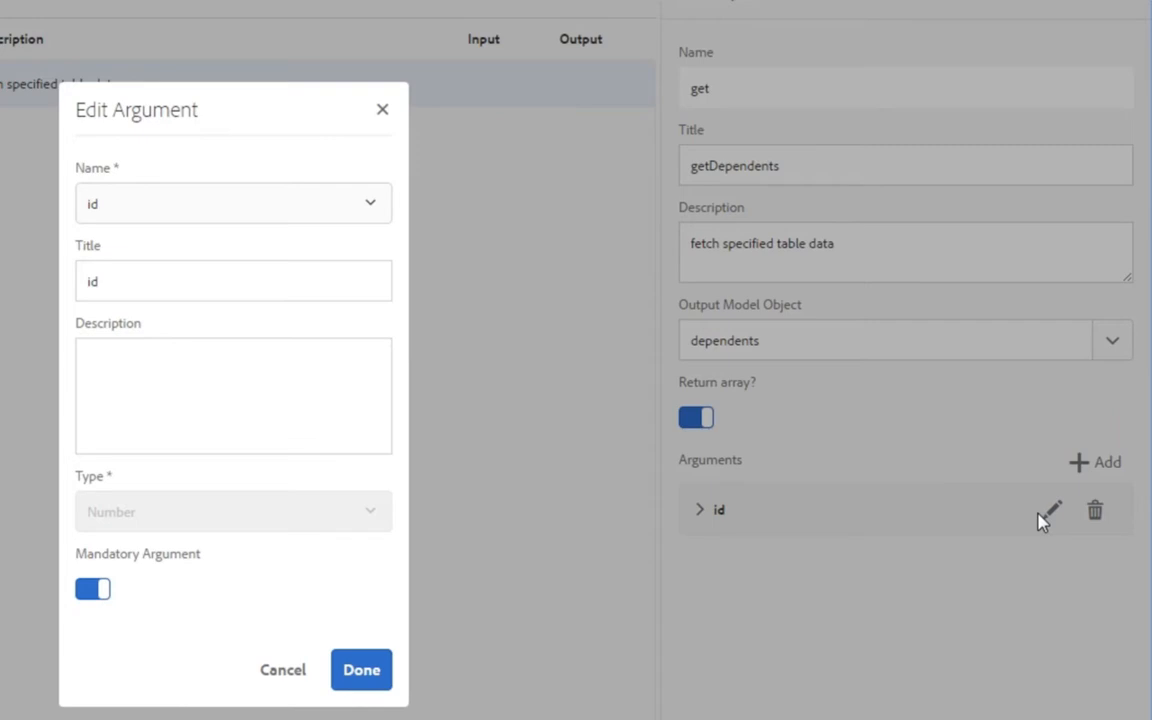
left_click(232, 204)
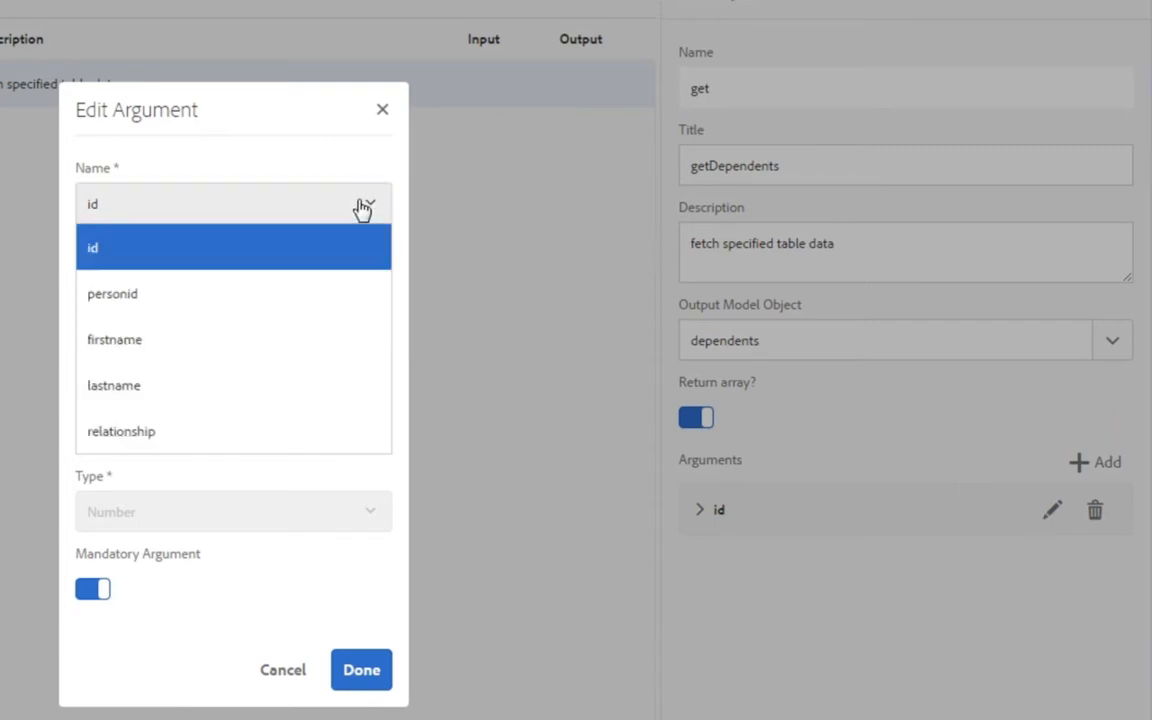
left_click(112, 292)
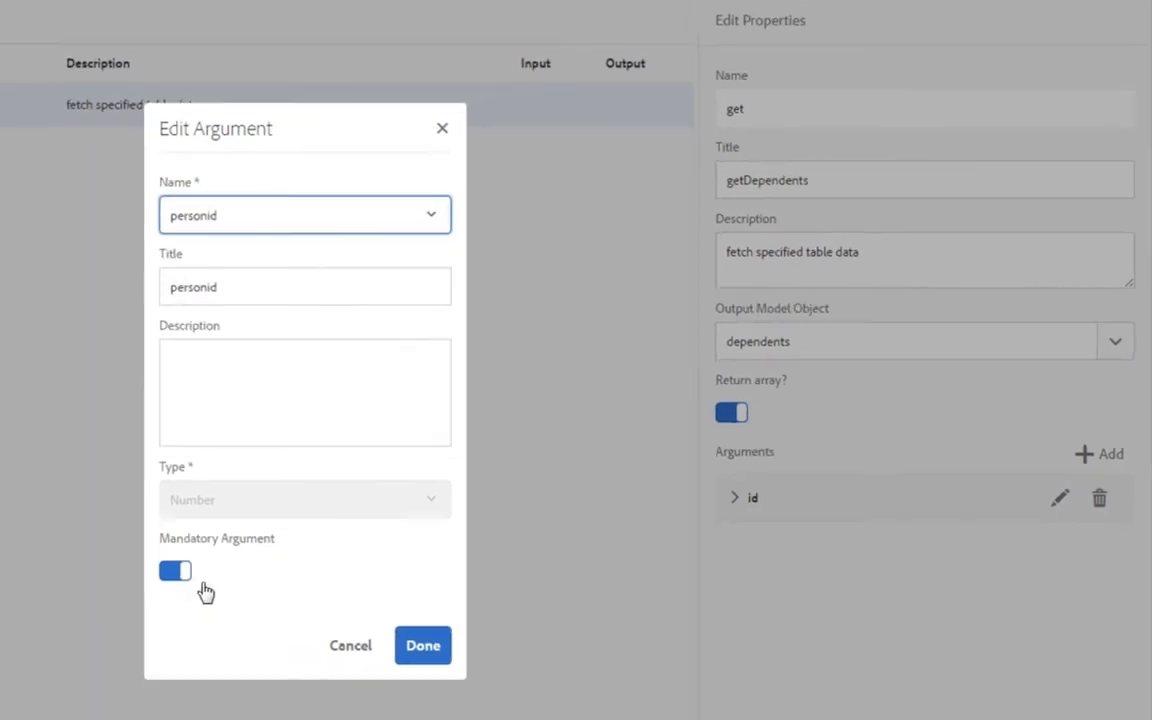
left_click(422, 644)
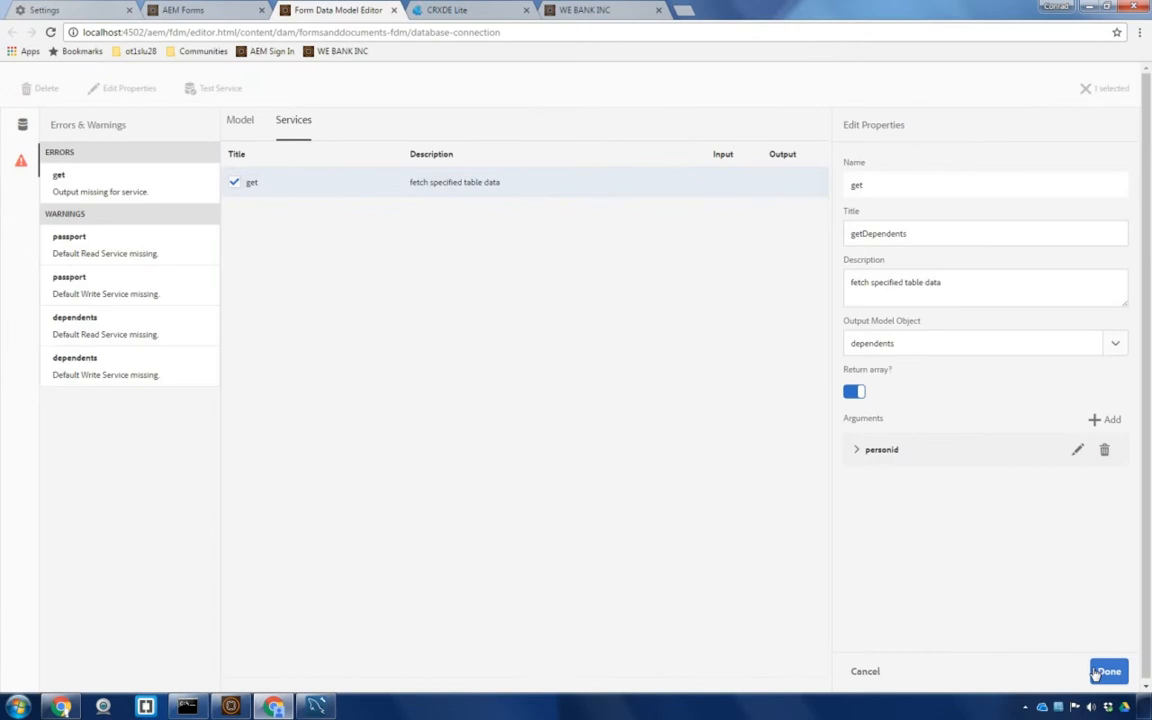
left_click(1108, 672)
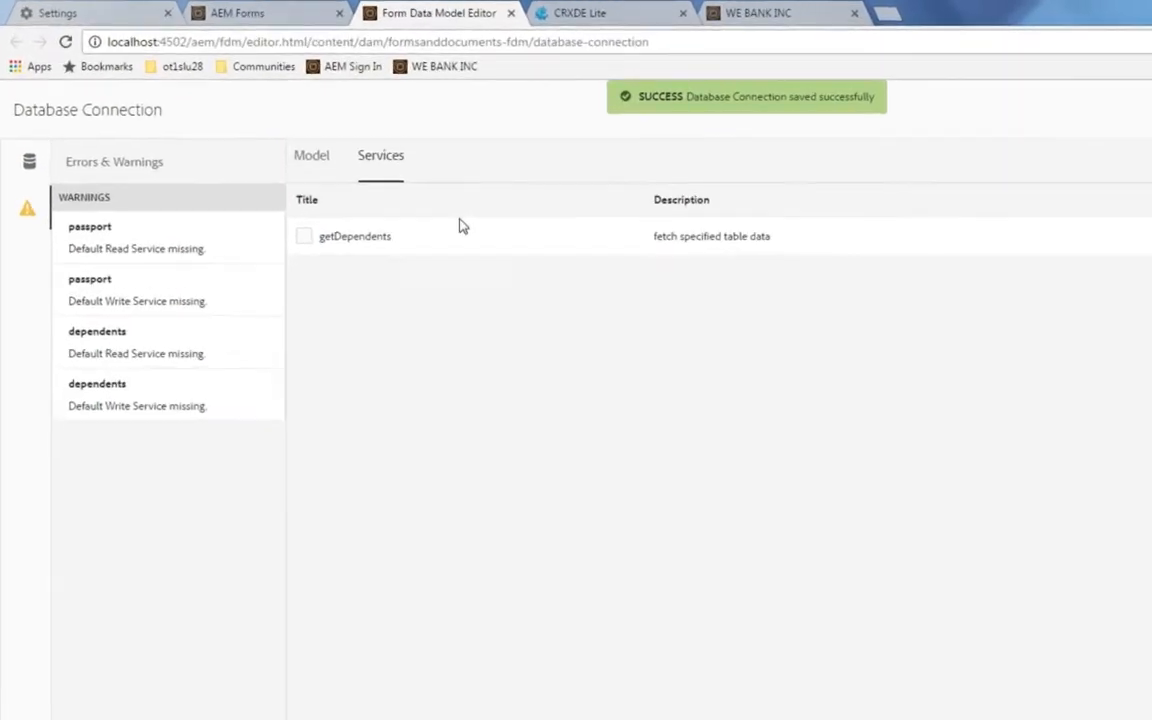
Test getDependents with personid 1, view the returned dependents, and close the results
left_click(304, 236)
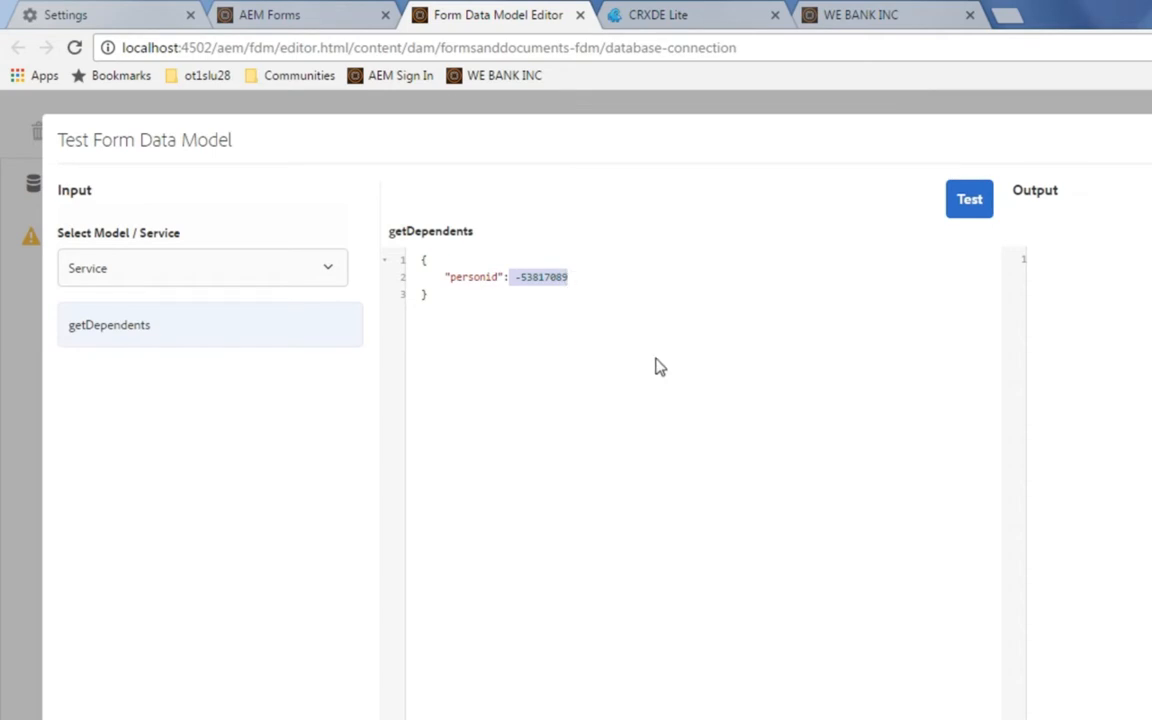
type("1")
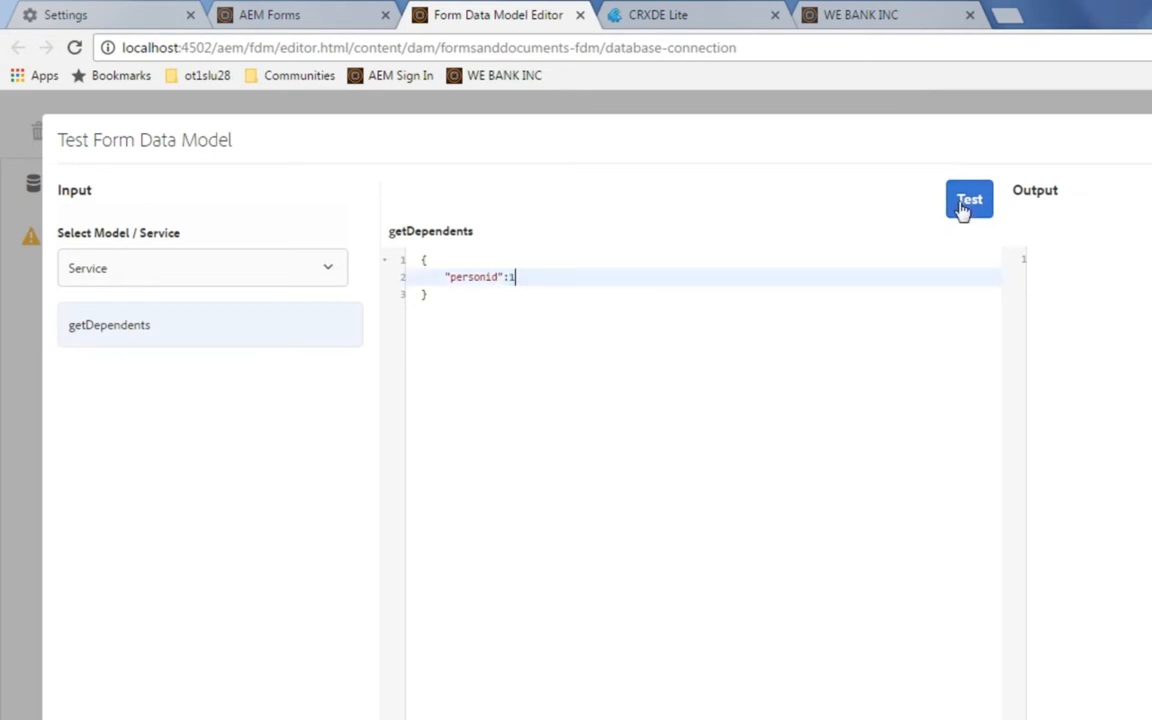
left_click(968, 200)
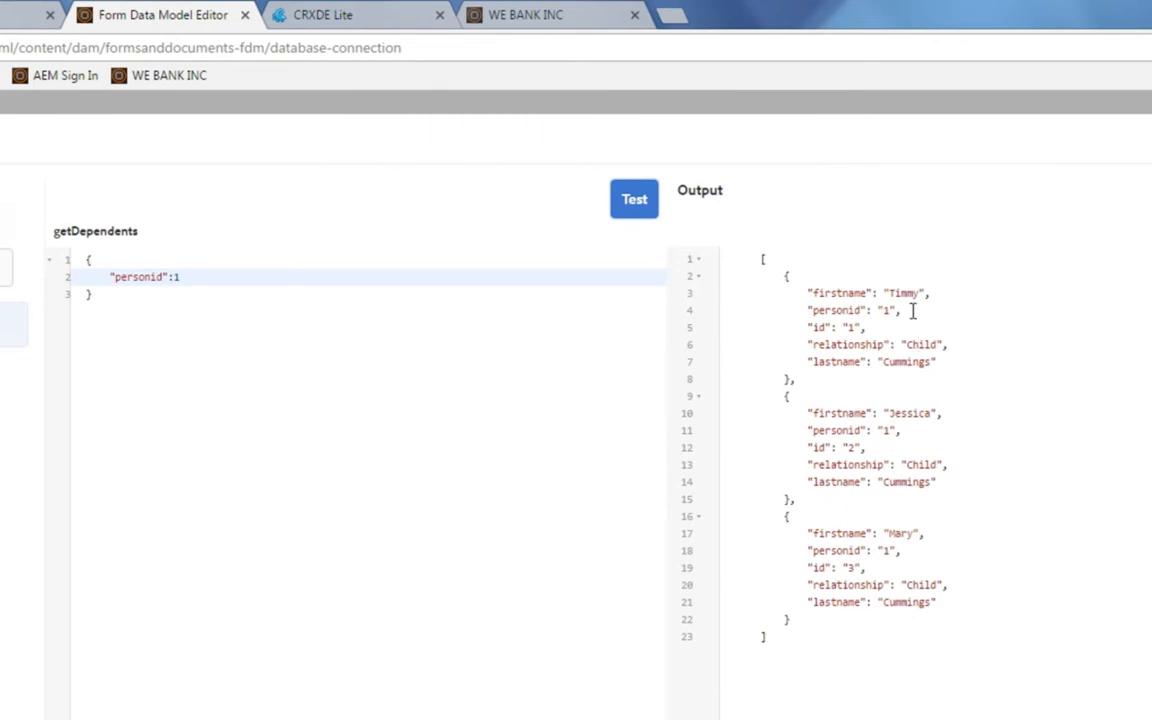
mouse_move(984, 496)
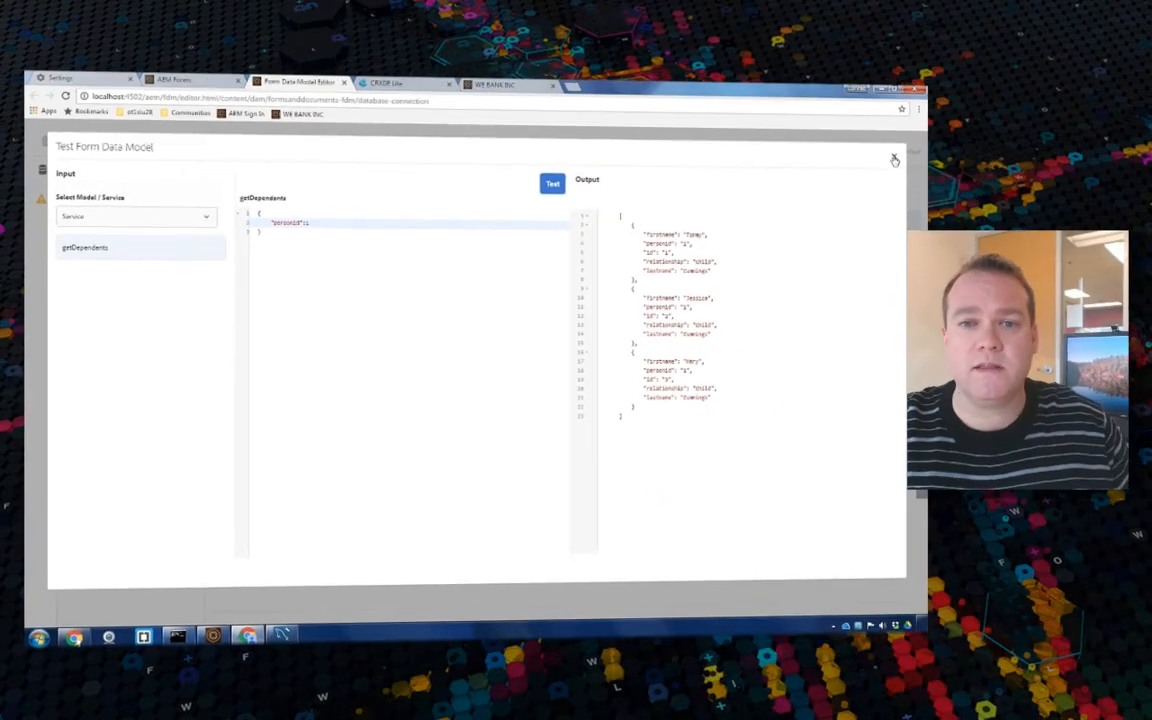
left_click(894, 160)
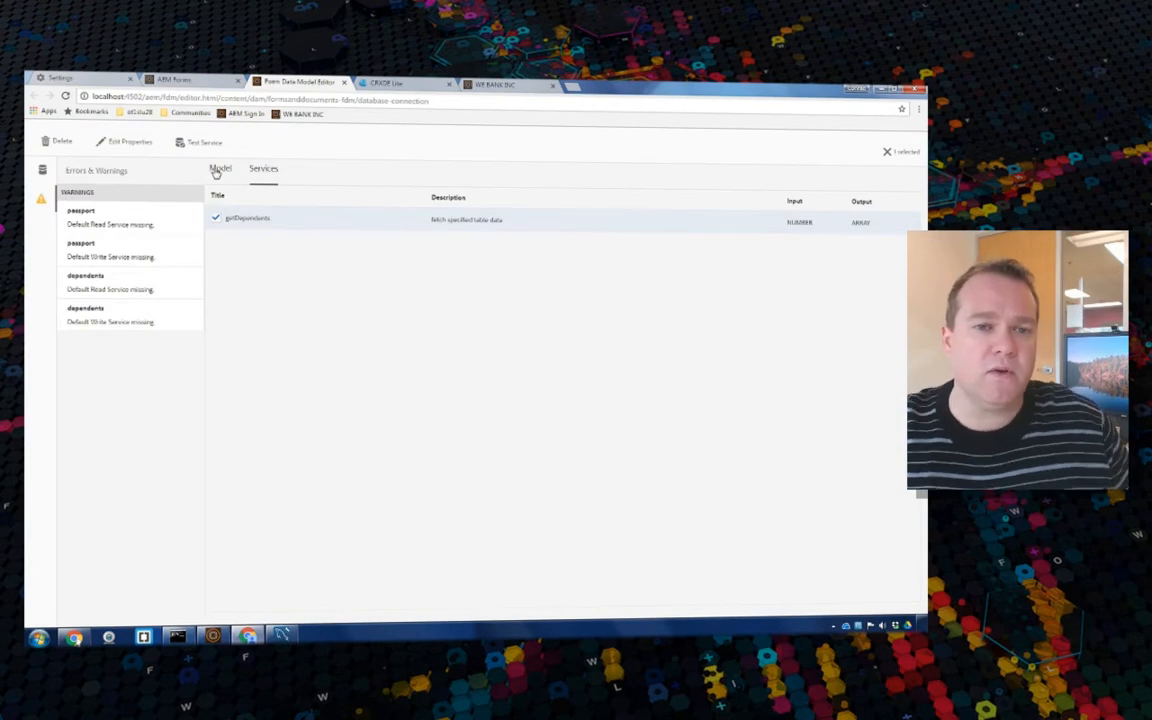
Bind the person read service's personid argument to Request Attribute with binding value id
left_click(220, 168)
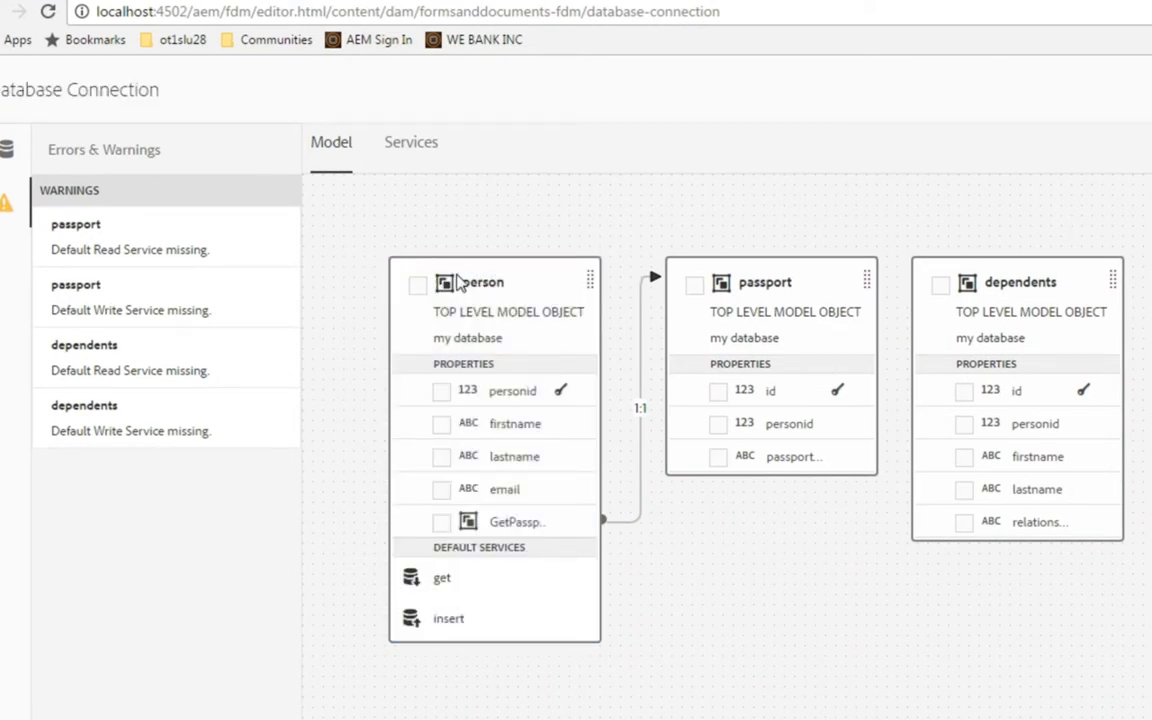
left_click(416, 284)
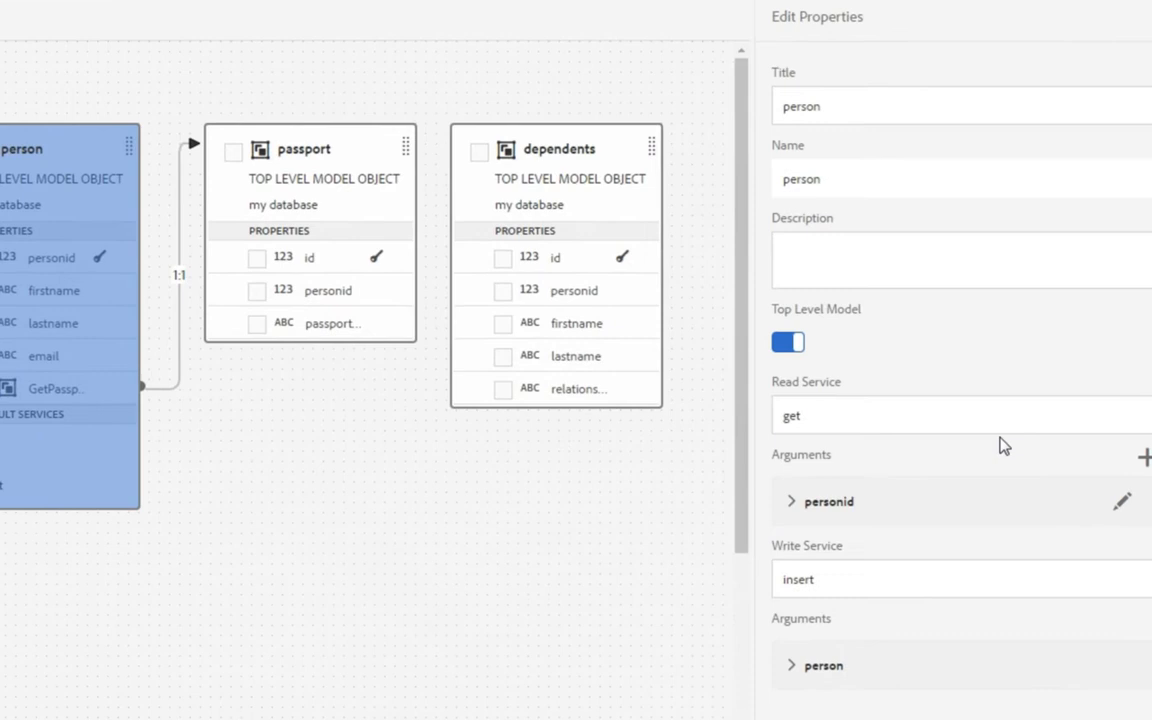
left_click(1122, 500)
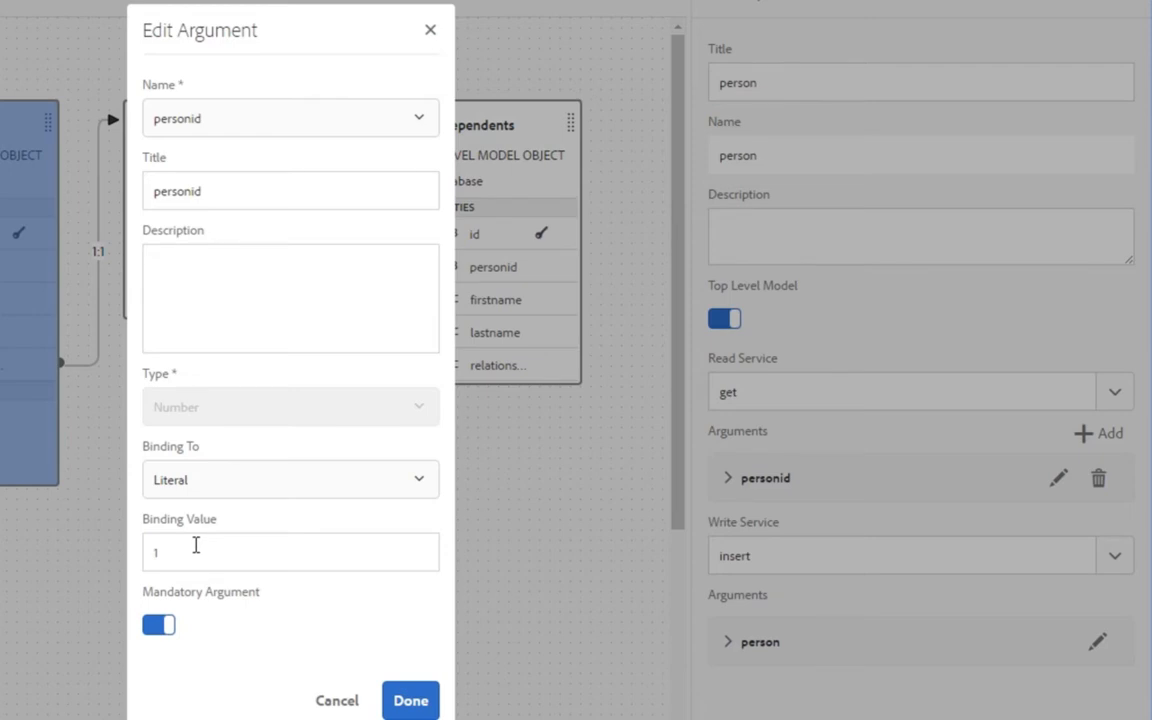
mouse_move(184, 586)
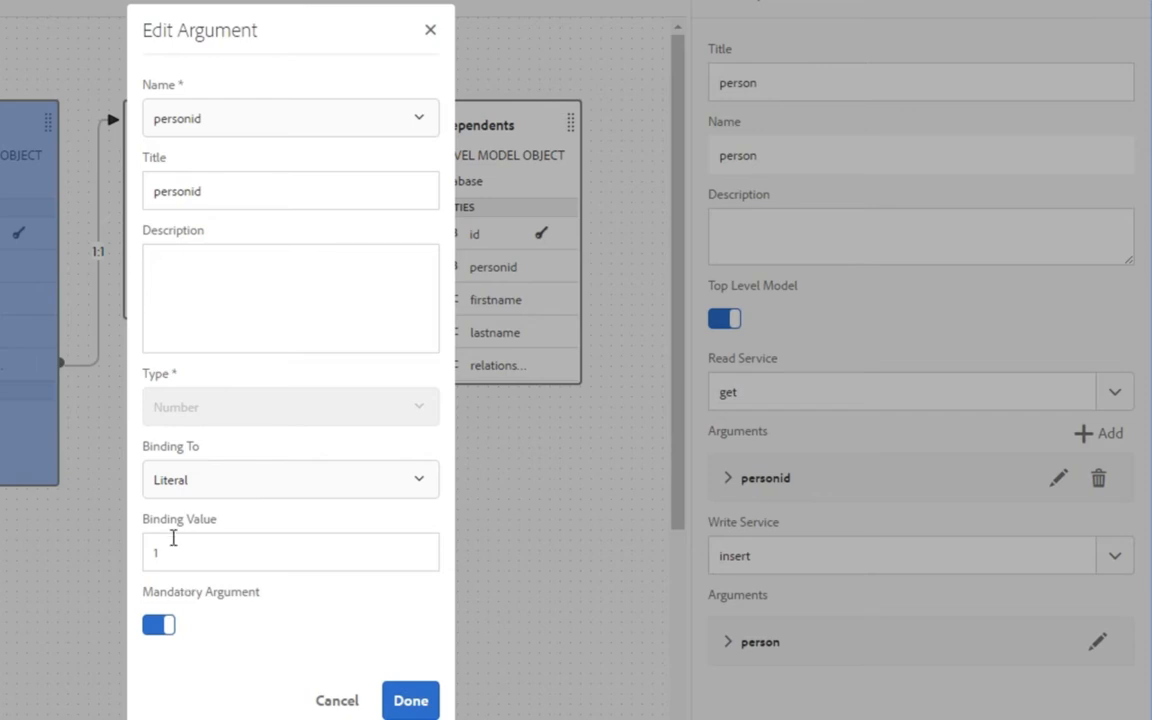
left_click(290, 480)
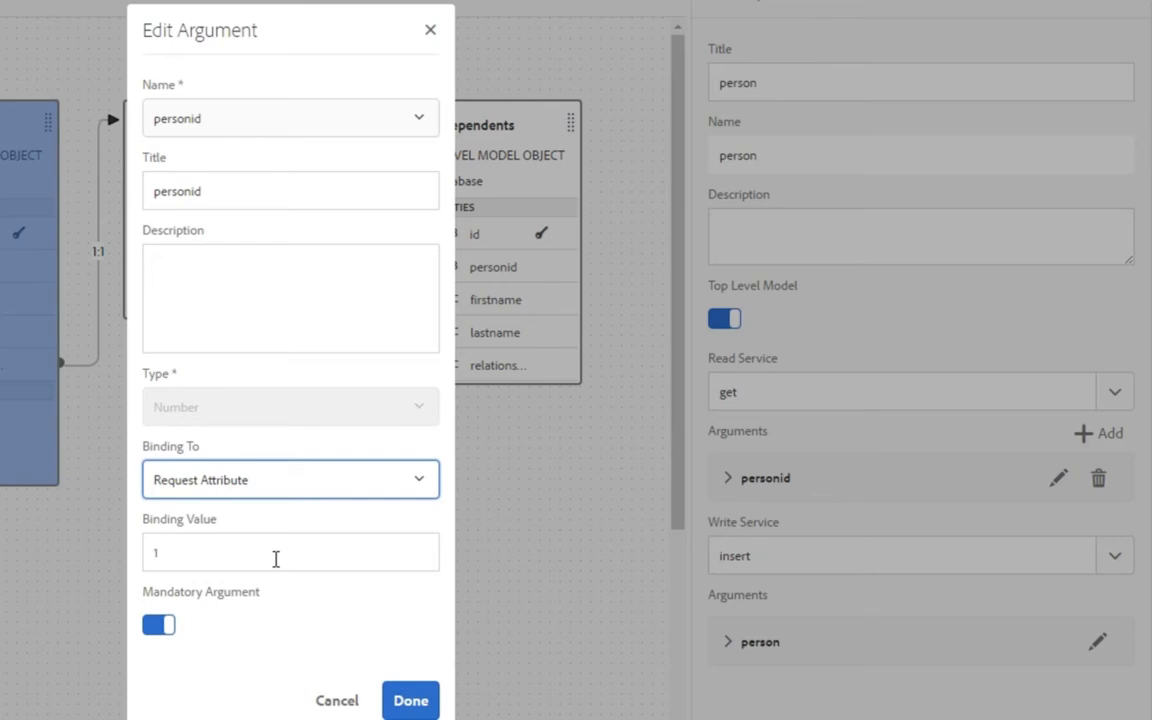
left_click(290, 552)
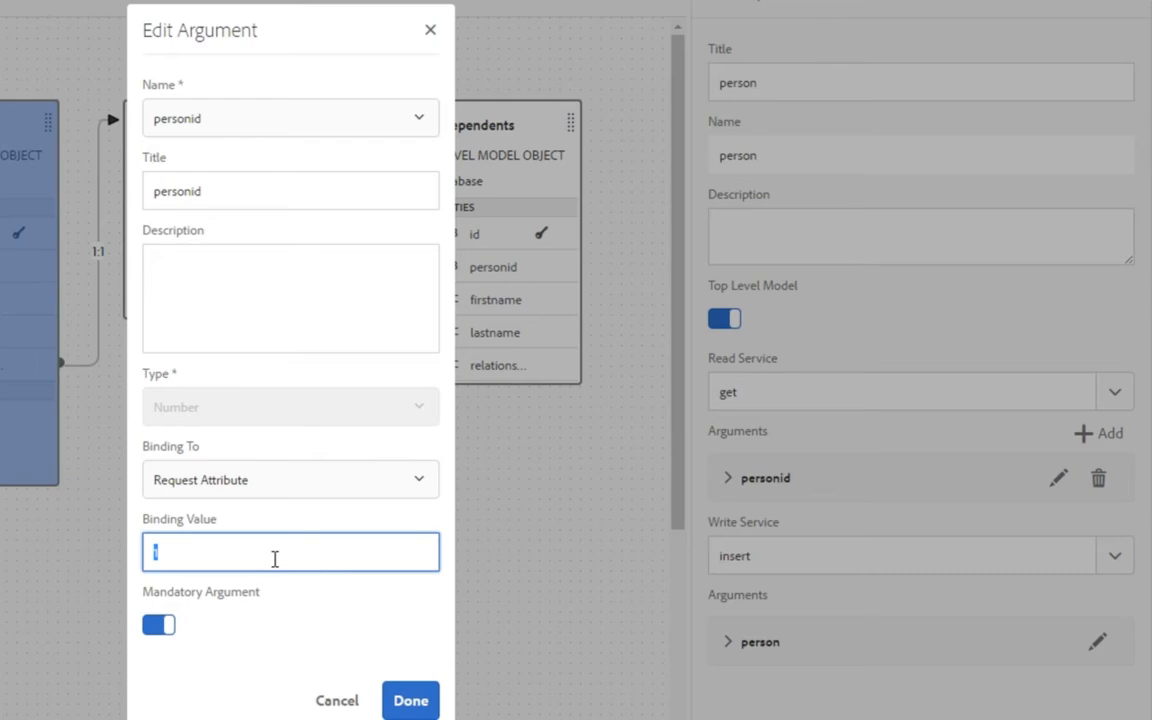
type("id")
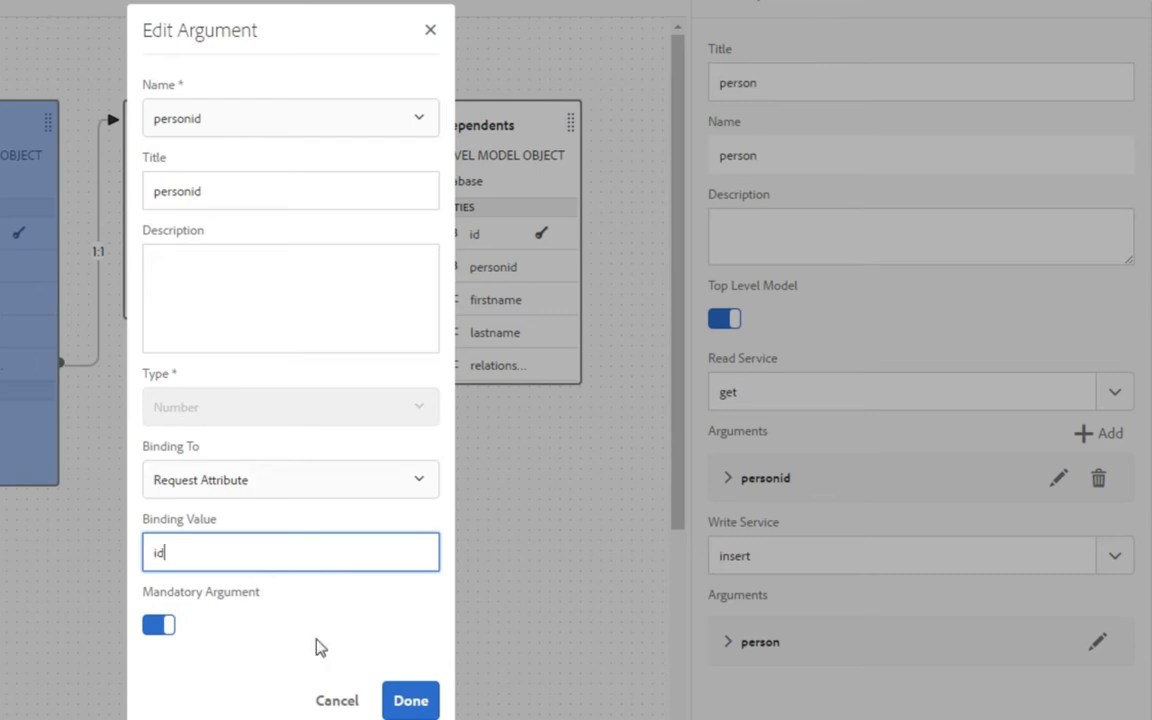
left_click(410, 700)
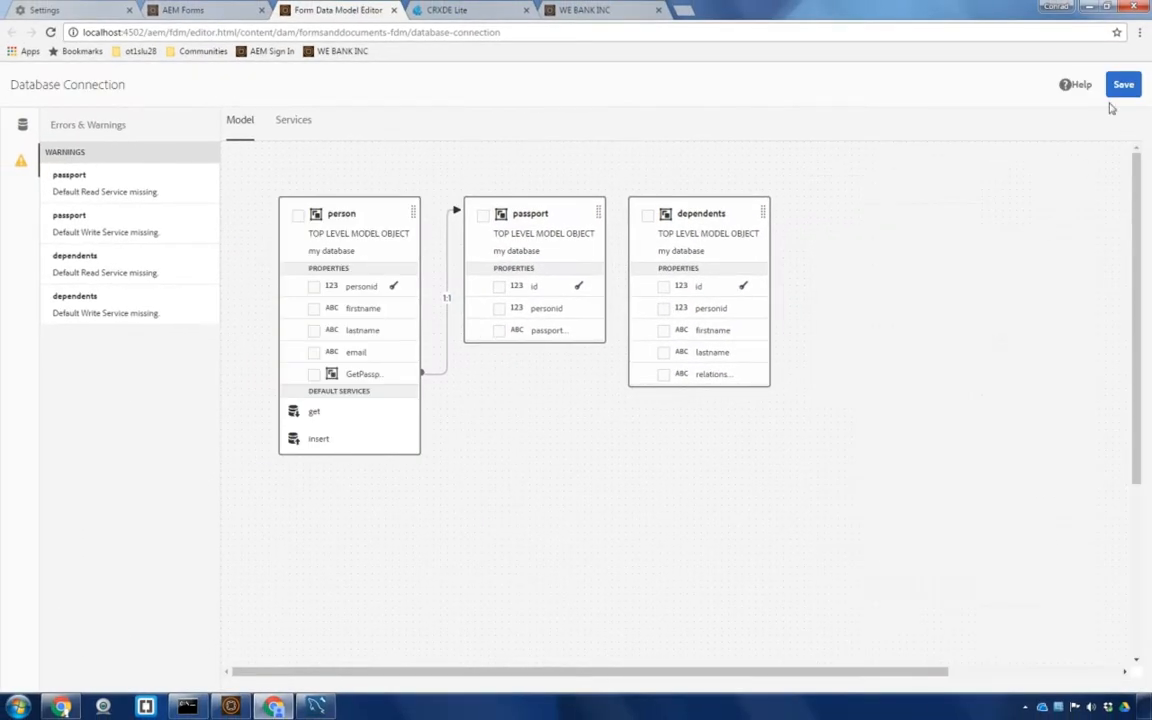
Save the model, test the person object with id 2, and close the results
left_click(1122, 84)
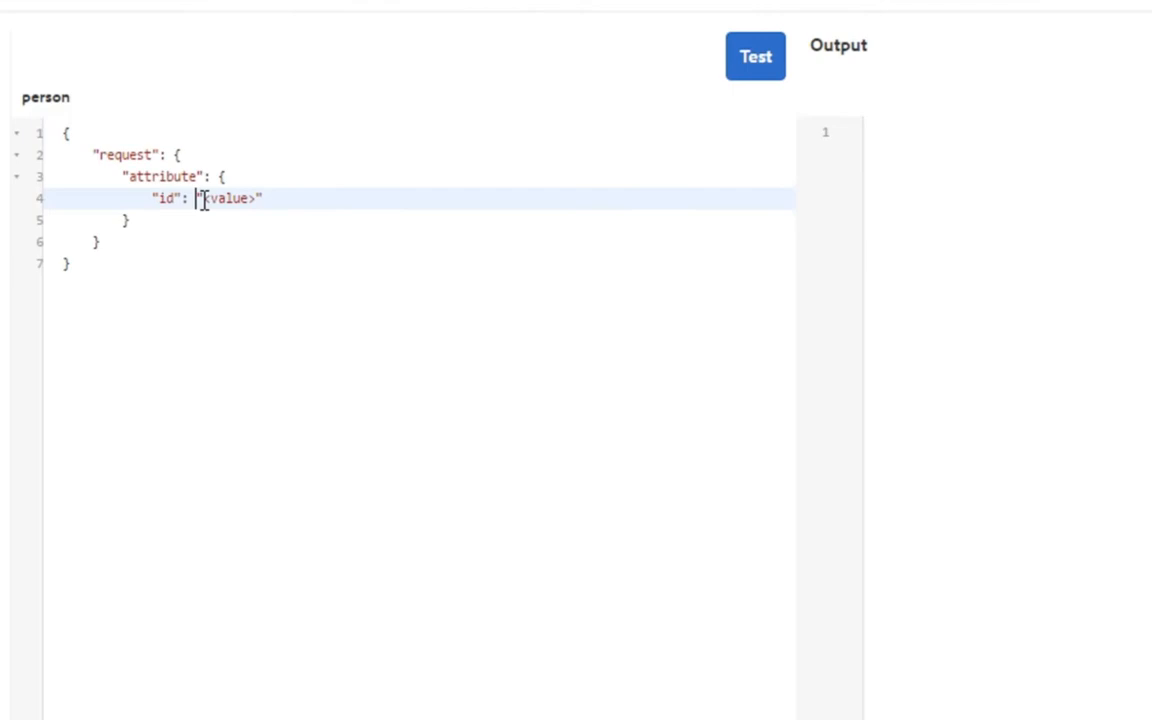
double_click(228, 198)
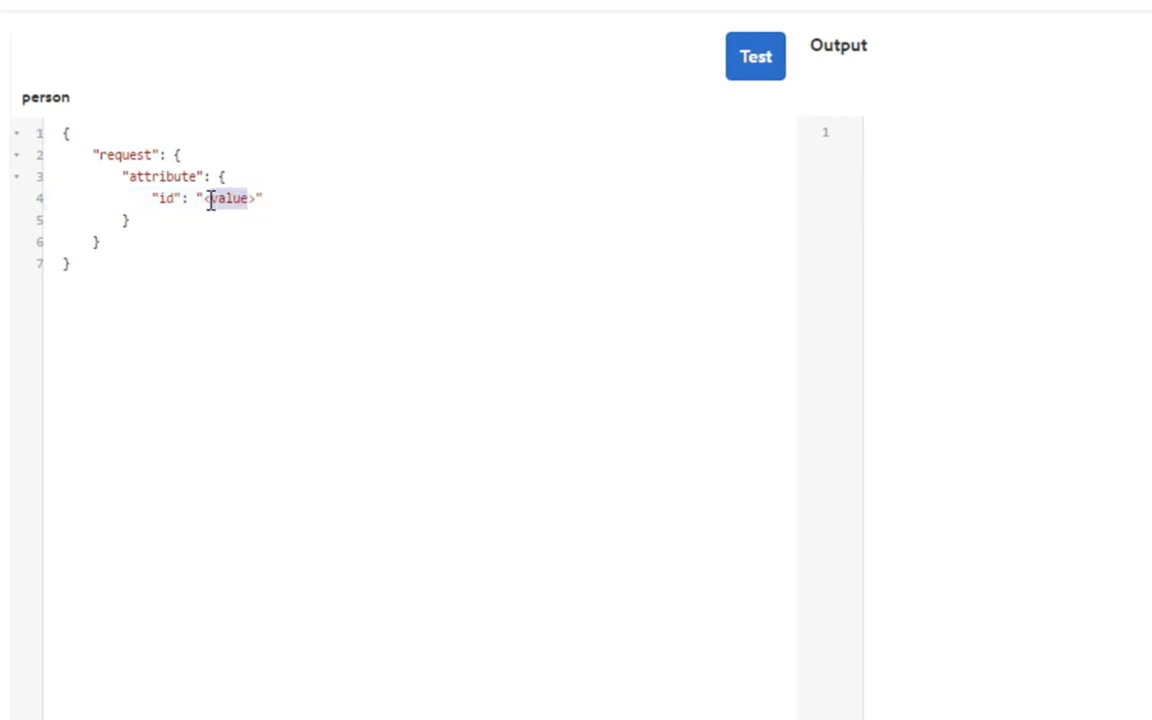
type("5")
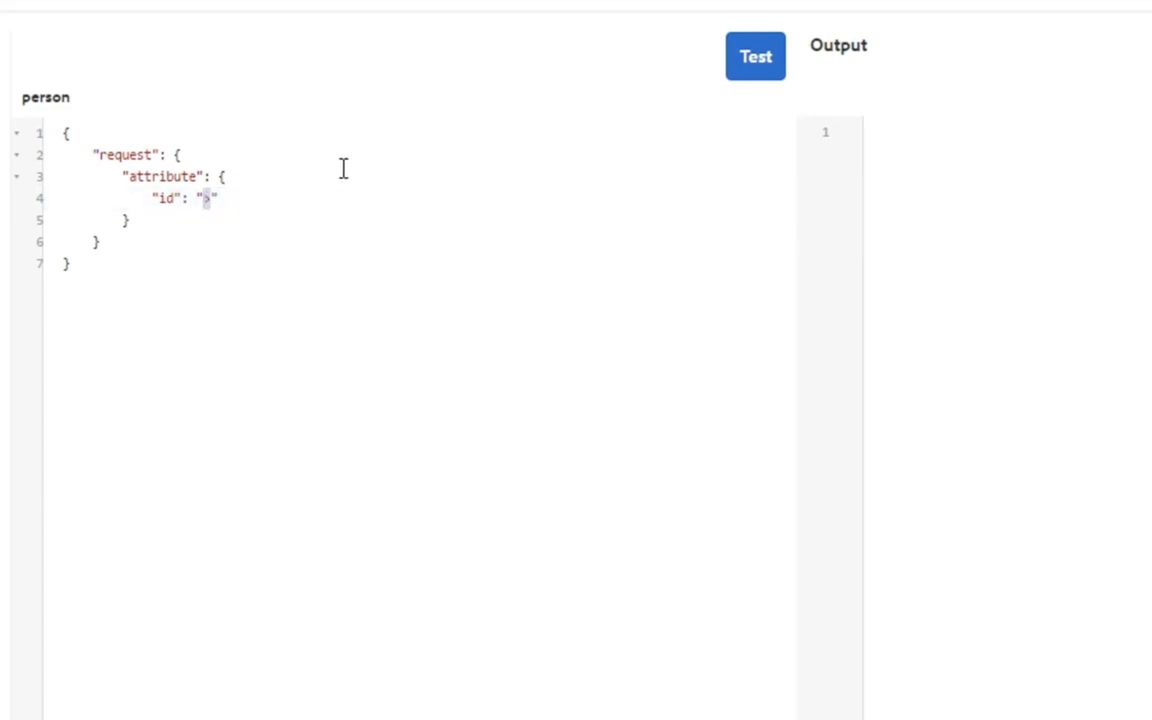
type("2")
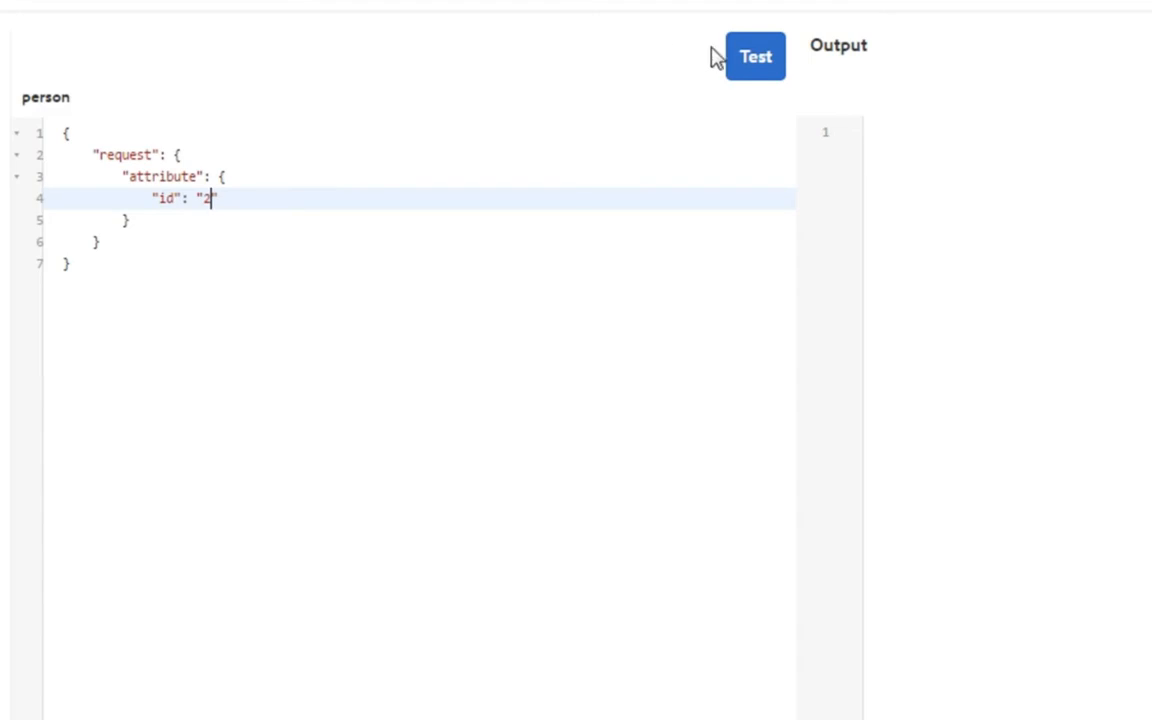
left_click(756, 56)
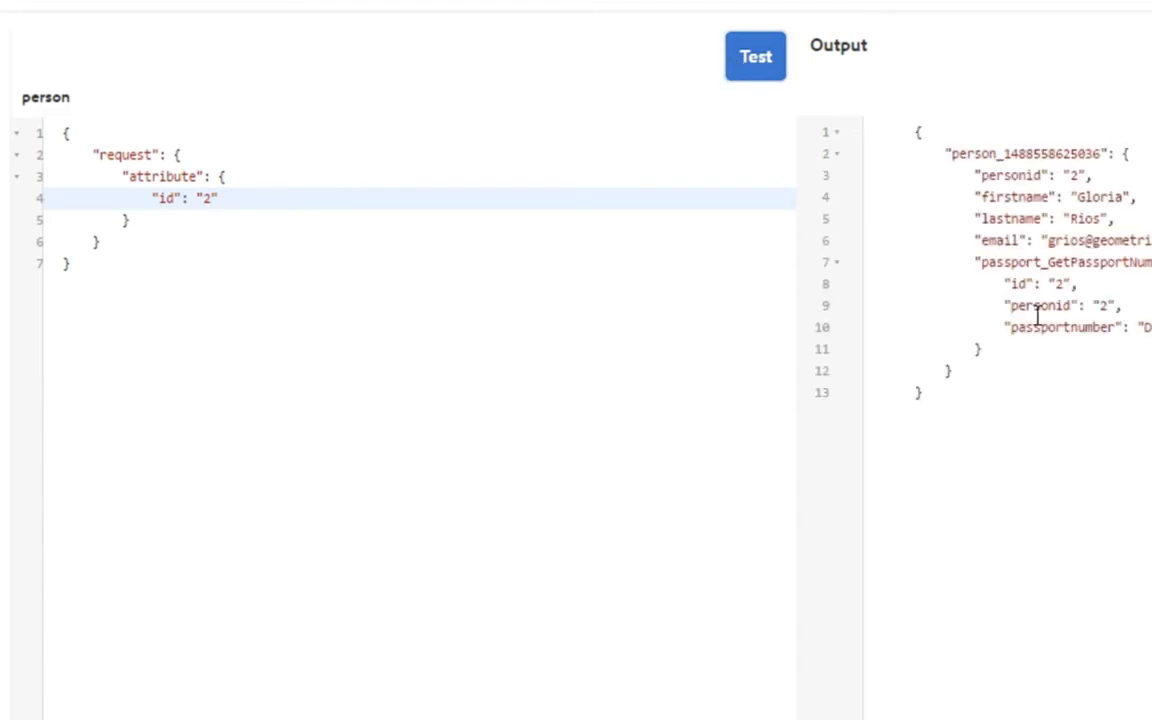
mouse_move(1094, 278)
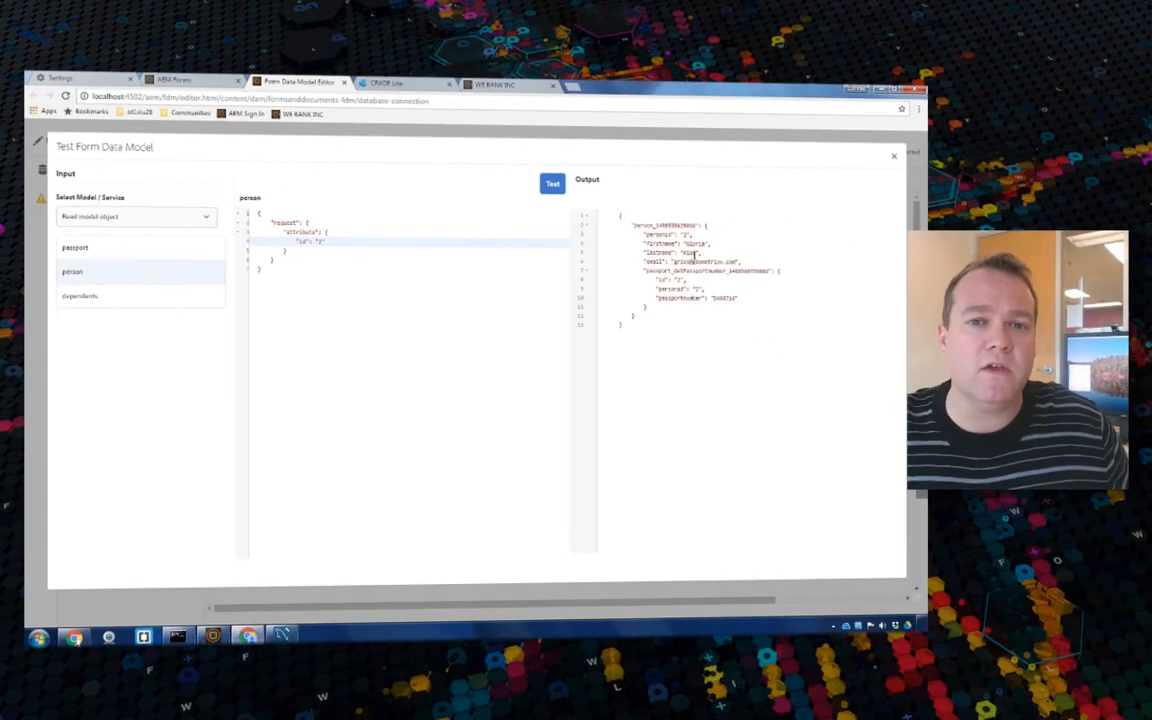
mouse_move(518, 172)
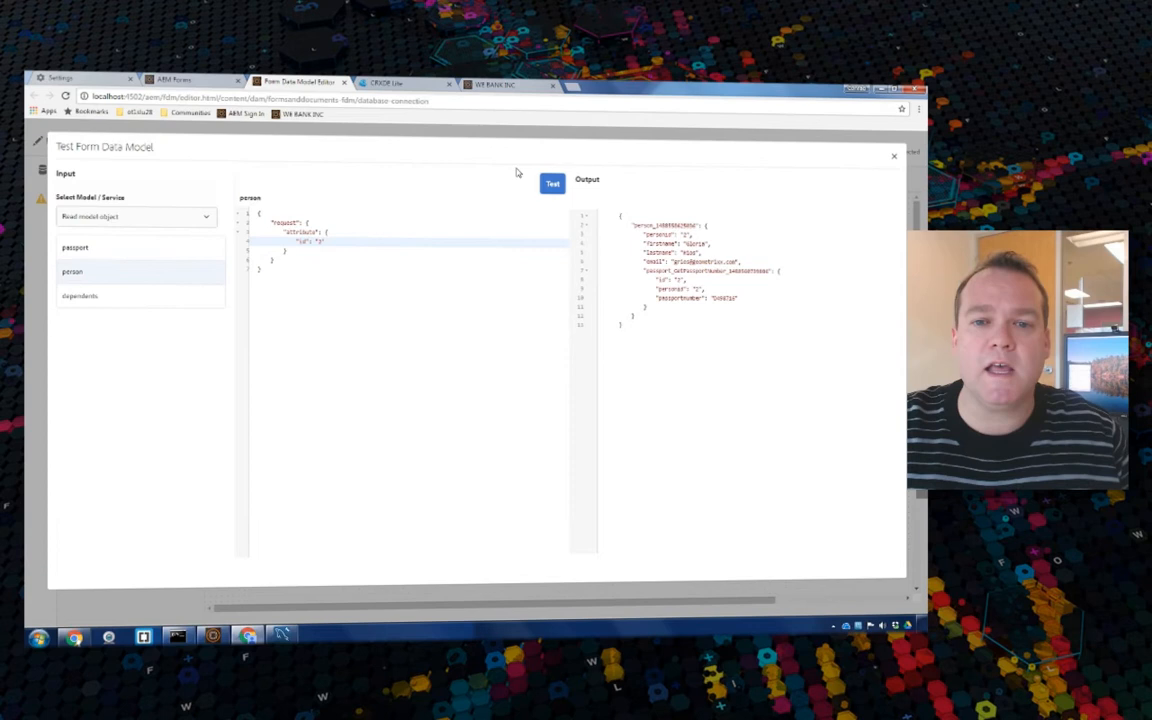
left_click(892, 156)
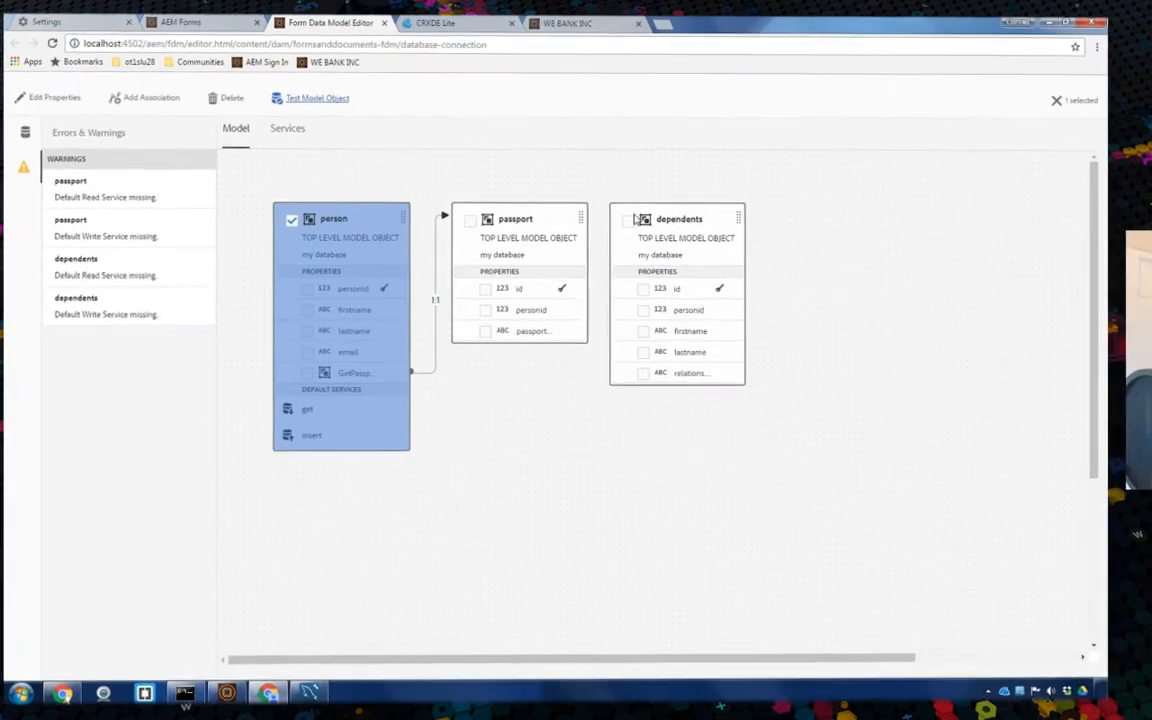
Glance at the CRXDE Lite repository, then return to the Data Integrations listing
left_click(584, 24)
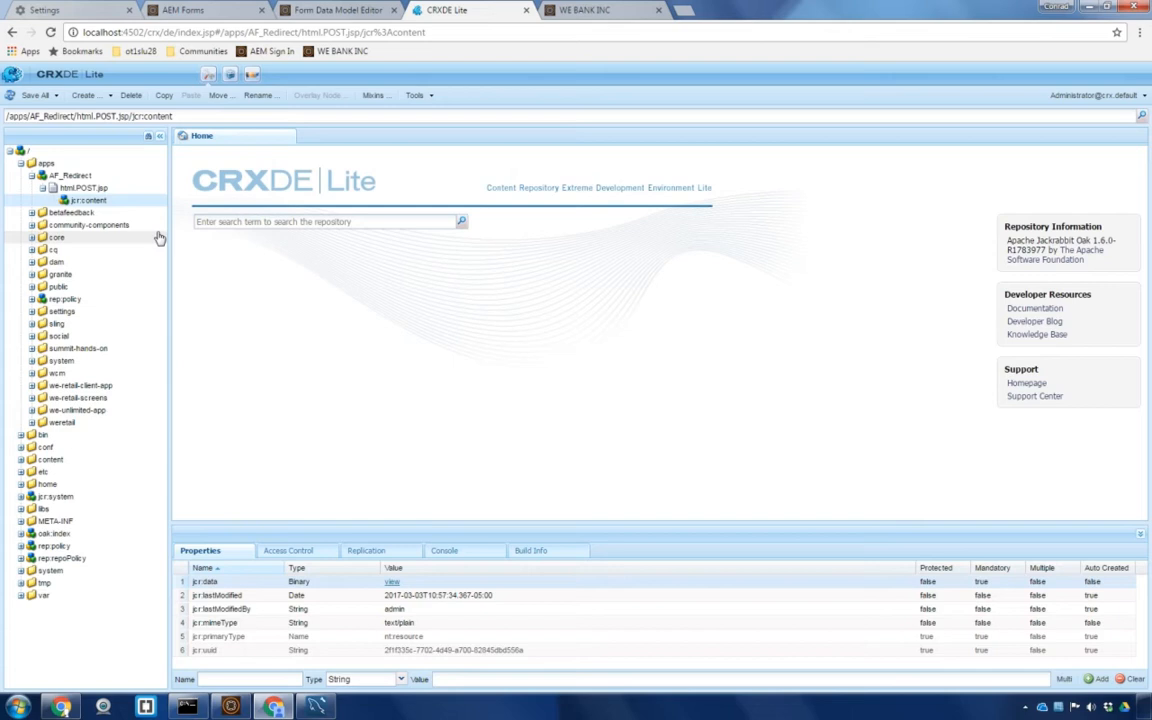
left_click(336, 10)
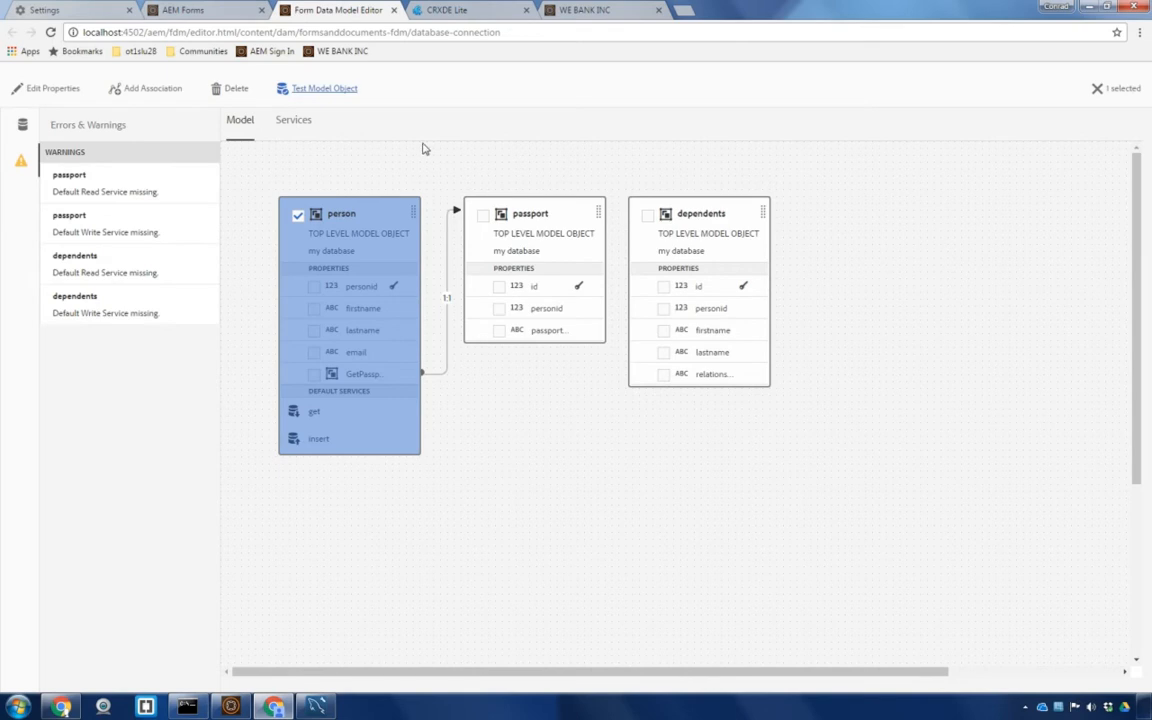
mouse_move(640, 280)
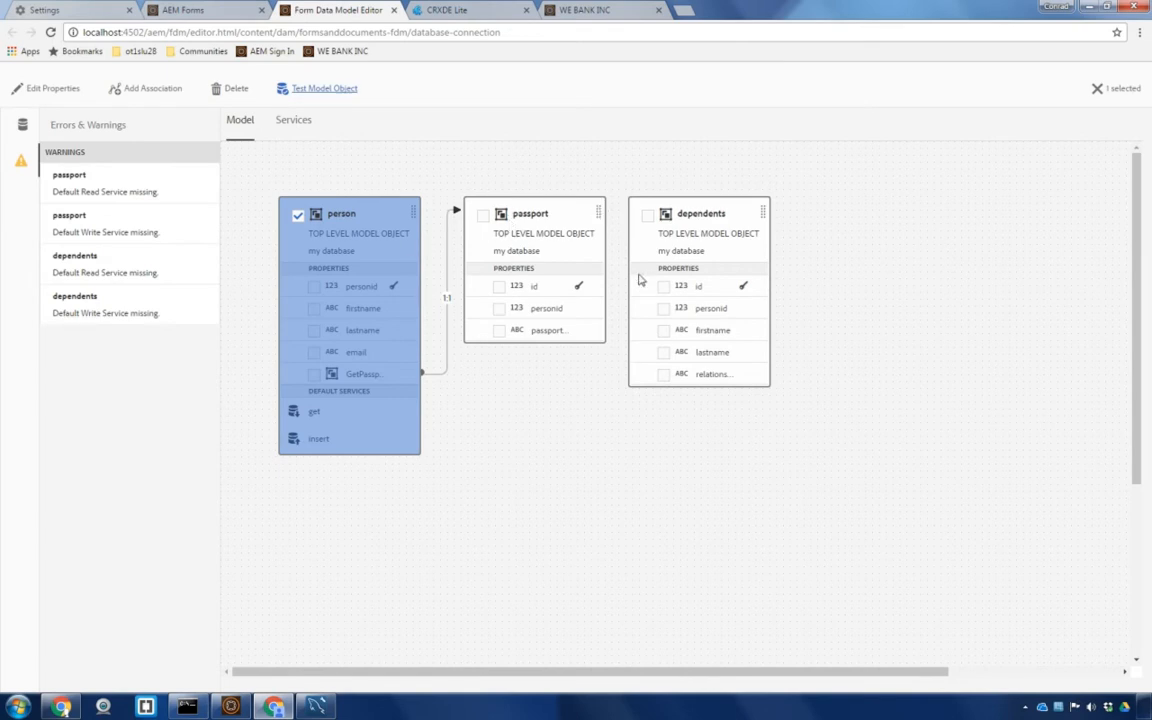
mouse_move(358, 260)
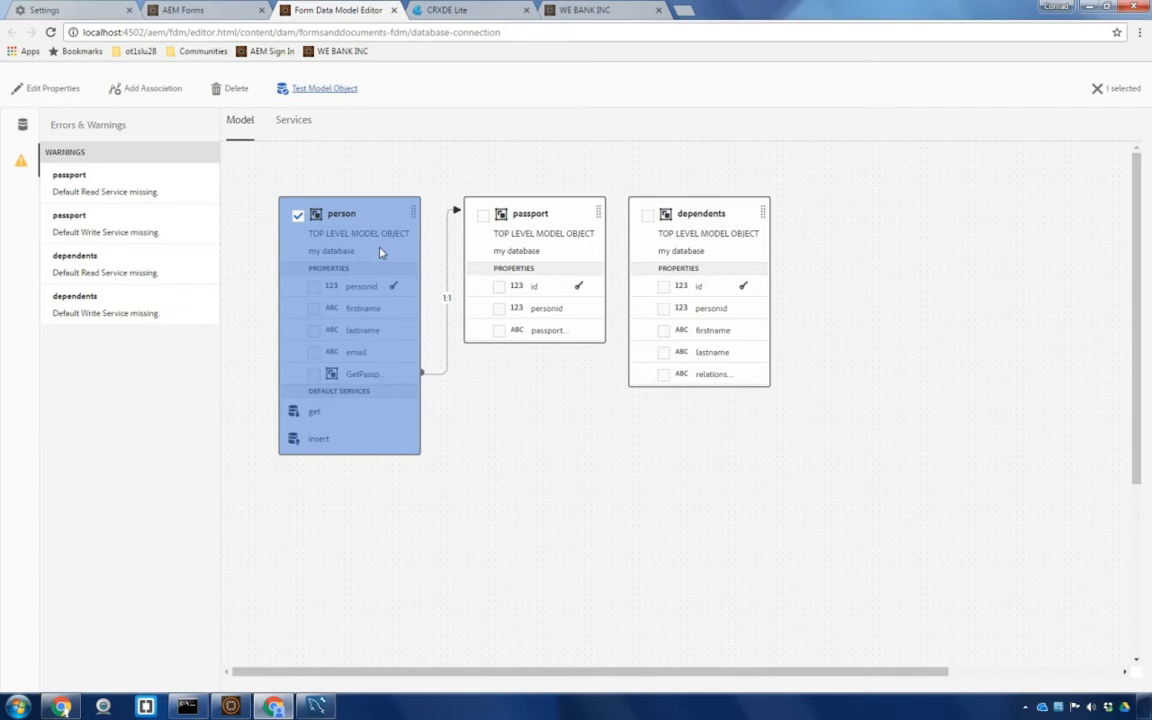
left_click(208, 10)
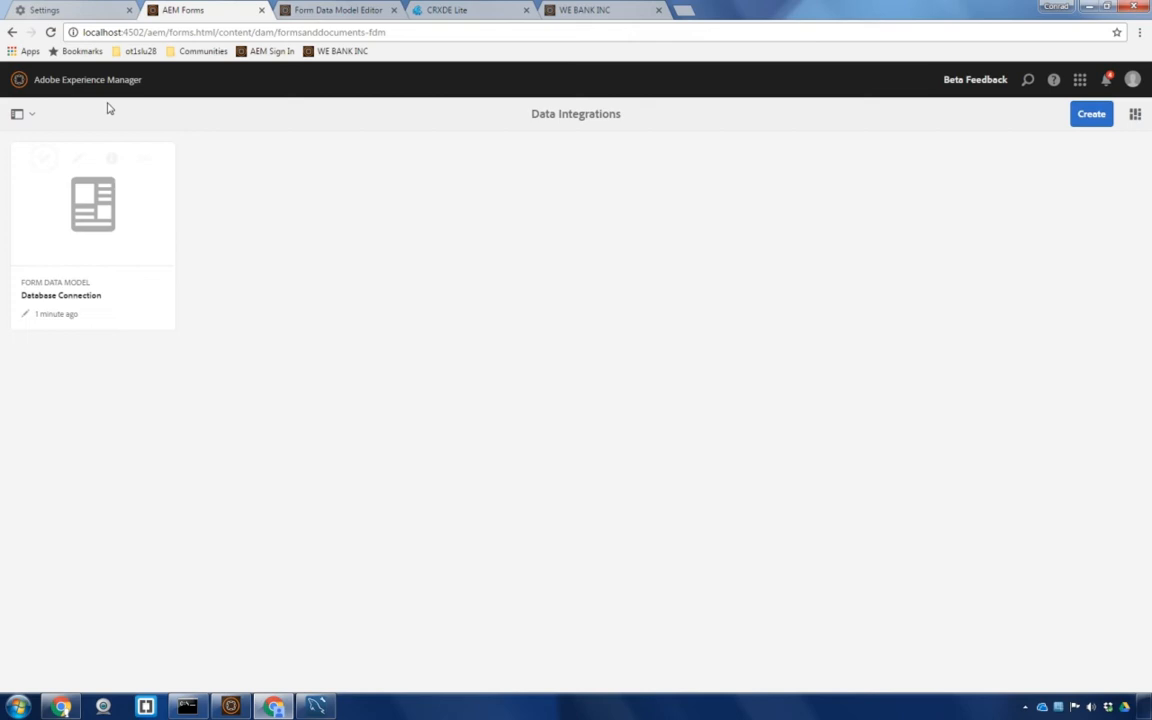
Browse Forms & Documents to the summithandson folder and view CustomerDetails form properties
left_click(18, 112)
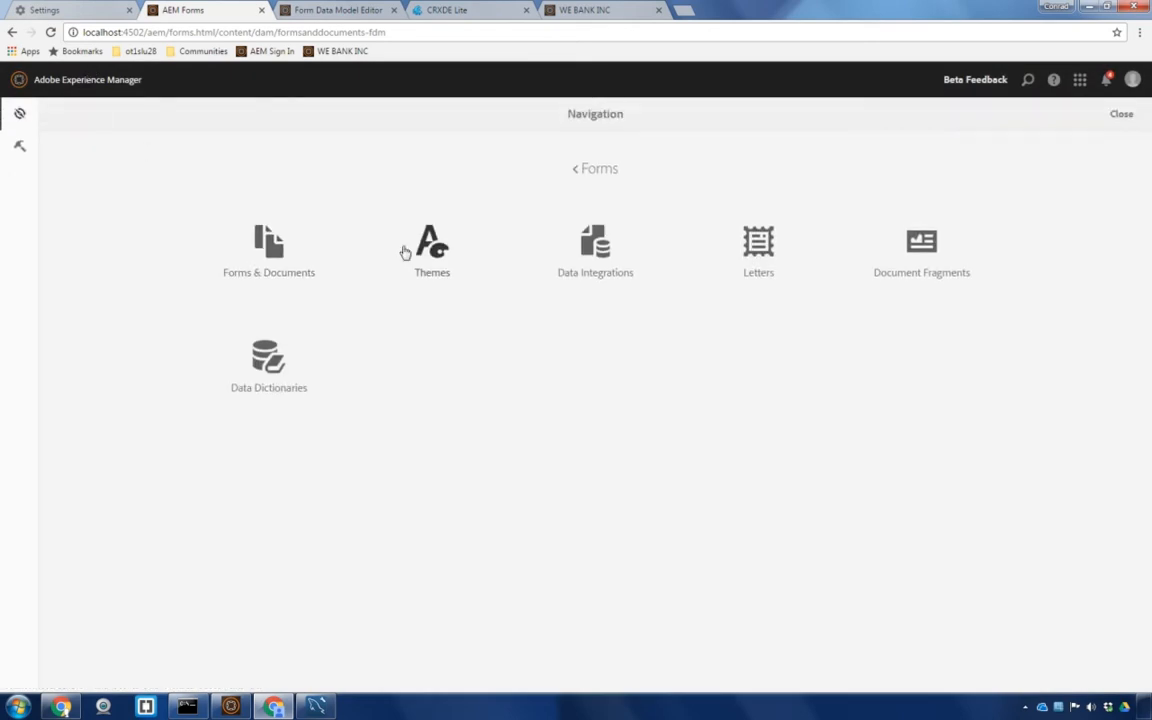
left_click(268, 250)
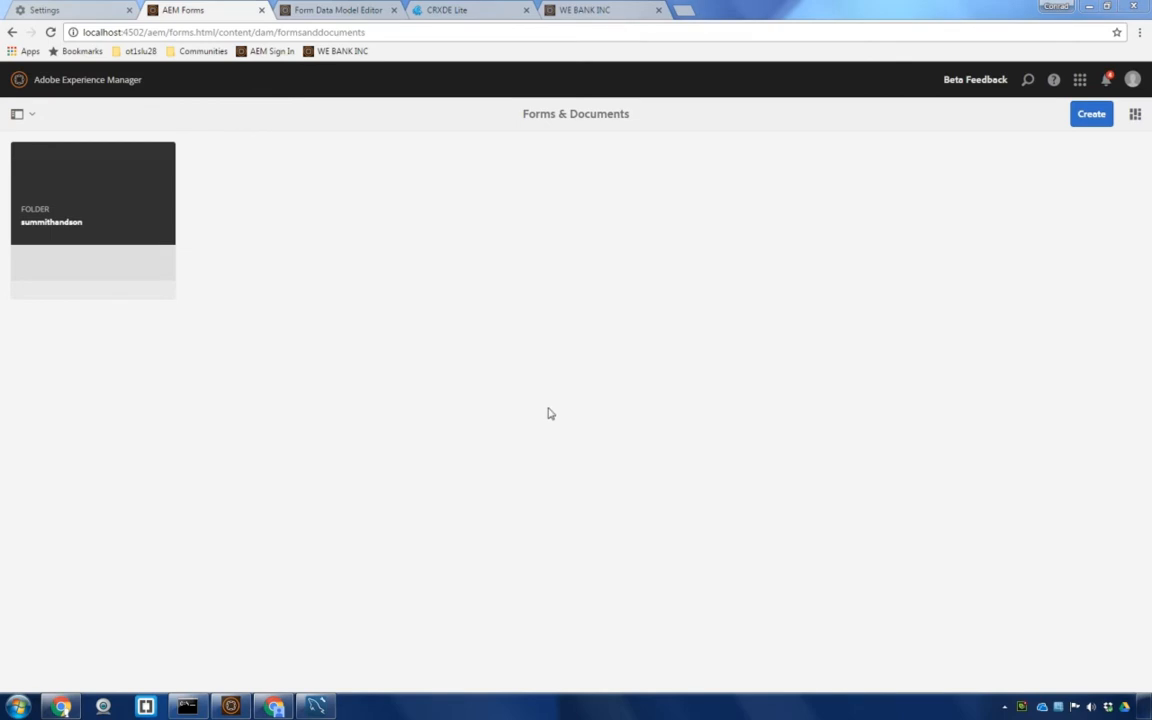
double_click(92, 190)
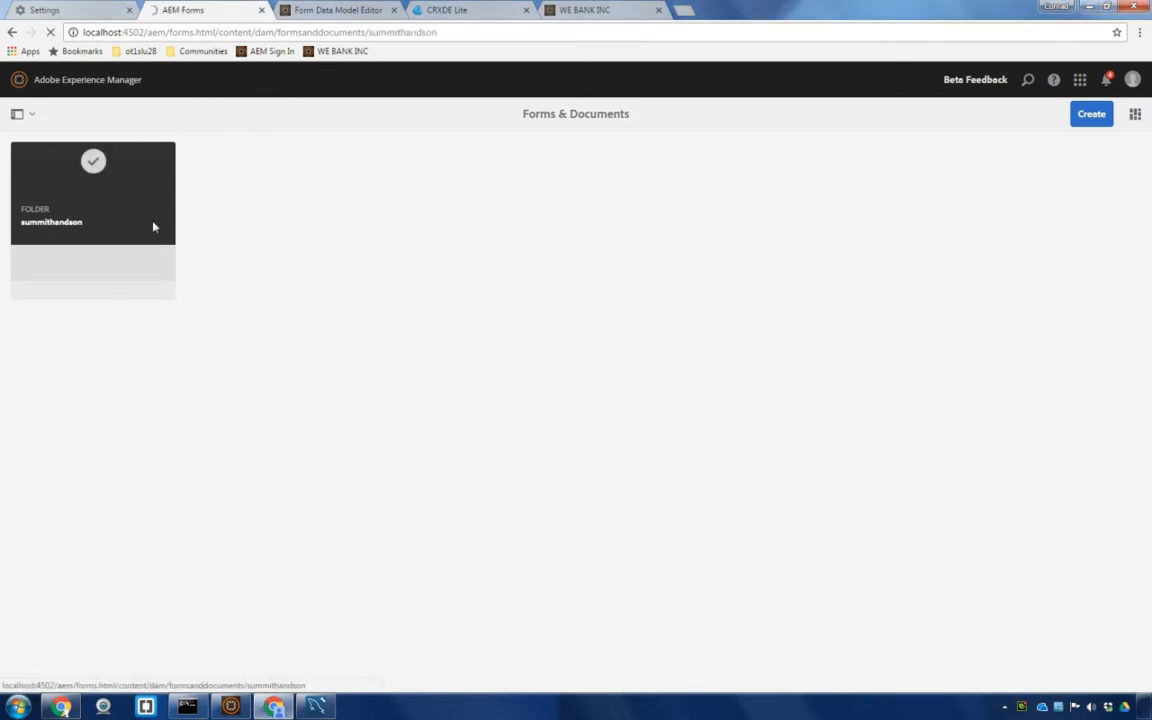
double_click(92, 190)
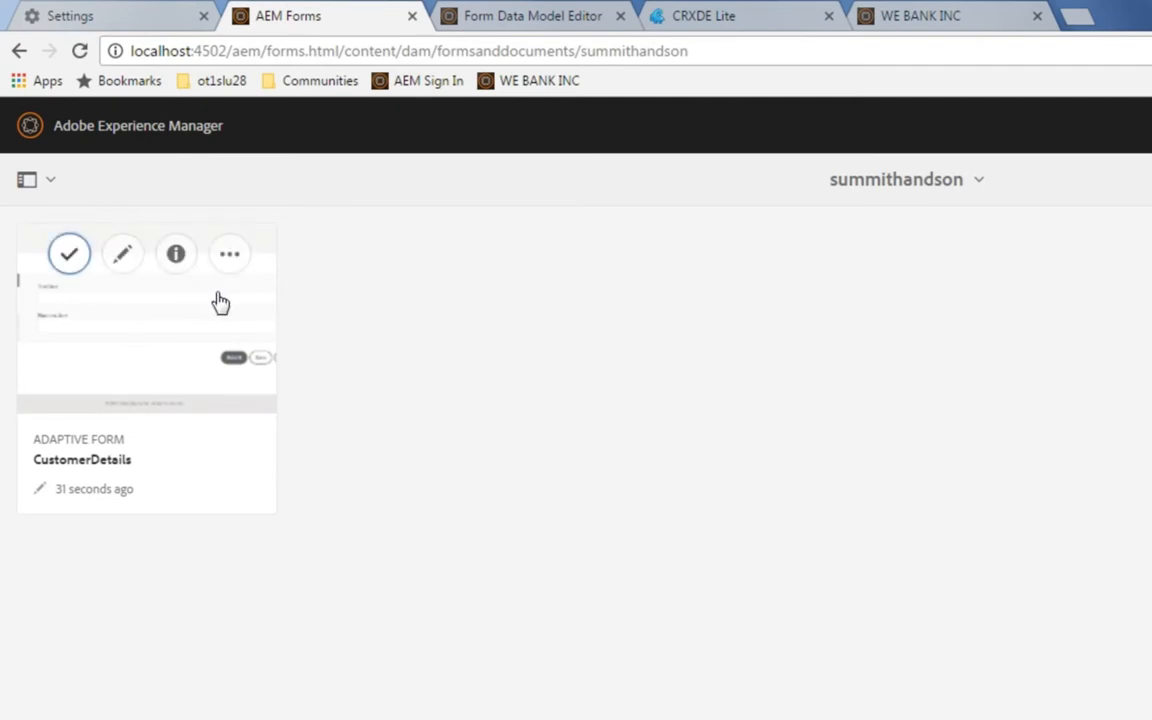
left_click(68, 252)
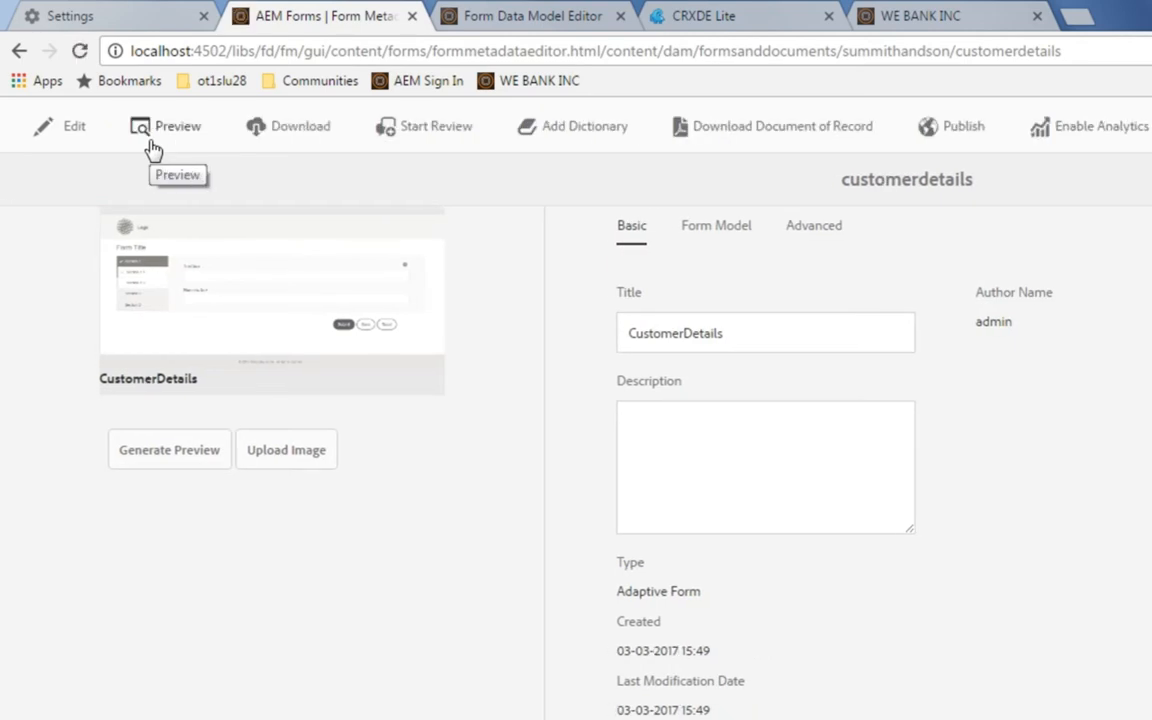
mouse_move(678, 238)
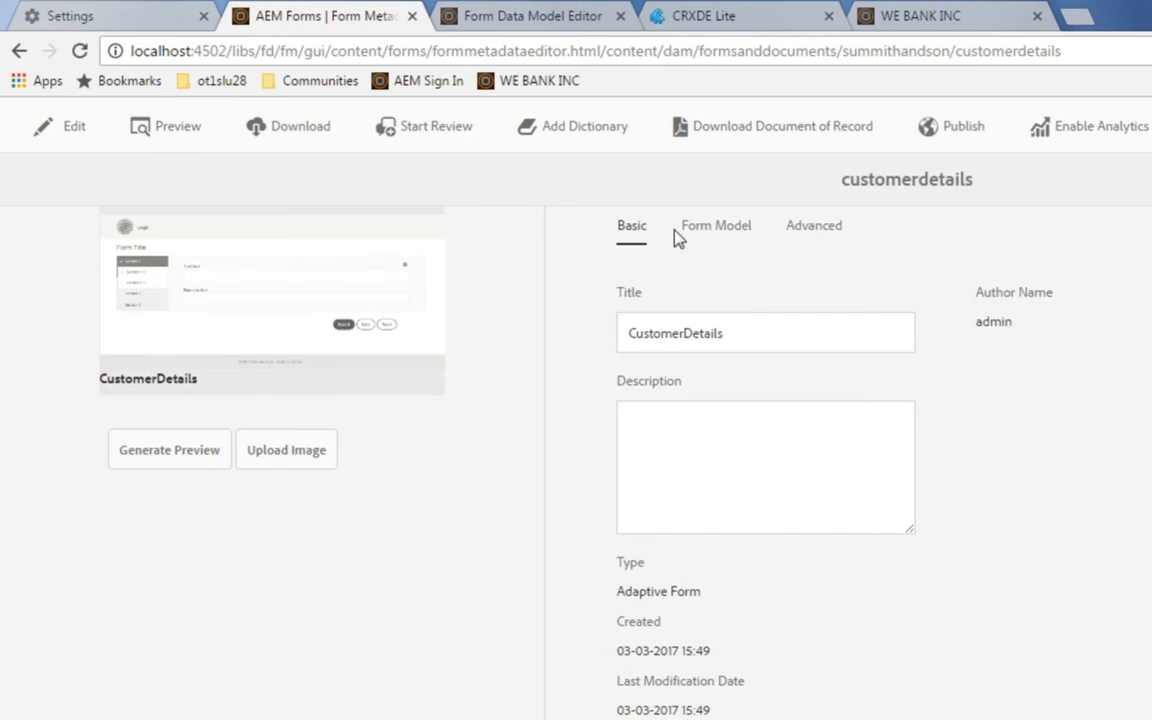
Set the form model source to Form Data Model, choose Database Connection, and save
left_click(716, 224)
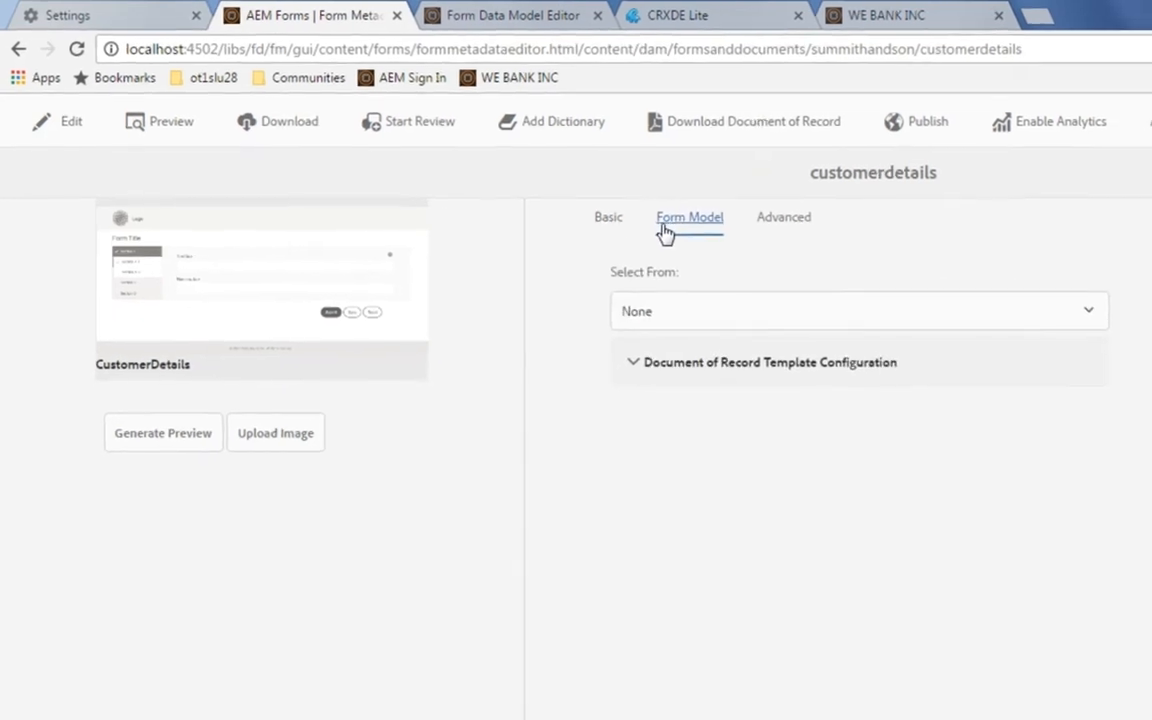
left_click(858, 312)
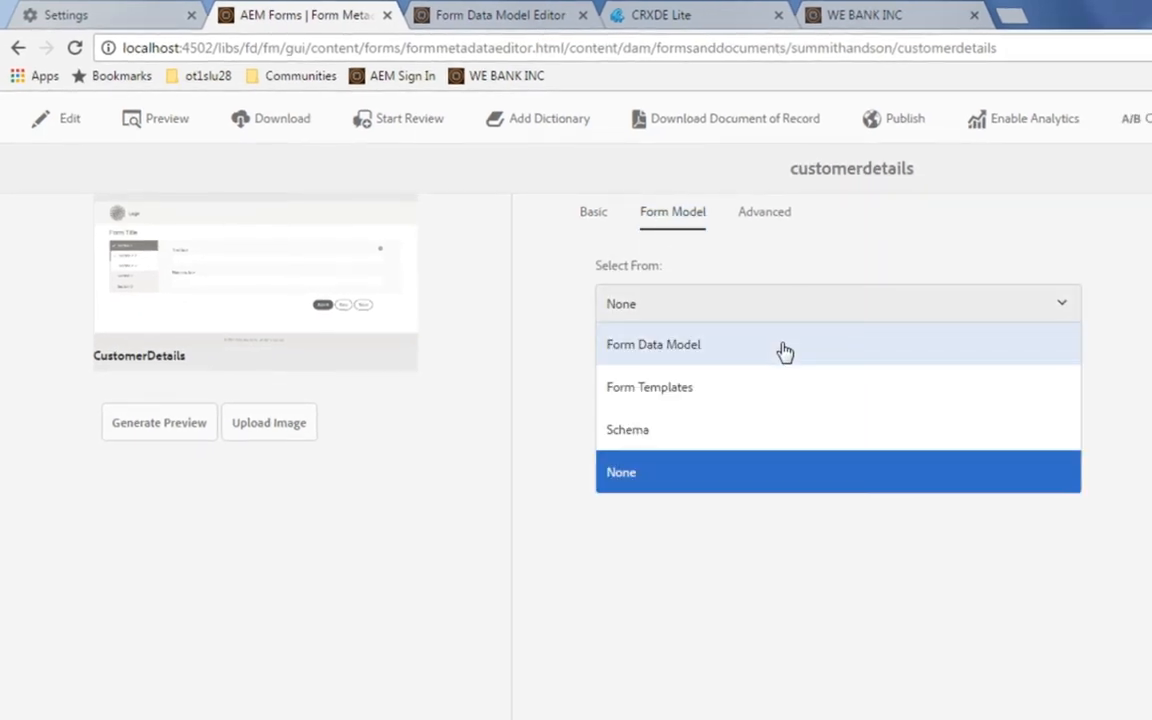
left_click(652, 344)
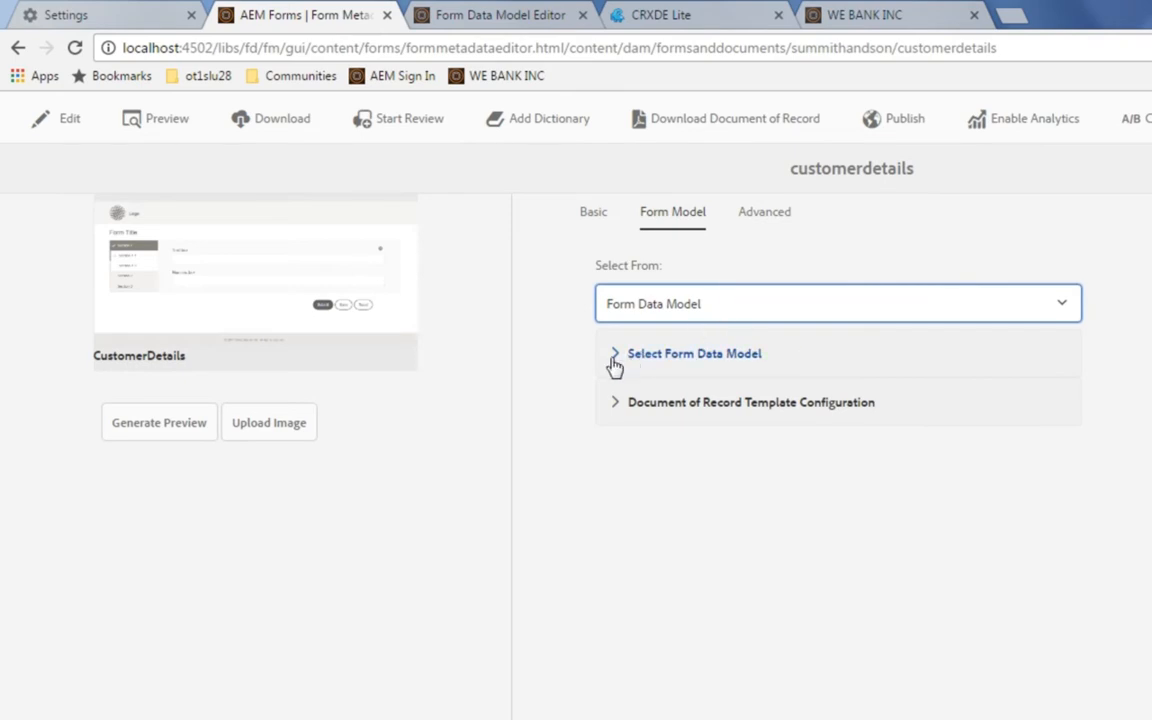
left_click(694, 352)
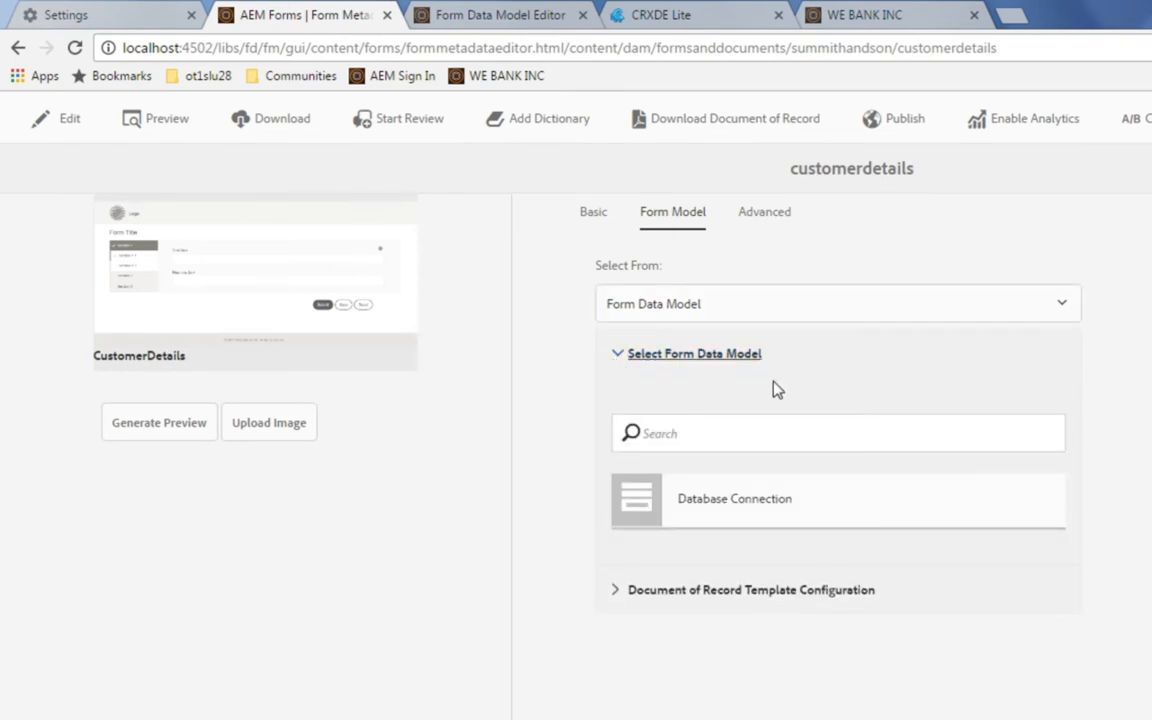
mouse_move(812, 522)
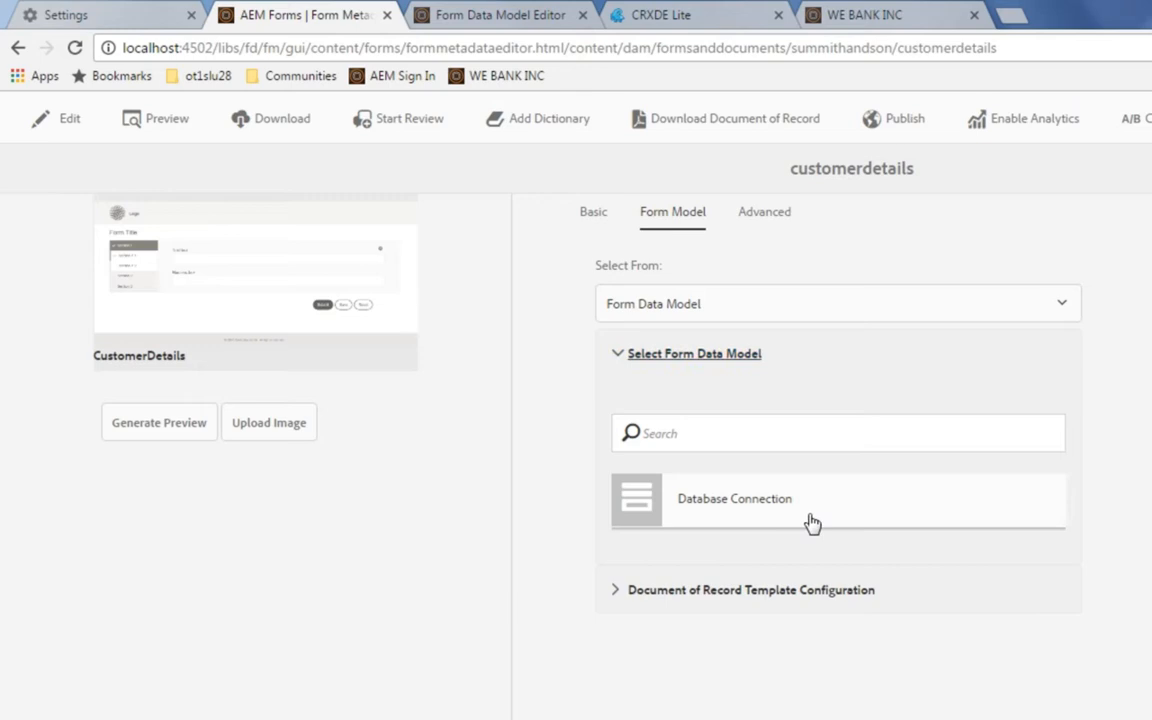
mouse_move(708, 532)
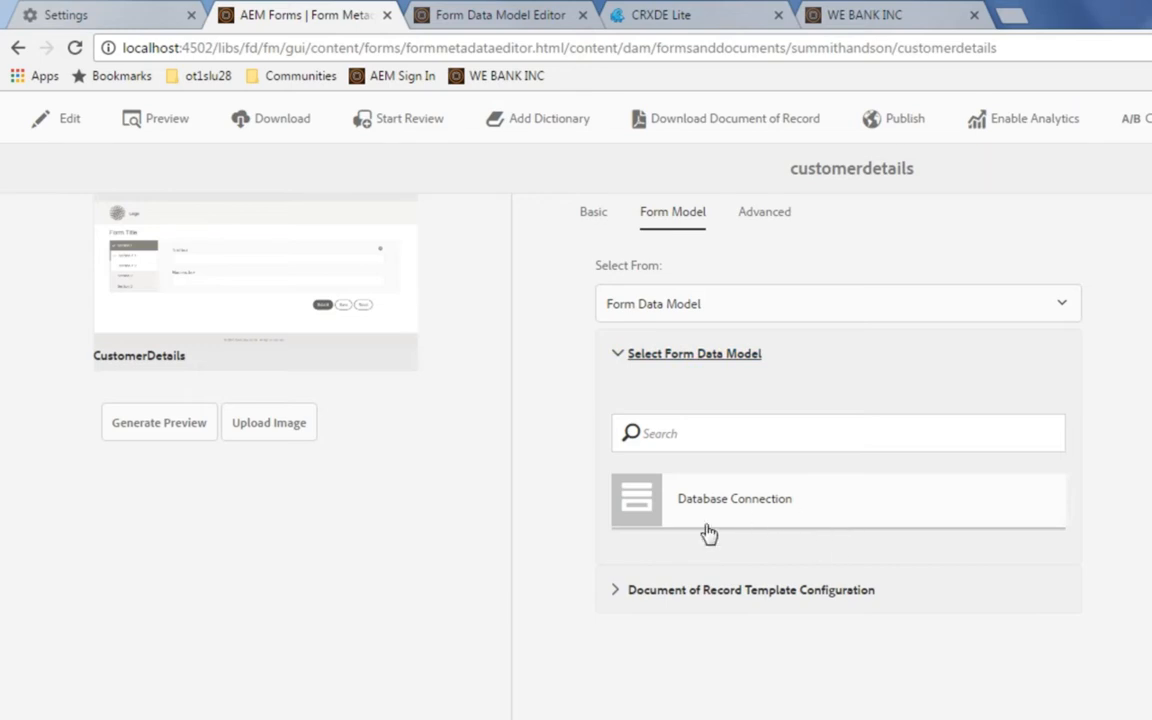
left_click(734, 498)
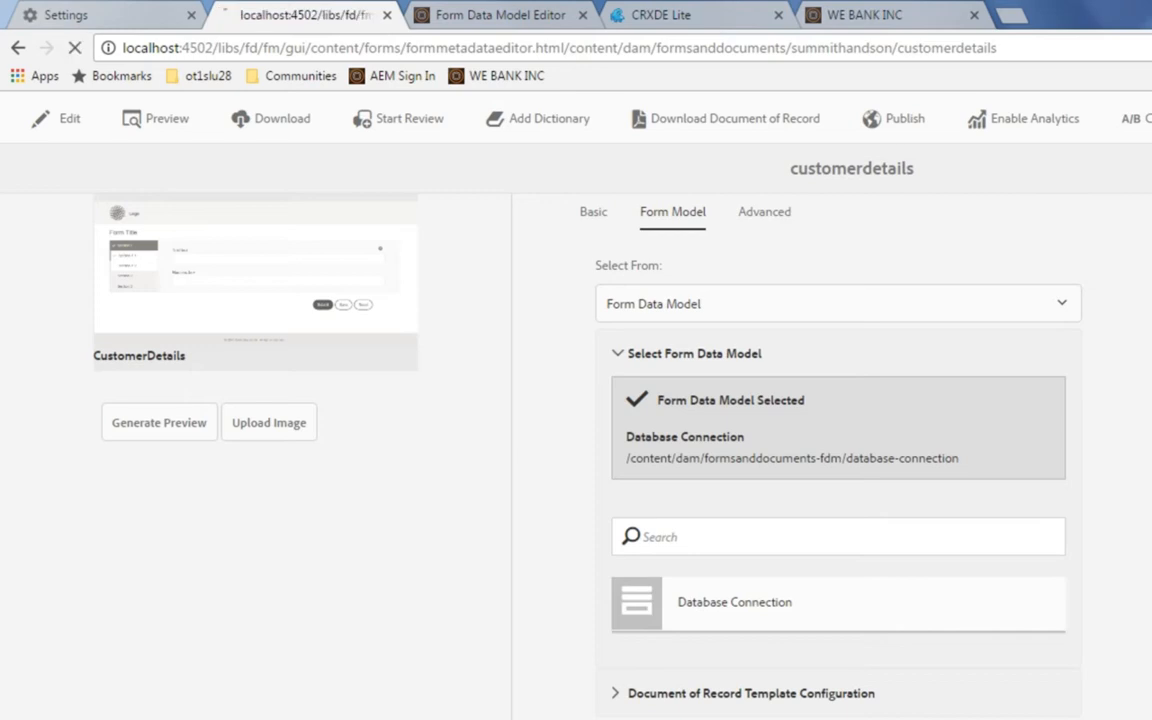
left_click(592, 212)
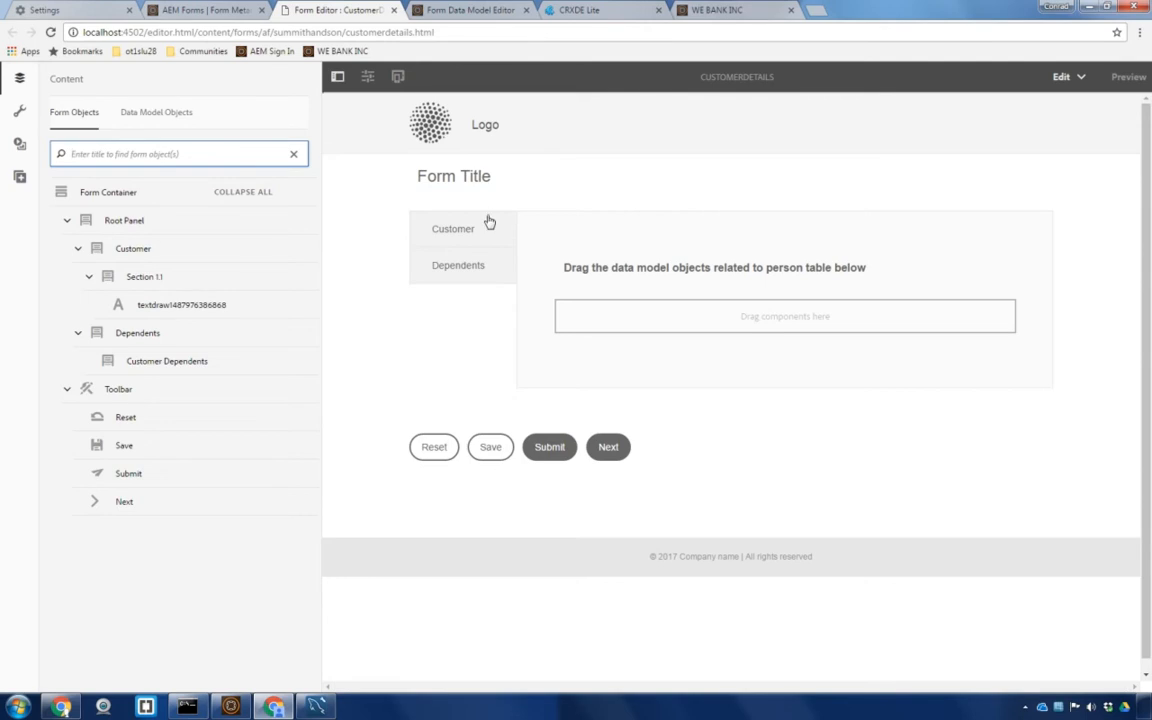
Inspect the Dependents and Customer panels, then list the Database Connection data model objects
left_click(458, 264)
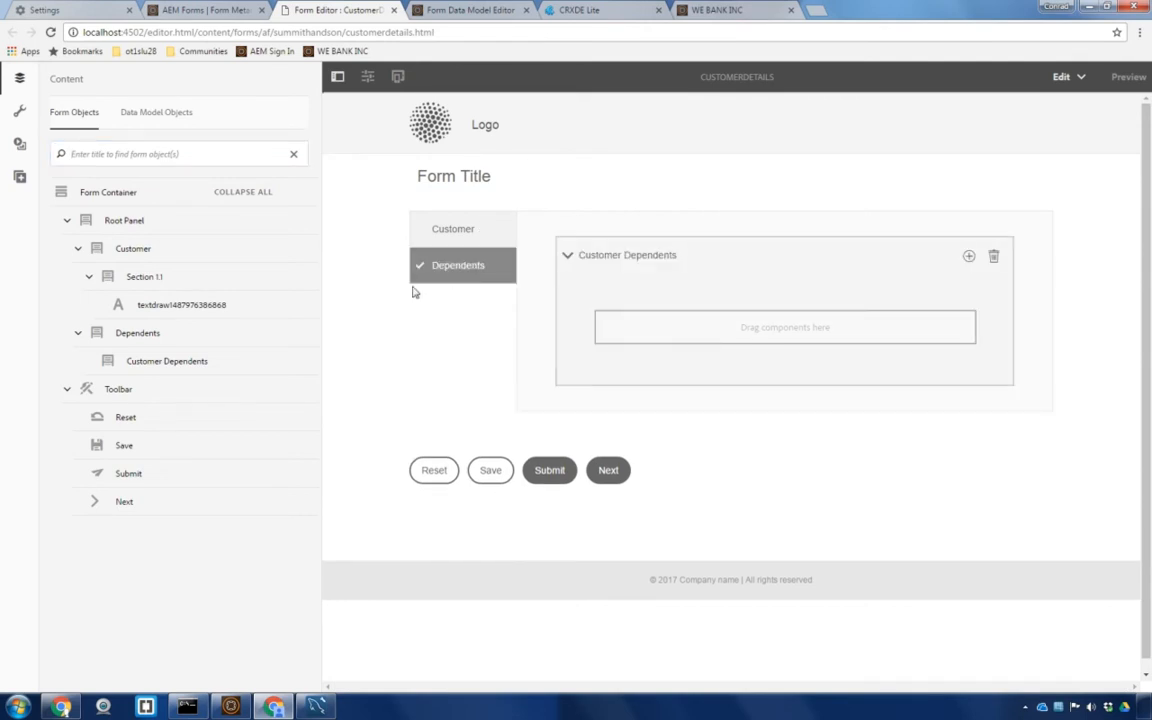
left_click(452, 228)
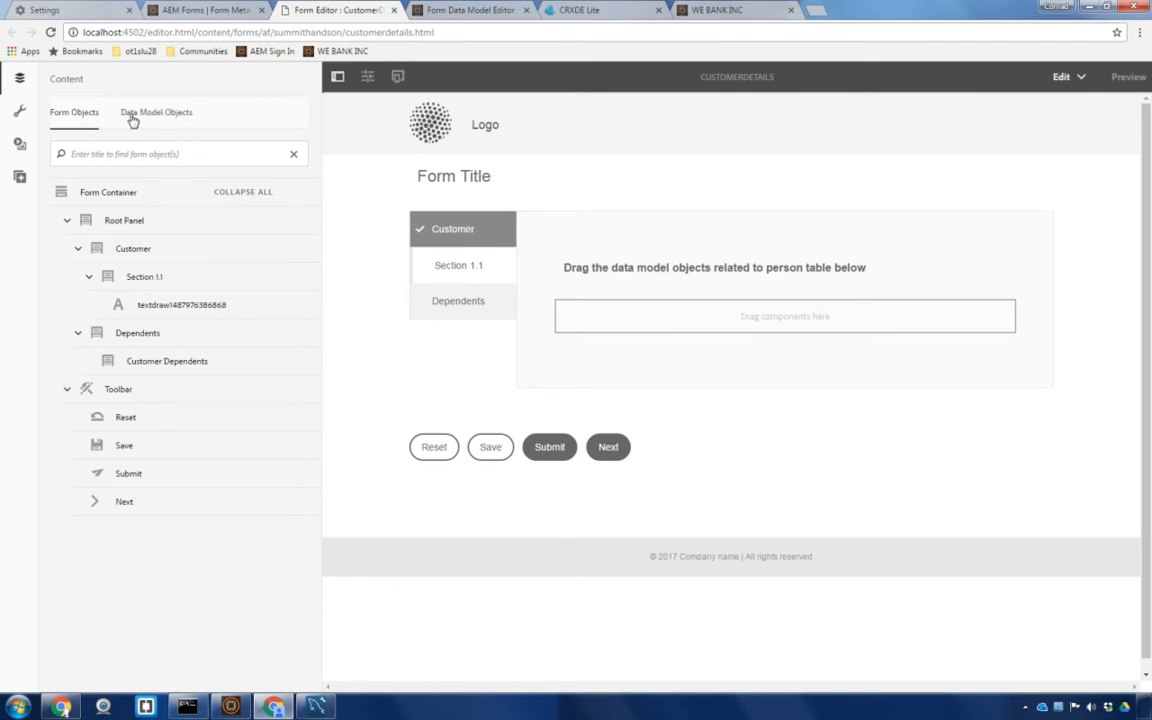
left_click(156, 112)
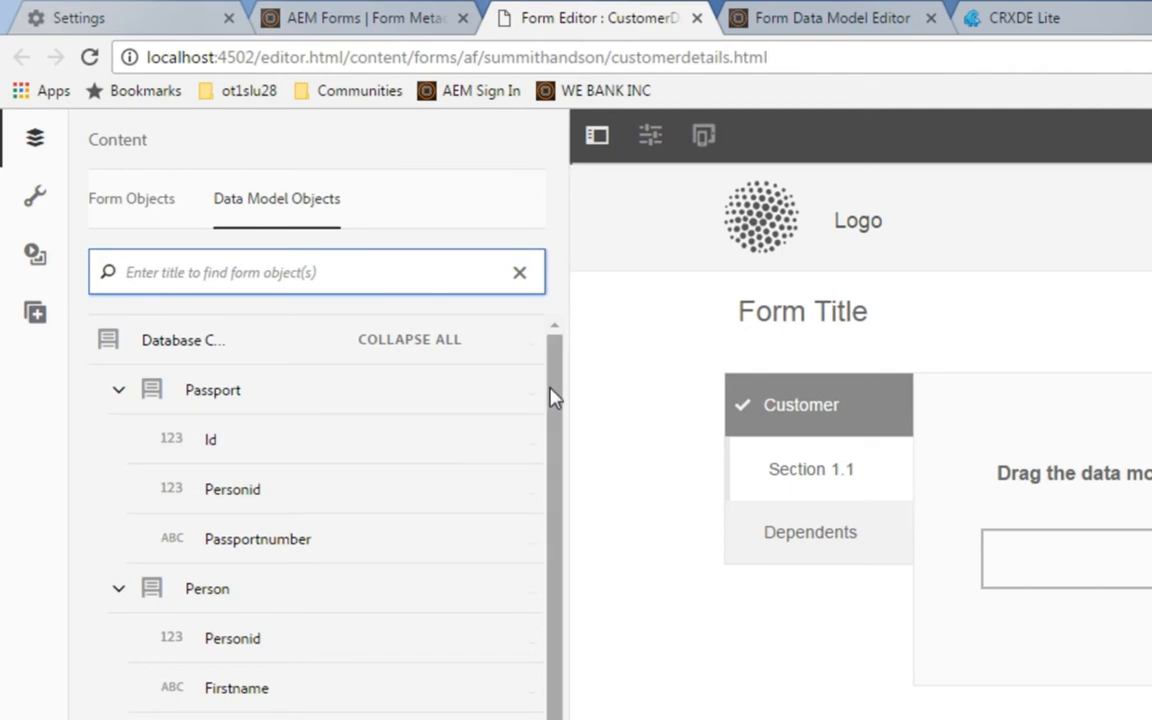
Drag the Person and Passport objects onto the Customer panel, adding Firstname, Lastname, Email, Passportnumber, Personid
scroll("down", 3)
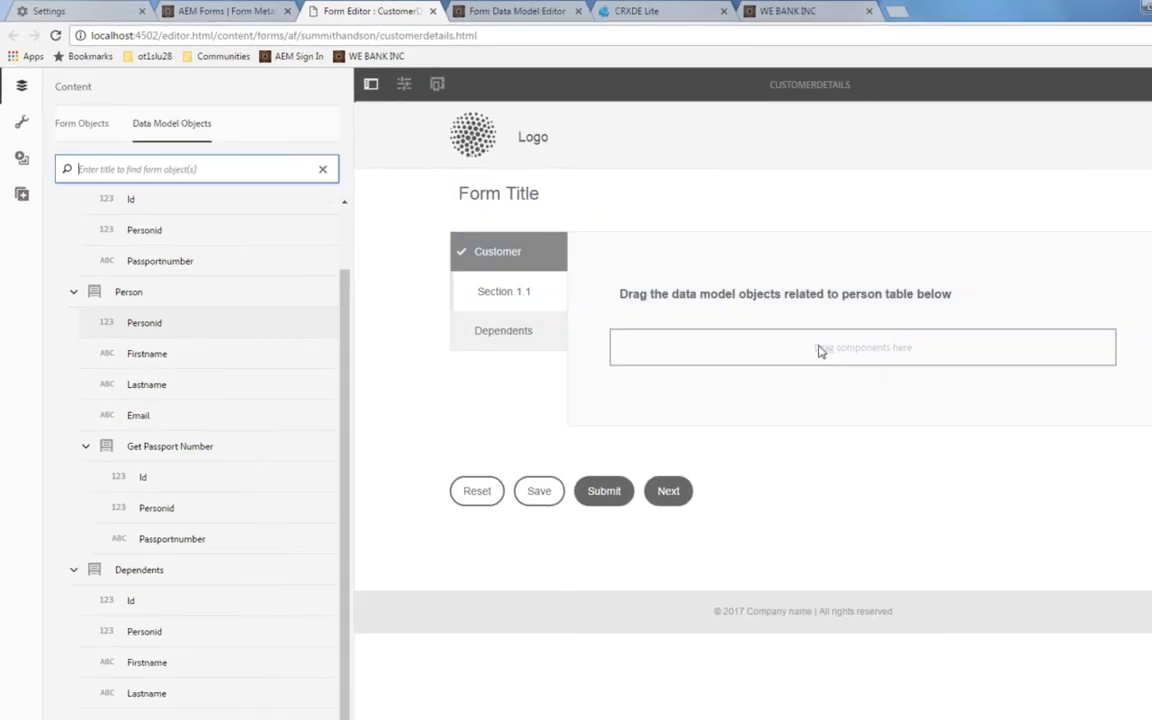
left_click_drag(144, 322, 862, 348)
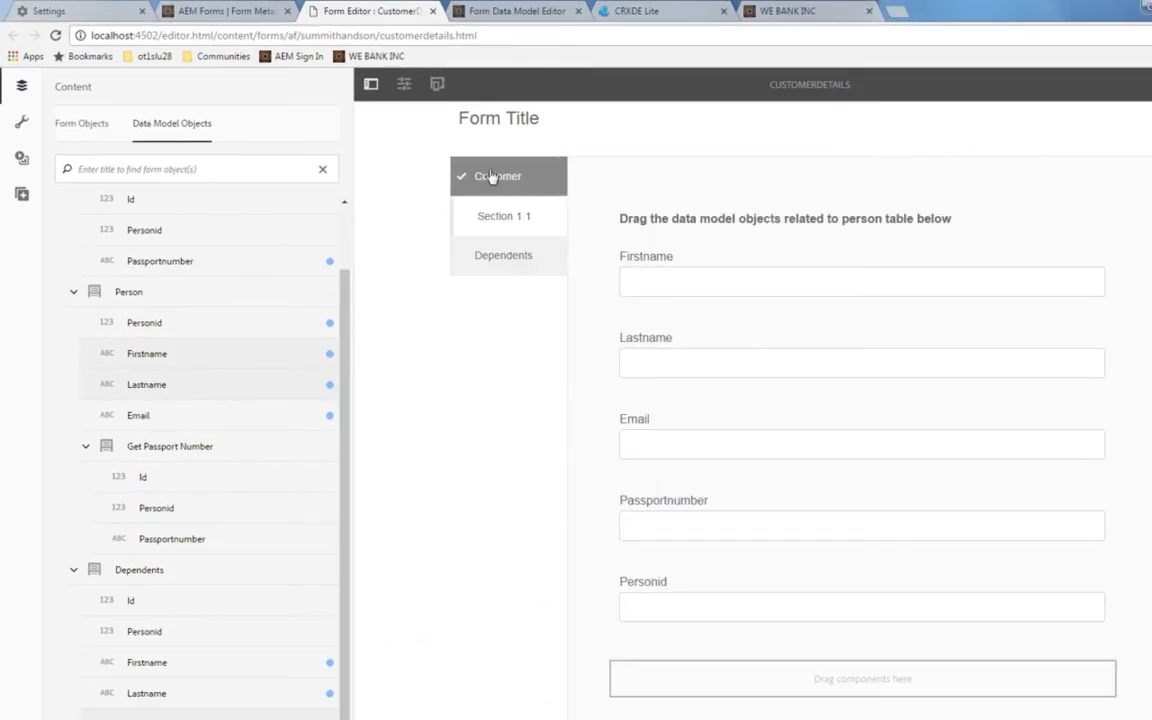
left_click(860, 280)
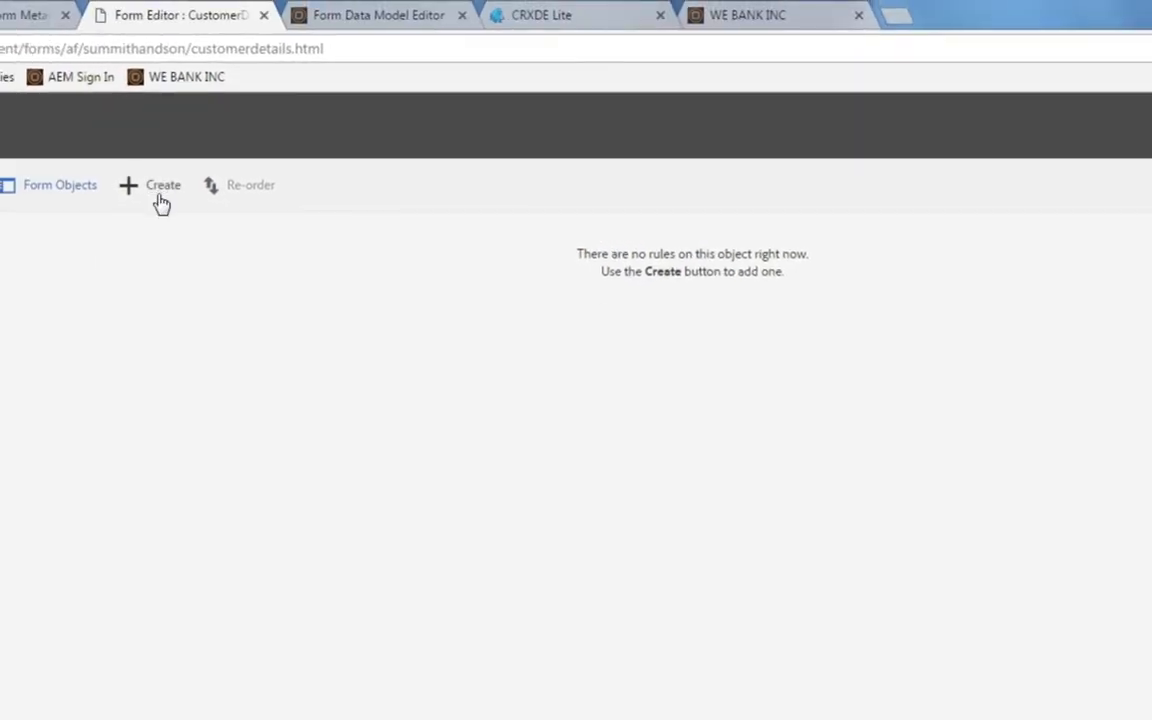
Create a Personid rule triggered when Personid is initialized And not empty
left_click(162, 184)
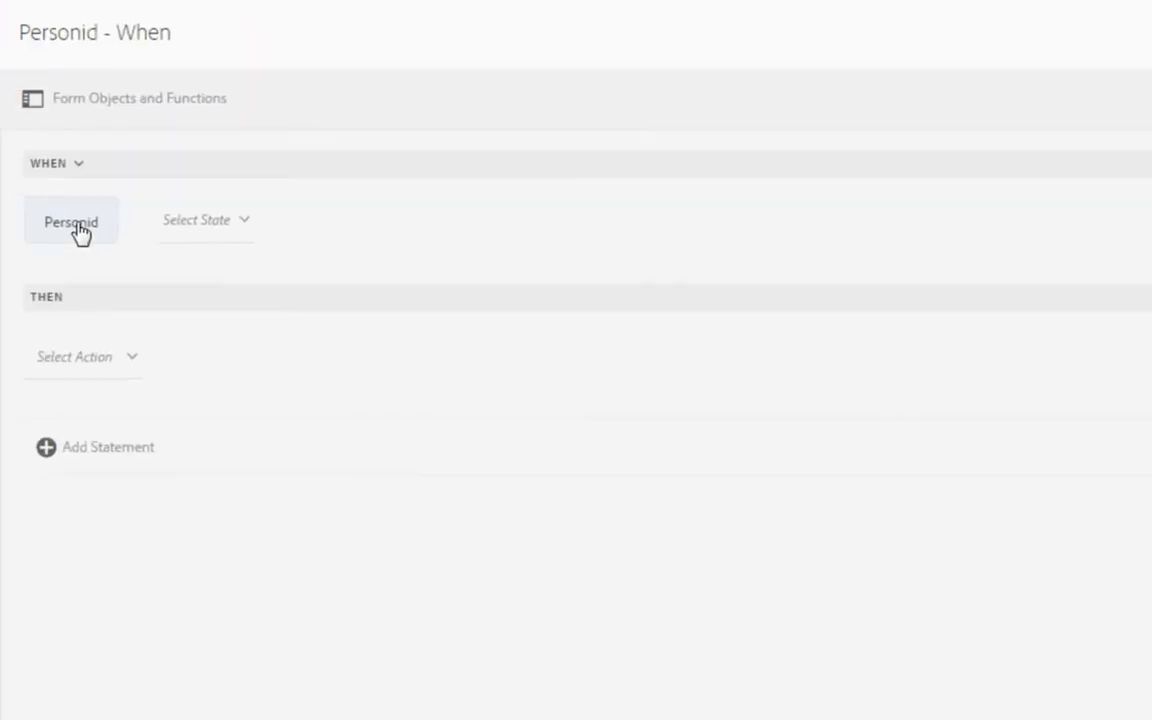
left_click(204, 220)
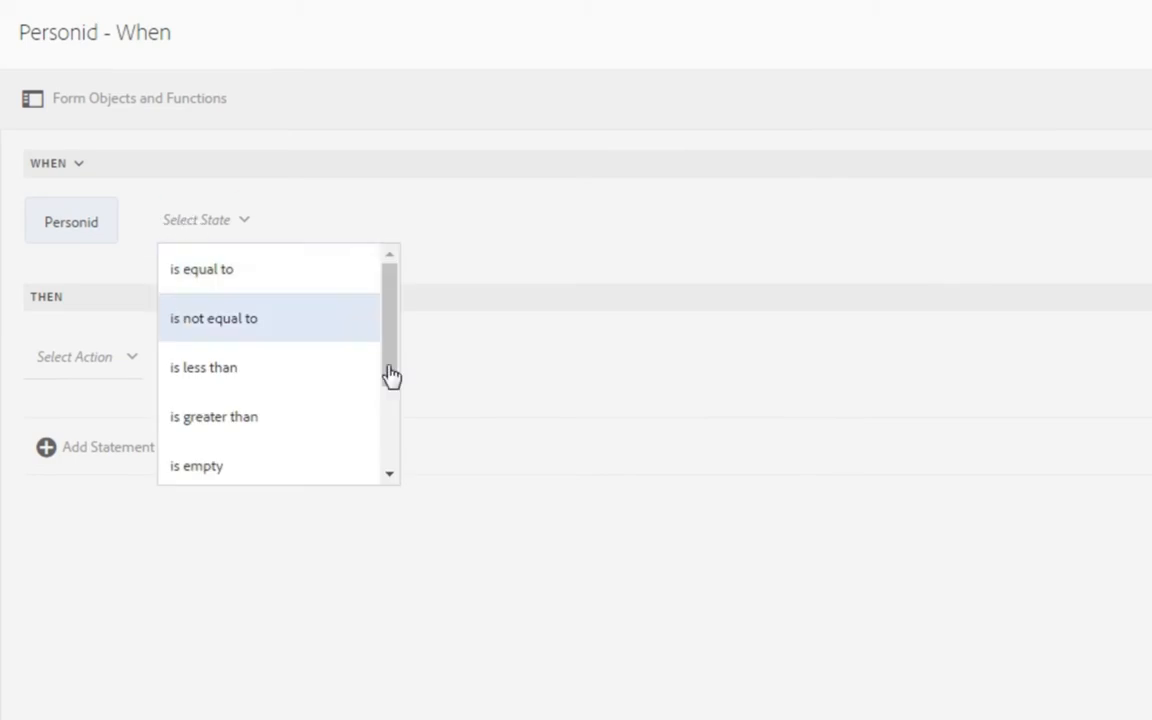
scroll("down", 3)
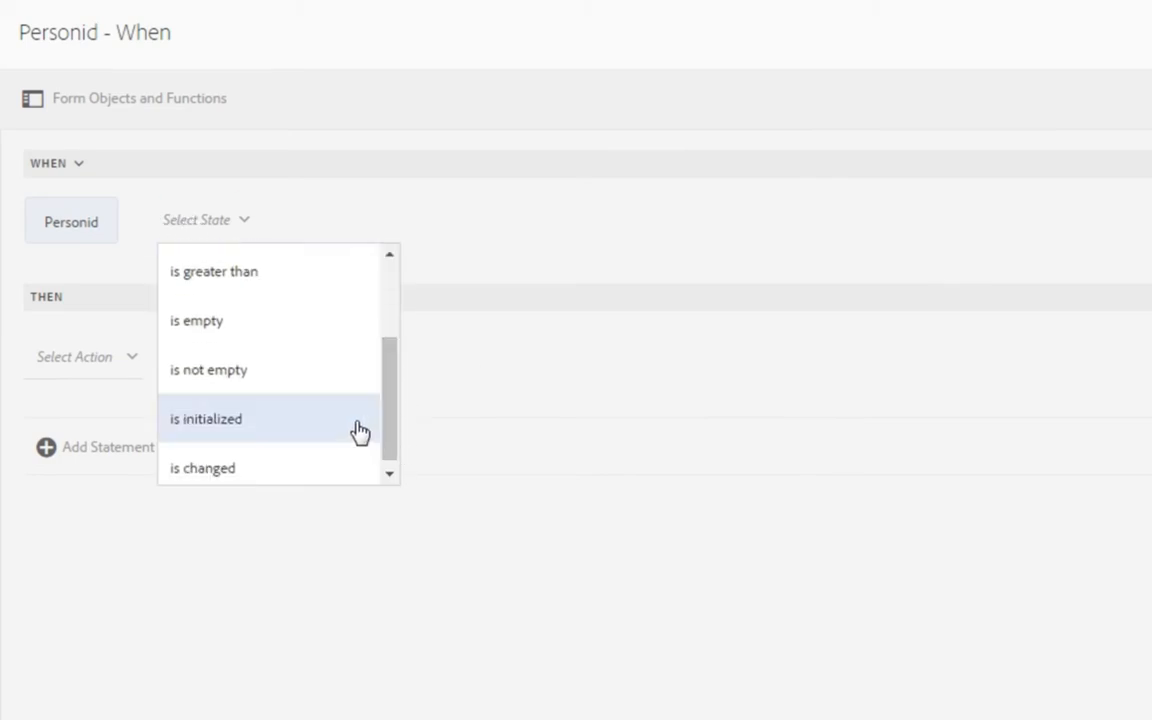
left_click(204, 418)
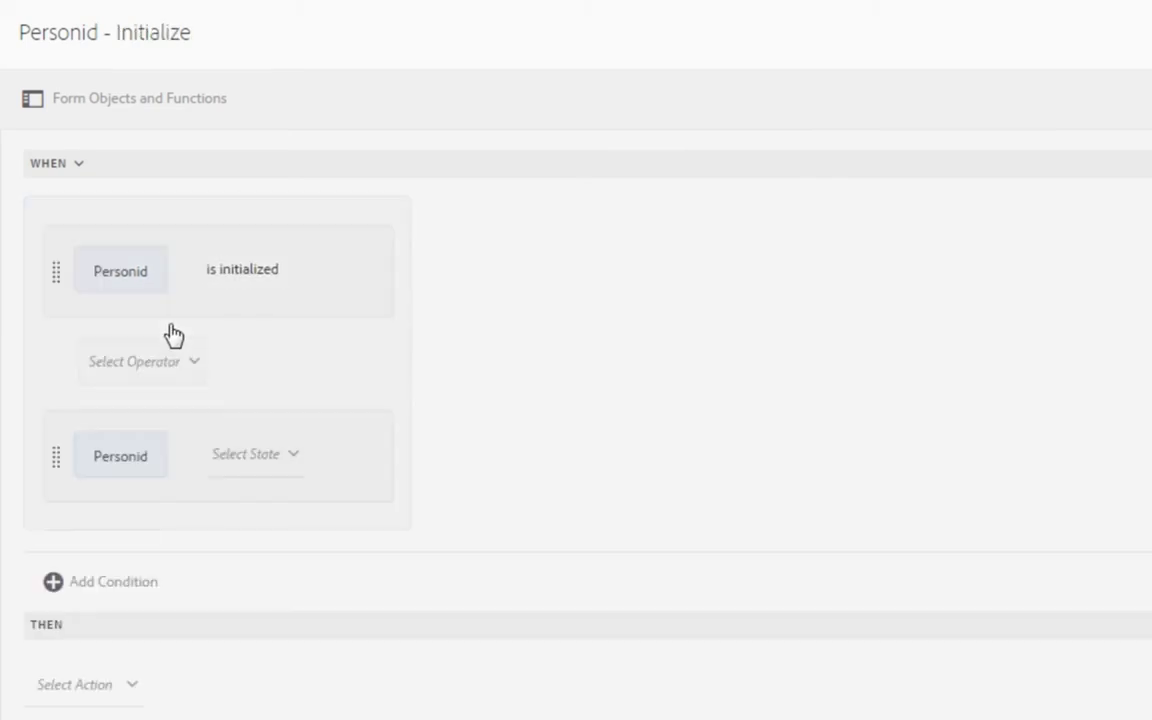
left_click(256, 452)
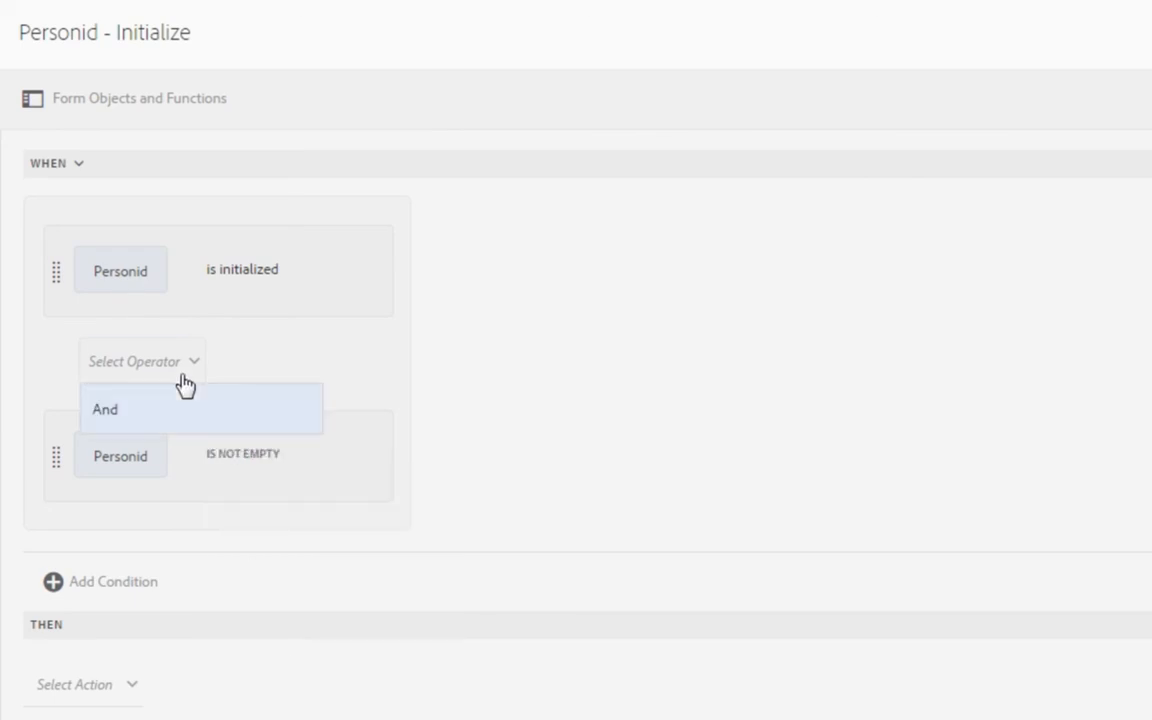
left_click(104, 408)
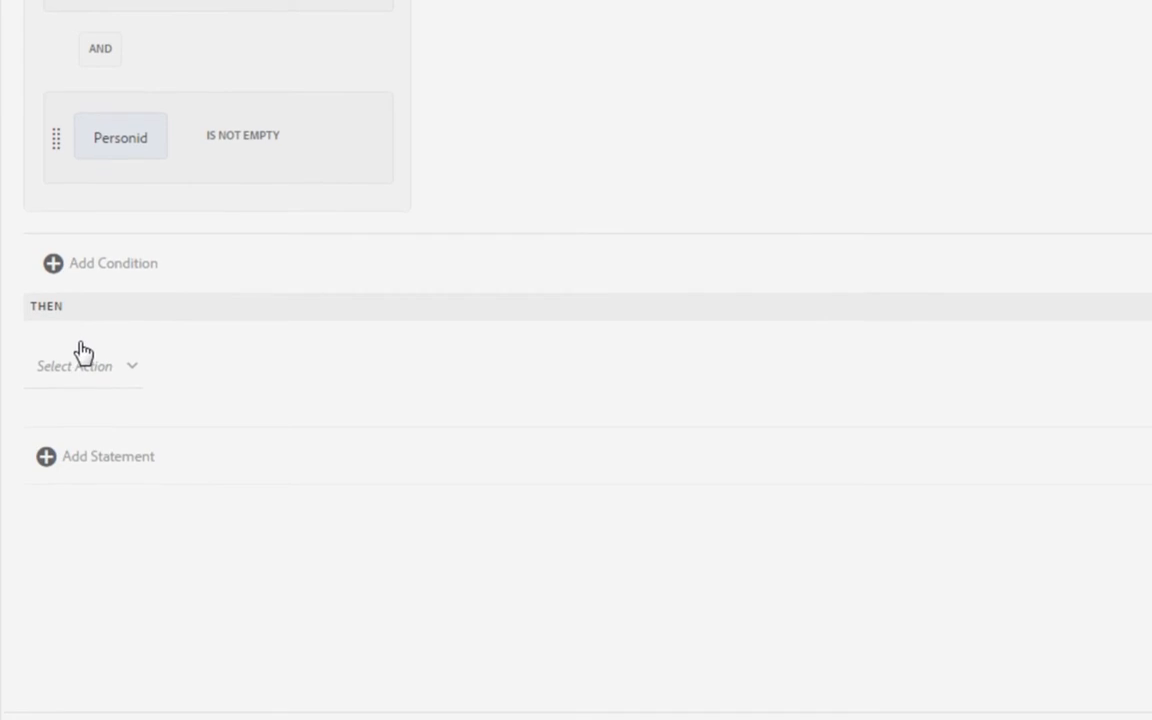
Make the rule's action Invoke Service with getDependents under Database Connection
left_click(84, 364)
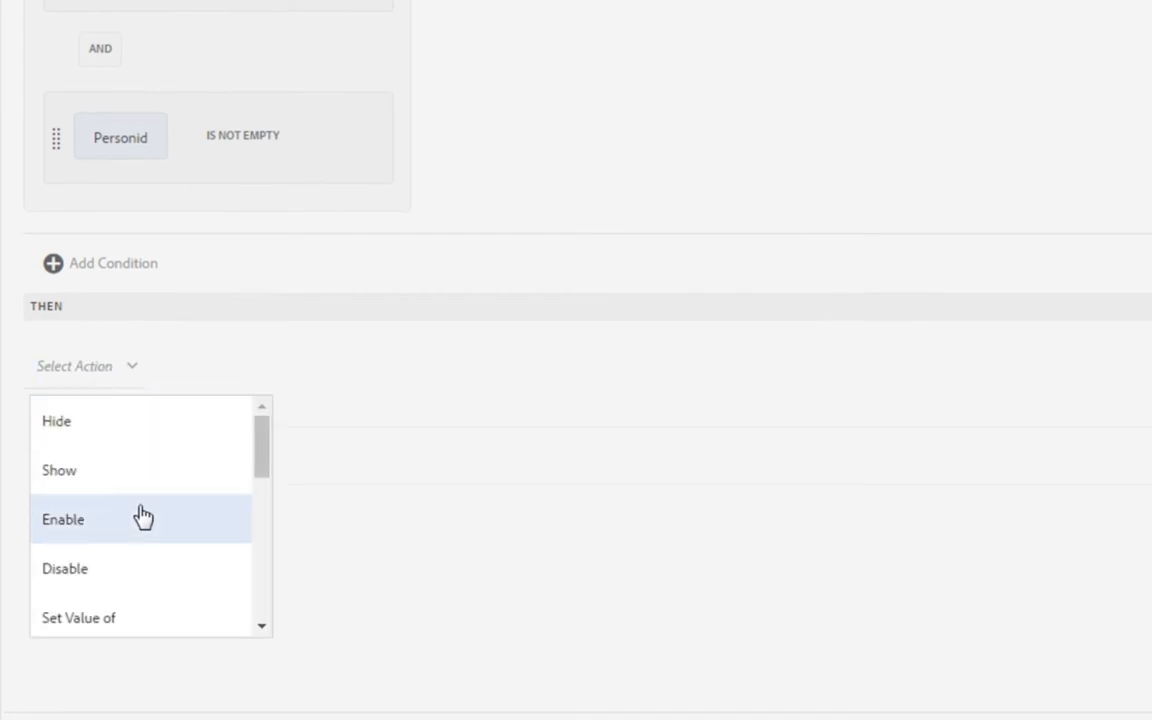
scroll("down", 3)
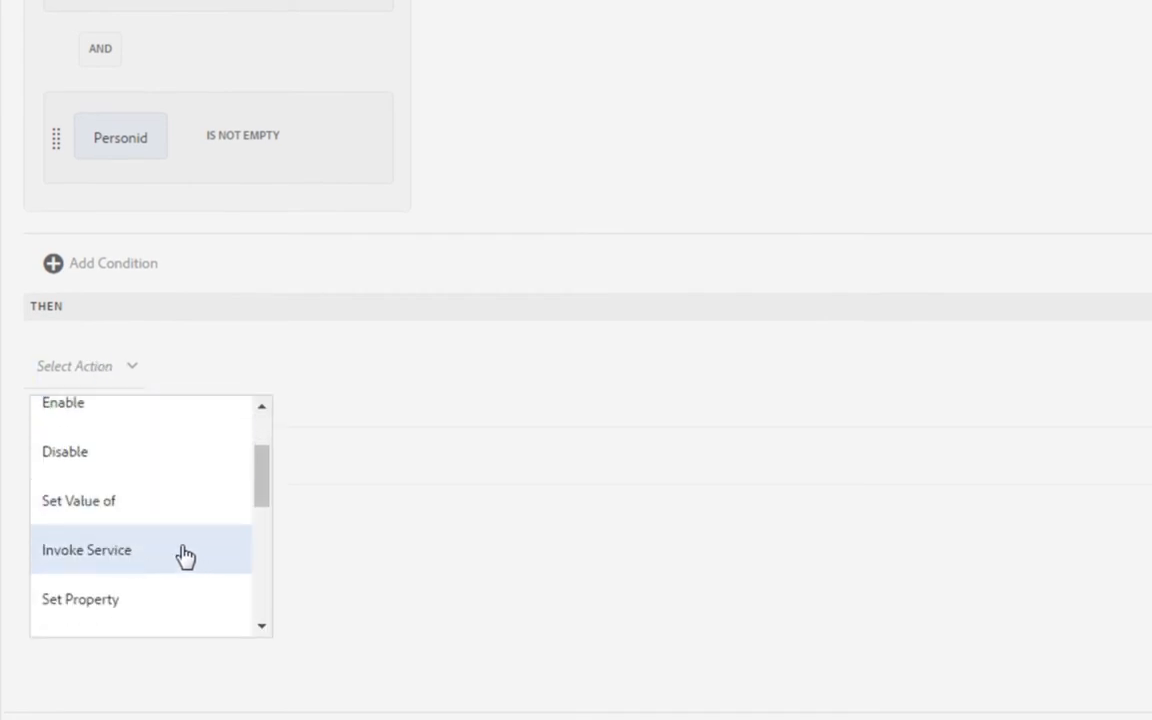
left_click(86, 548)
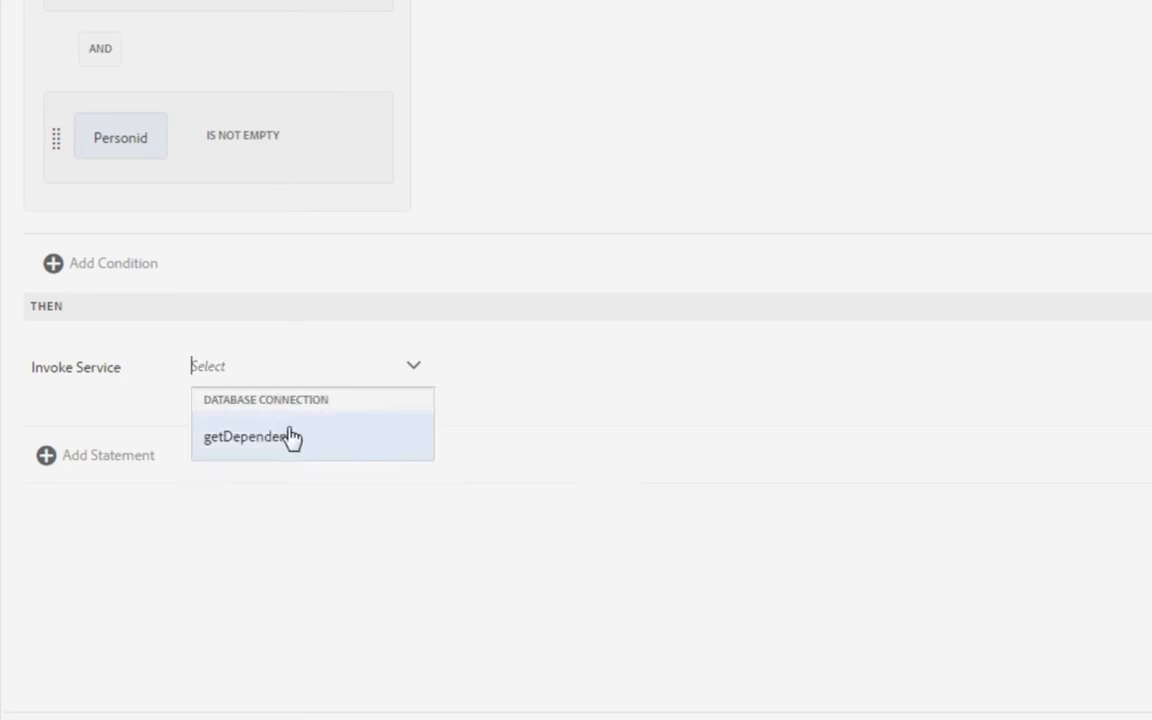
mouse_move(338, 438)
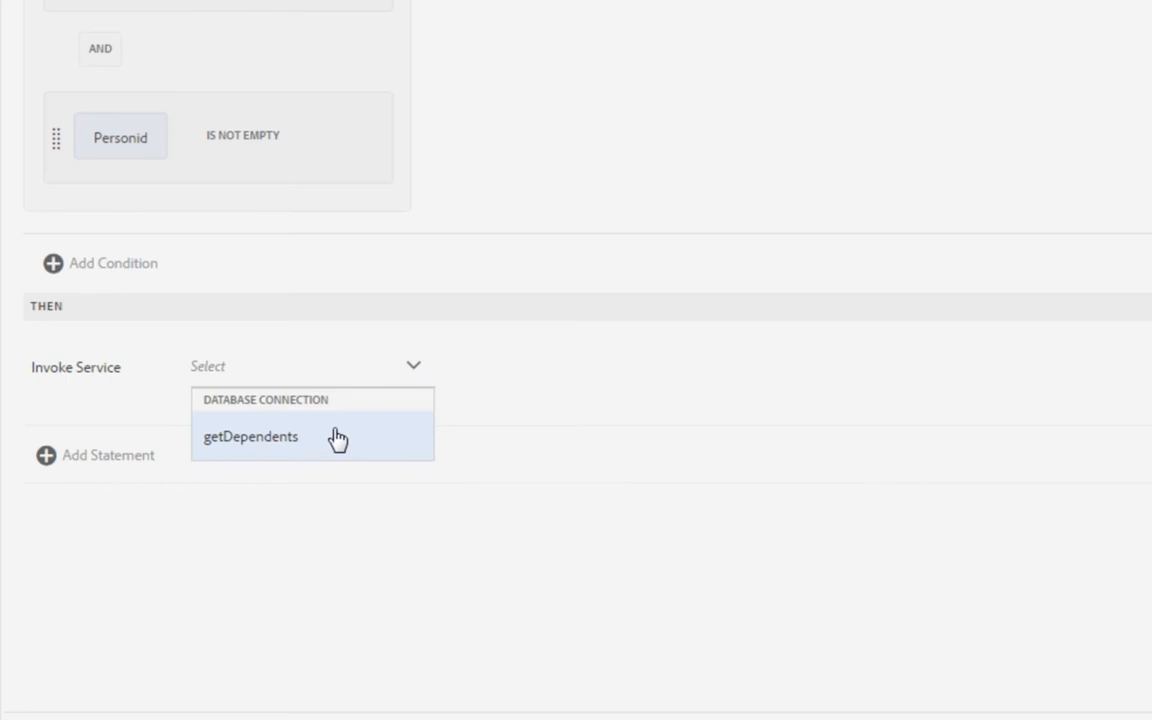
left_click(250, 436)
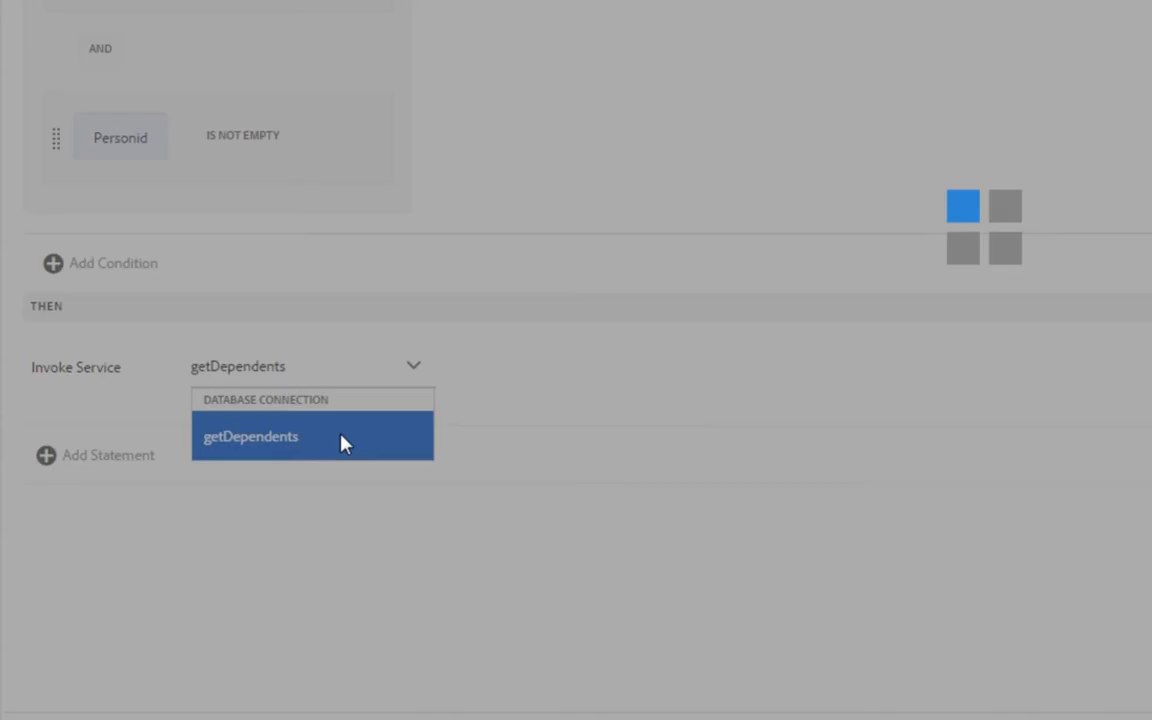
Confirm getDependents and use the Personid form object as its personid input
left_click(250, 436)
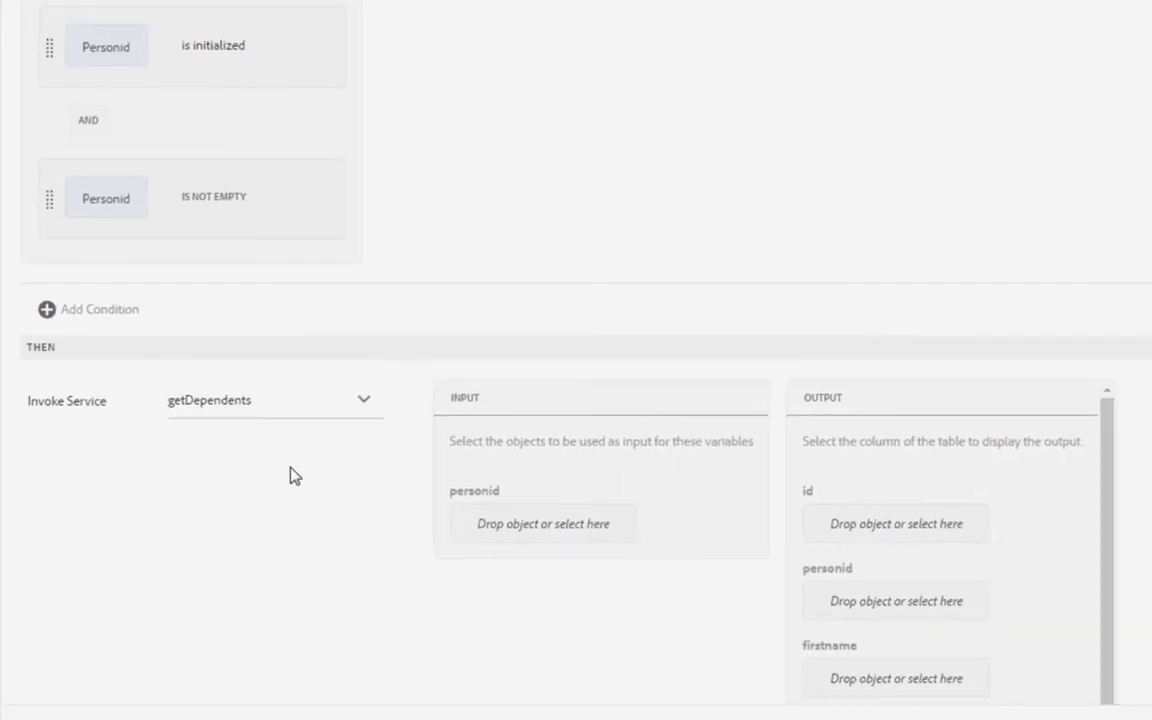
scroll("down", 3)
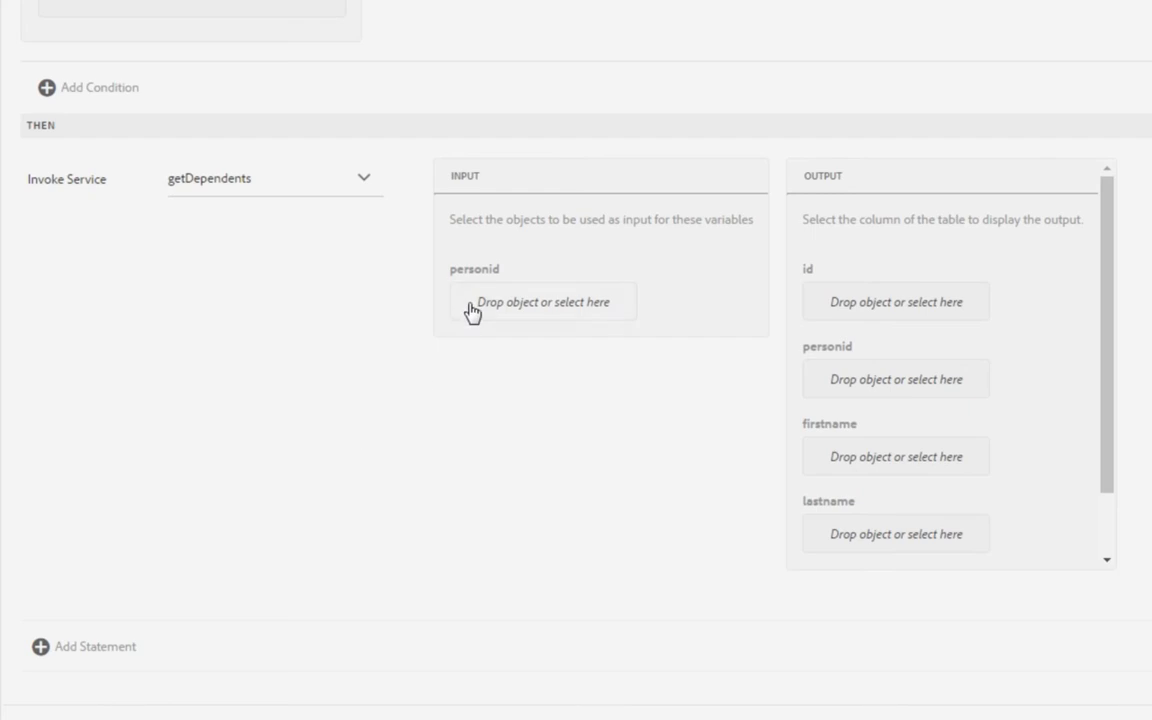
mouse_move(788, 424)
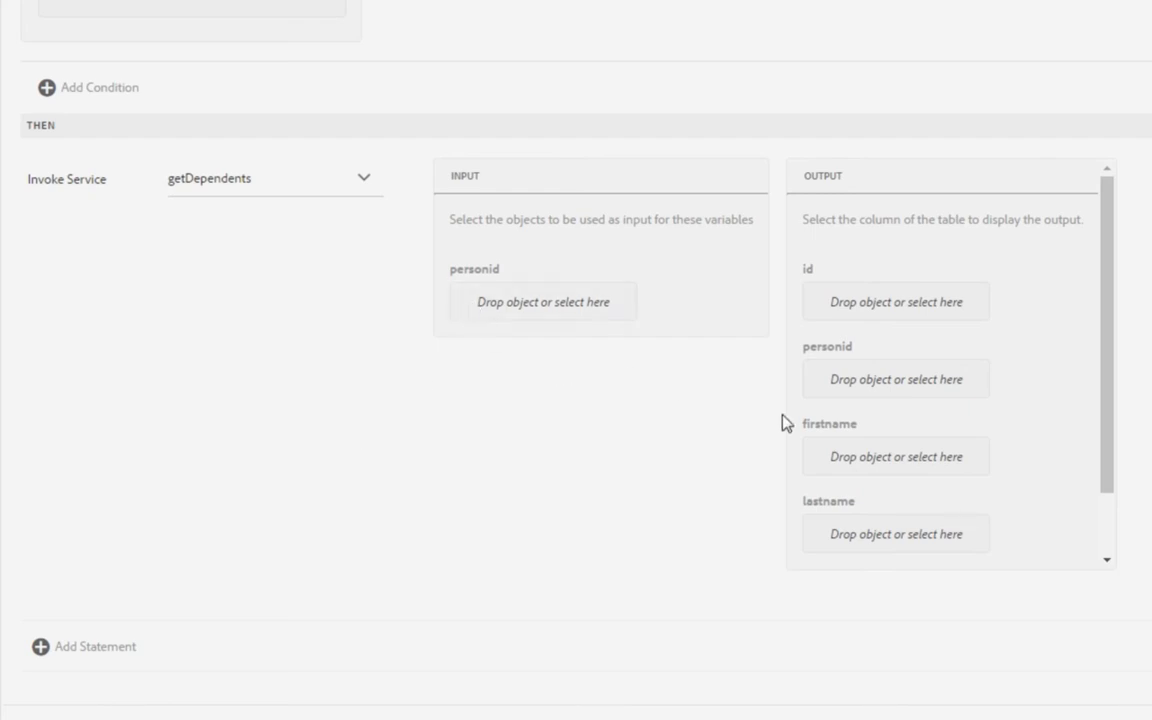
mouse_move(1038, 378)
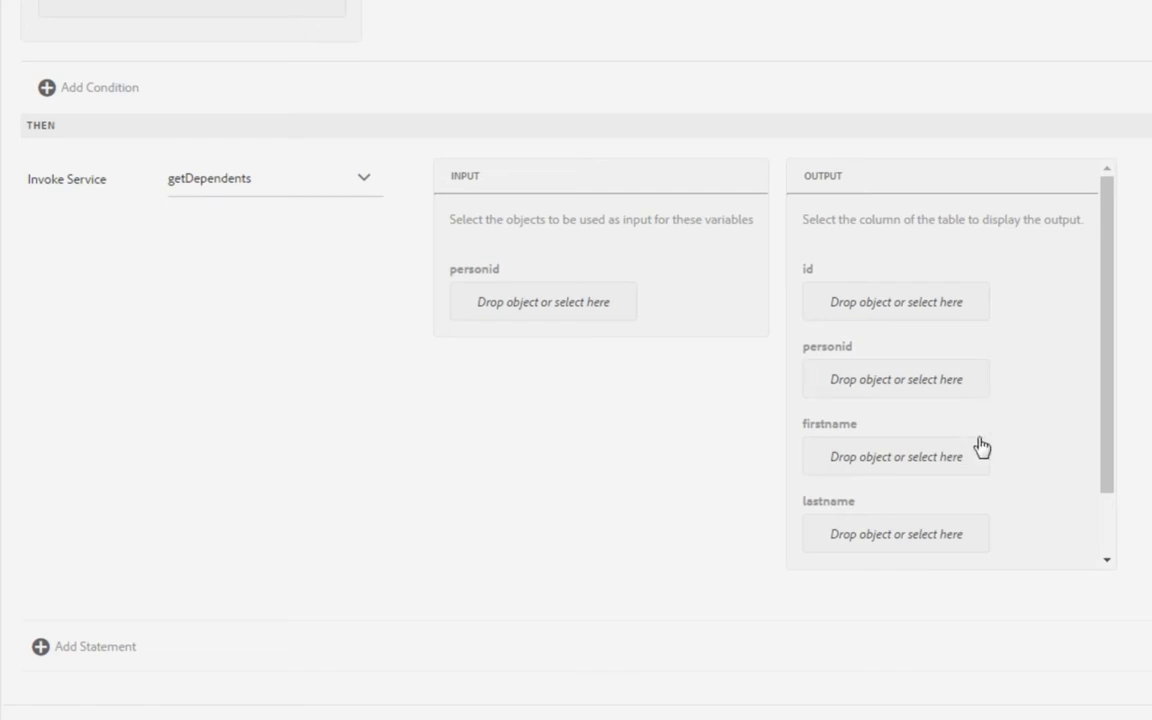
scroll("down", 3)
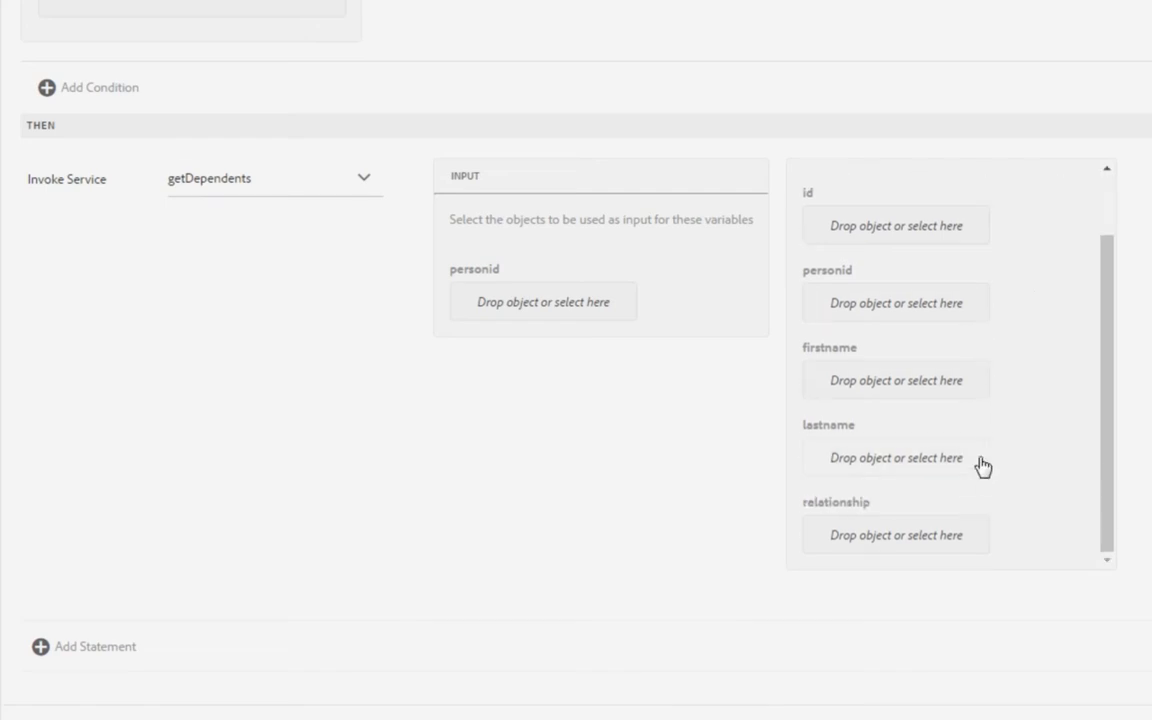
scroll("up", 3)
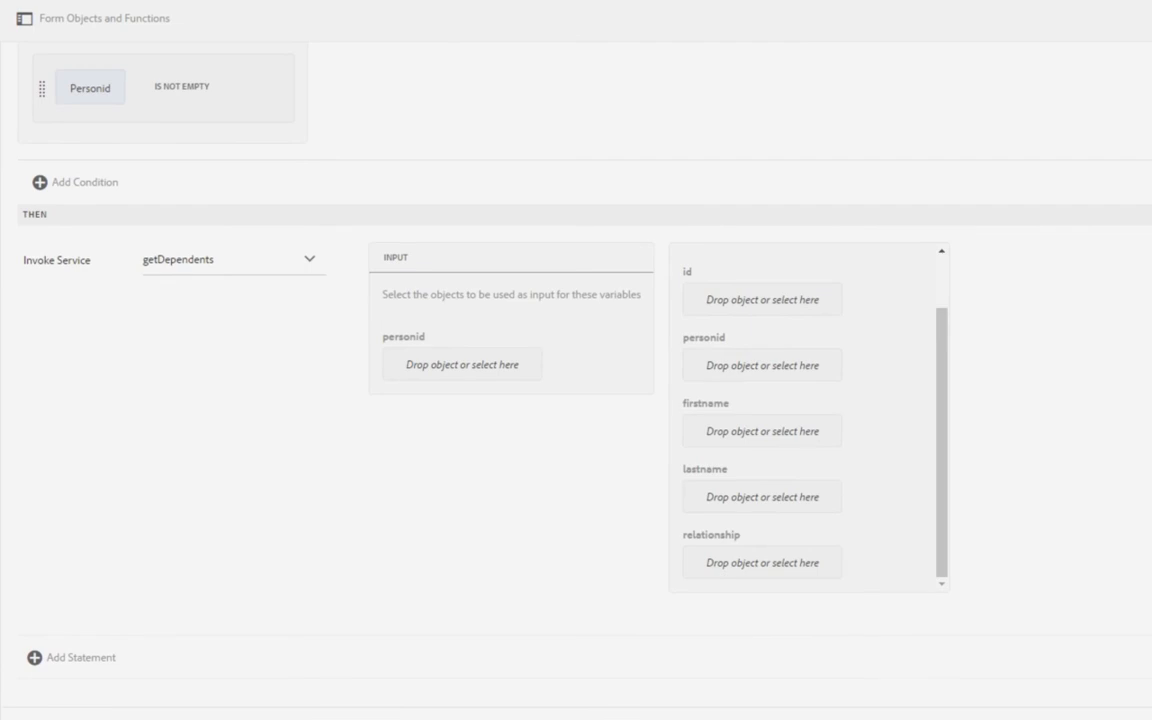
left_click(44, 20)
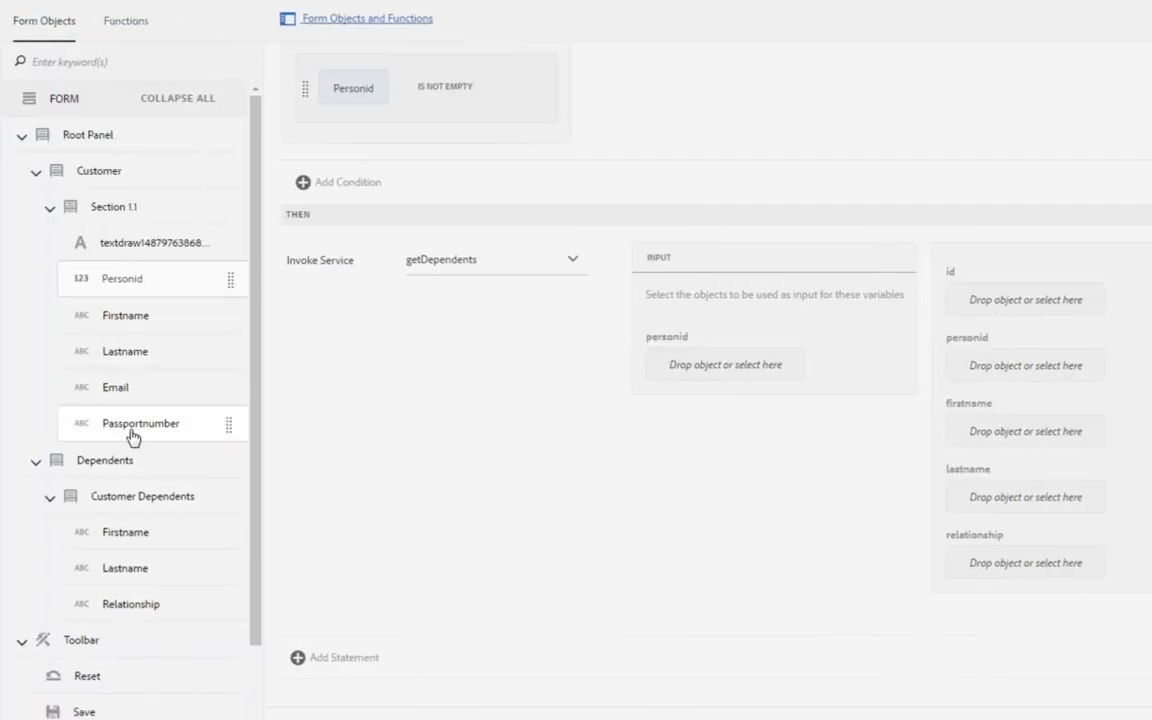
left_click_drag(140, 424, 154, 278)
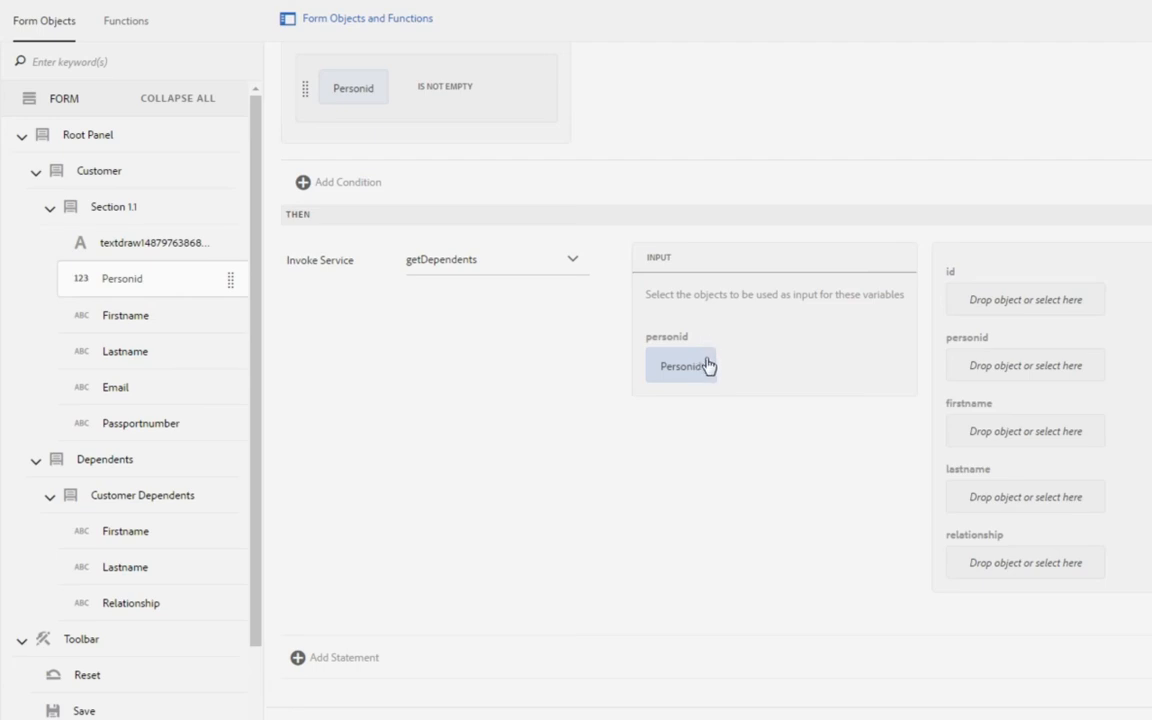
Map the firstname, lastname and relationship outputs to the Customer Dependents fields
scroll("down", 3)
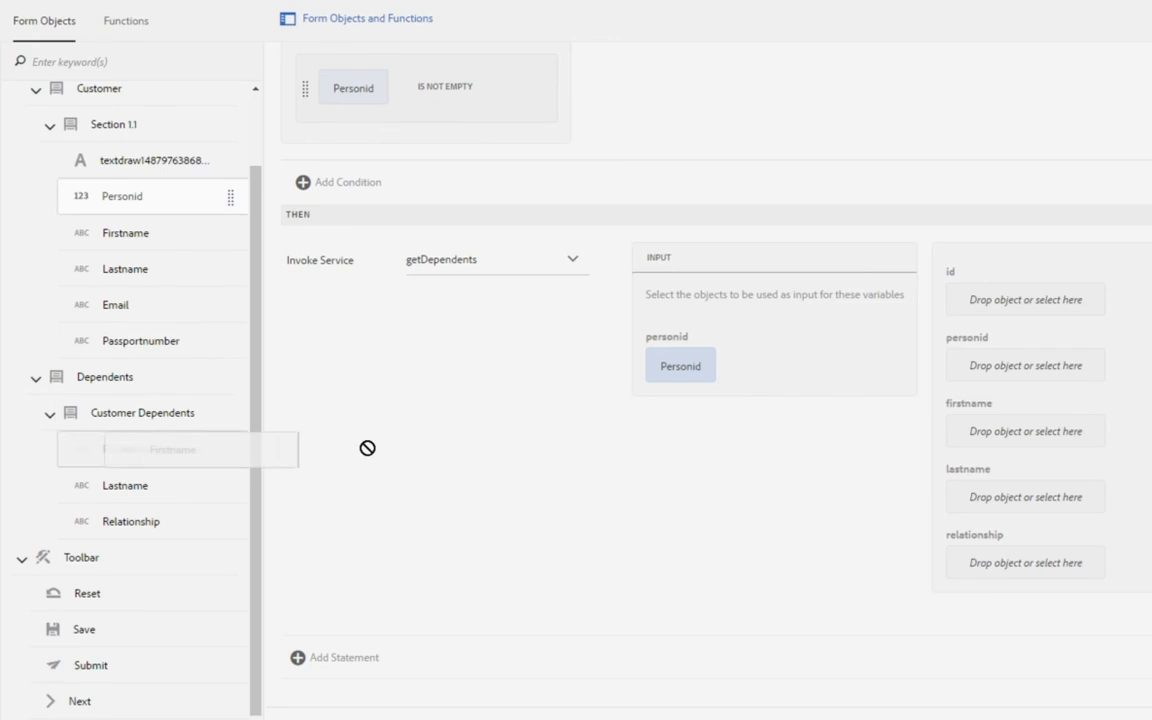
left_click_drag(176, 448, 984, 432)
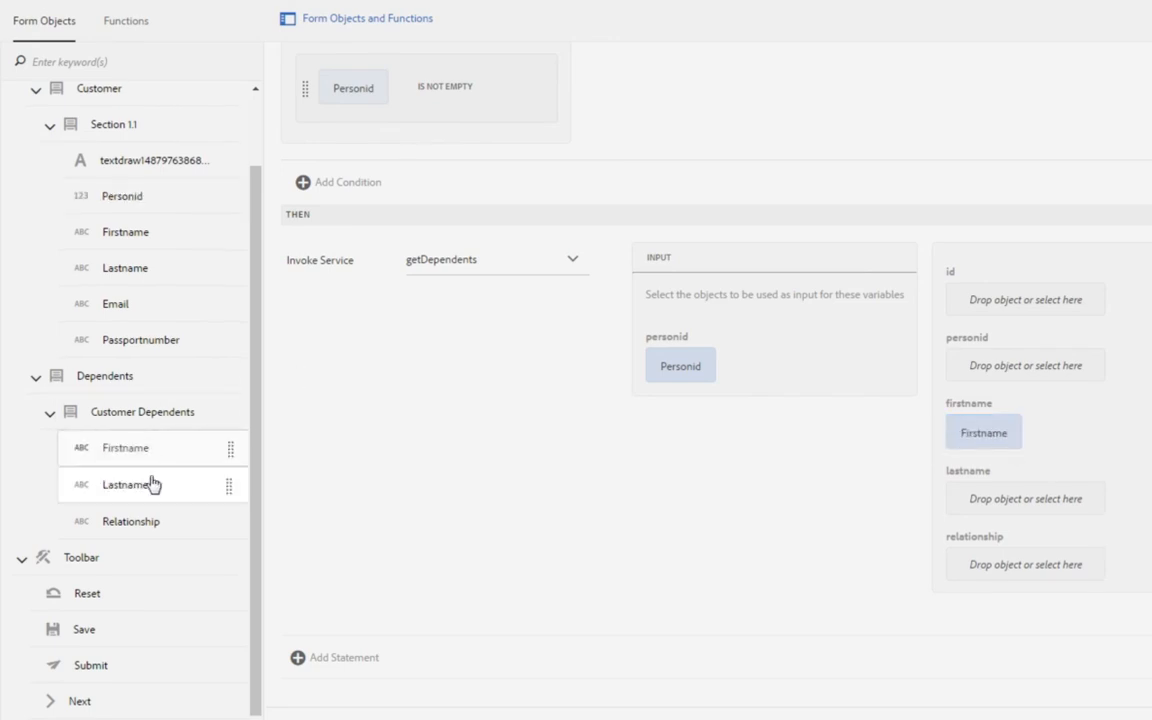
left_click_drag(124, 484, 984, 498)
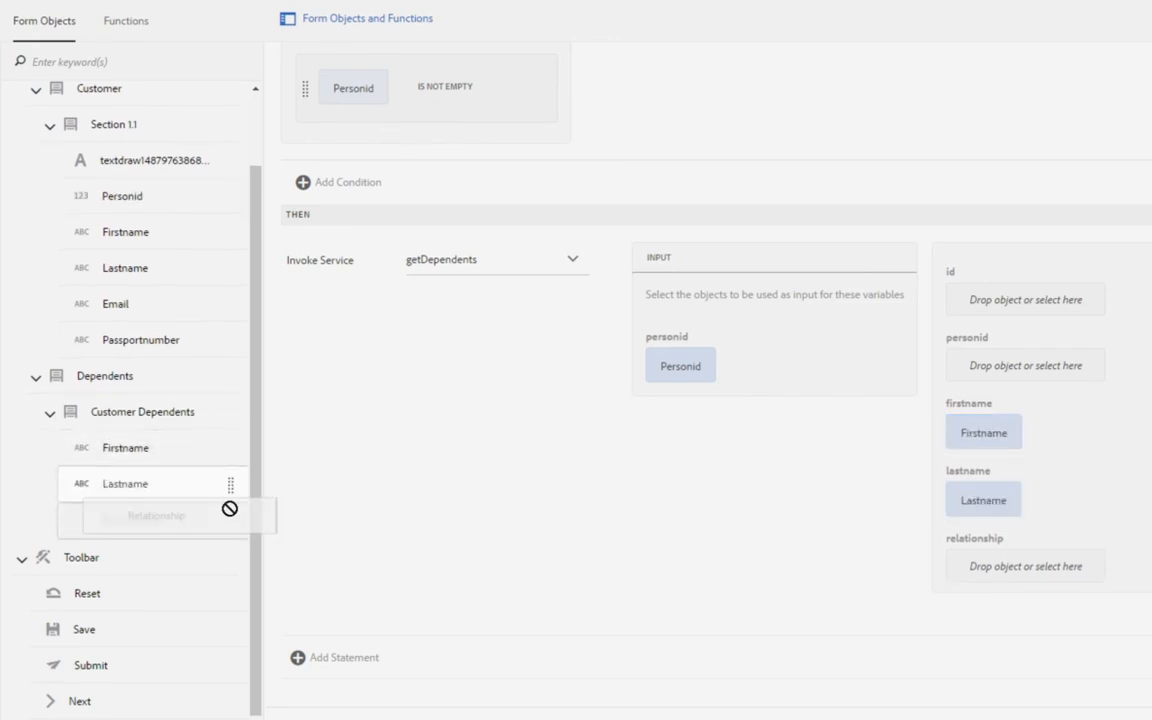
left_click_drag(156, 516, 988, 566)
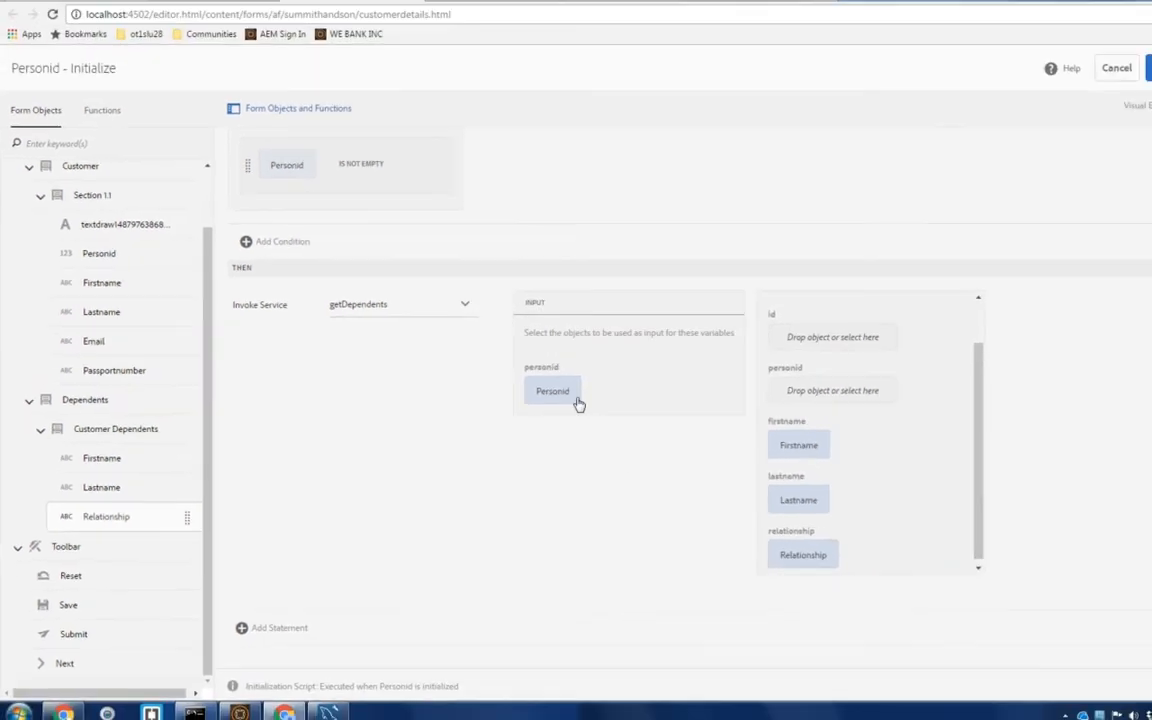
Save the Personid Initialize rule and return to the form
left_click(1116, 68)
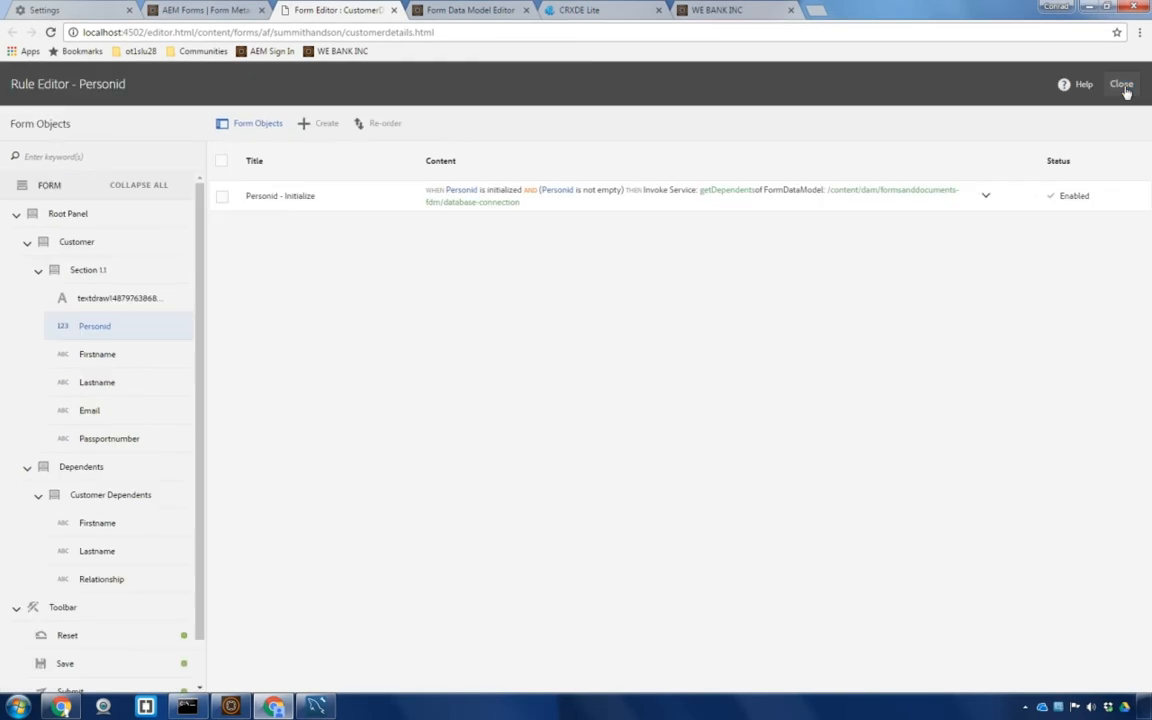
left_click(1120, 84)
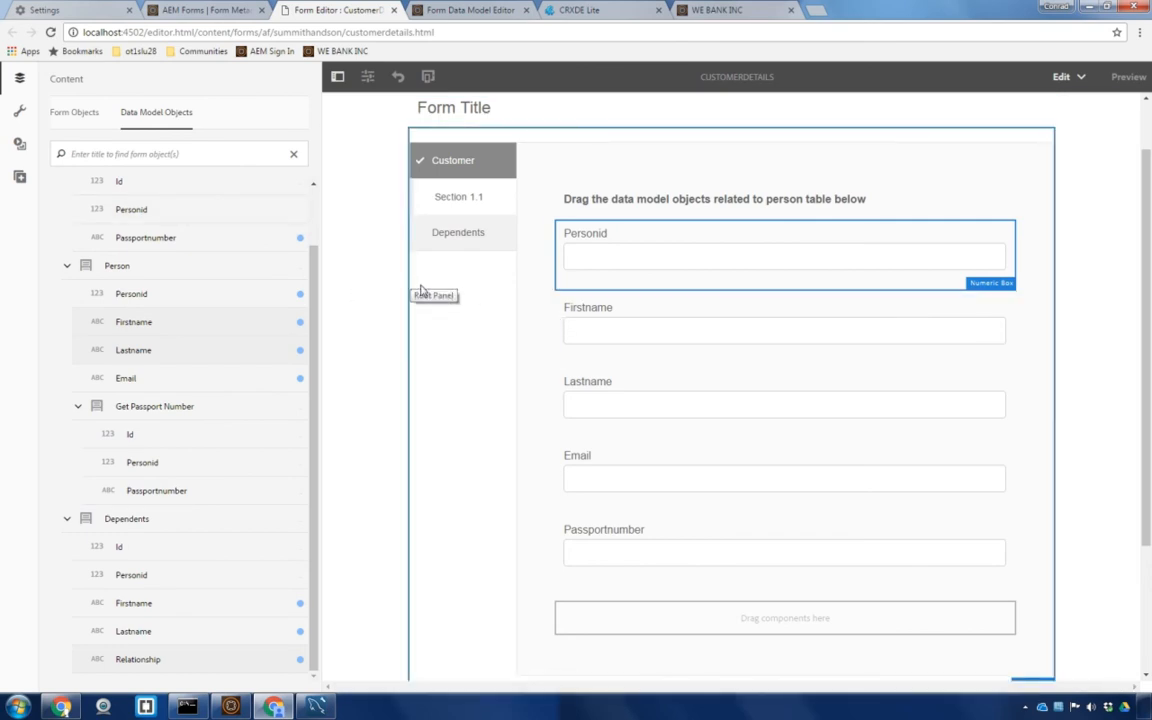
mouse_move(600, 258)
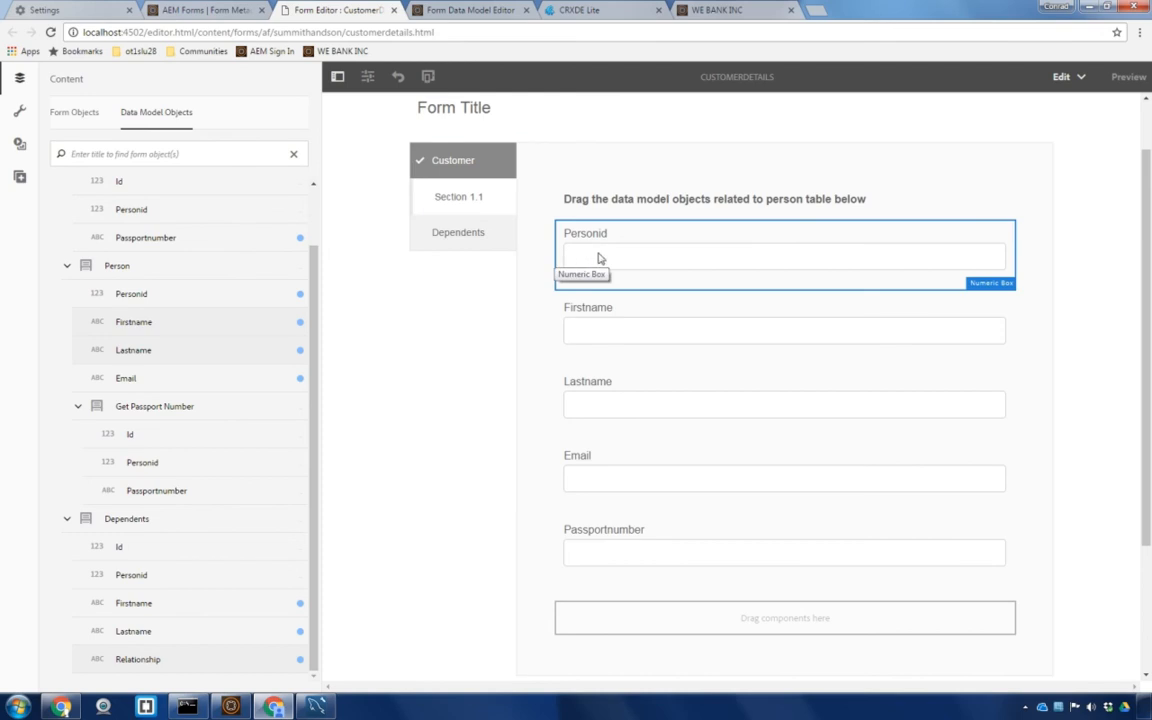
left_click(784, 256)
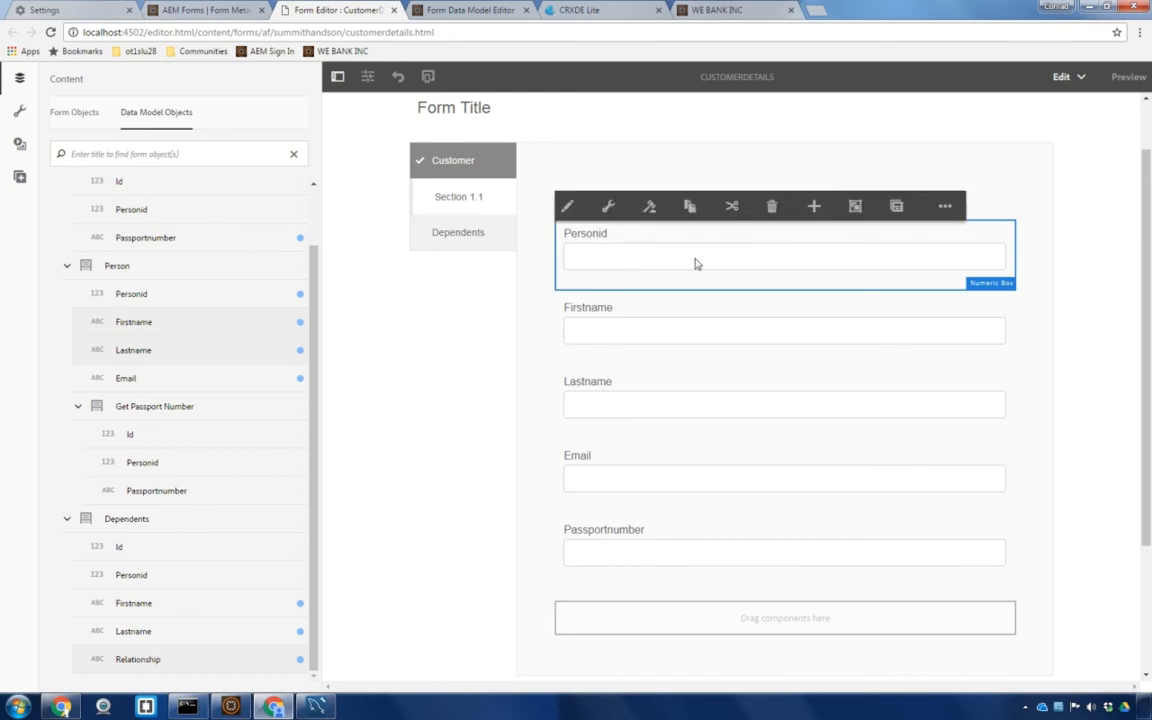
mouse_move(896, 206)
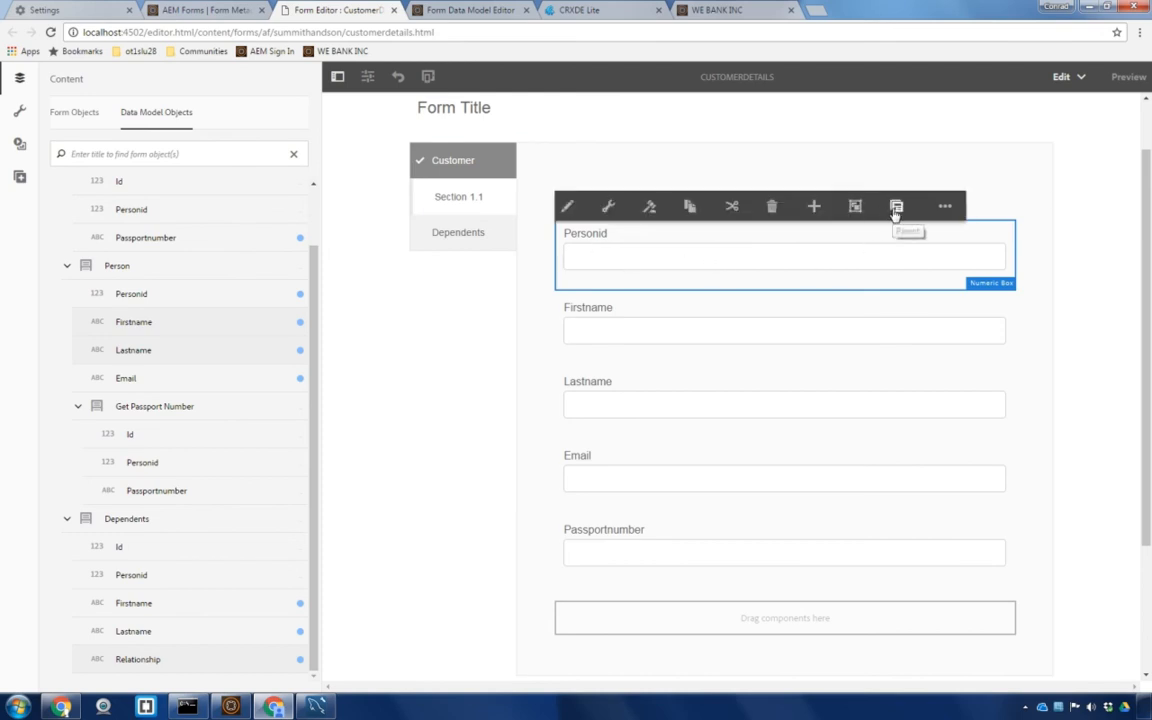
Set the form container's Prefill Service to Form Data Model Prefill service and apply it
left_click(896, 206)
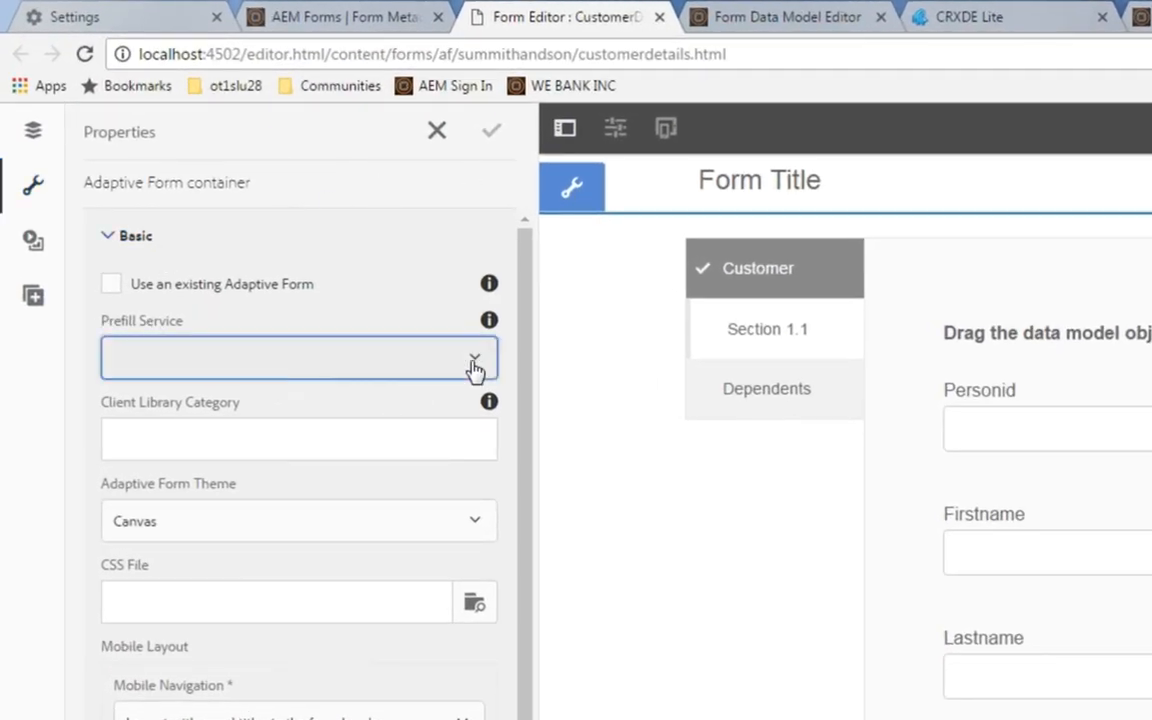
left_click(476, 356)
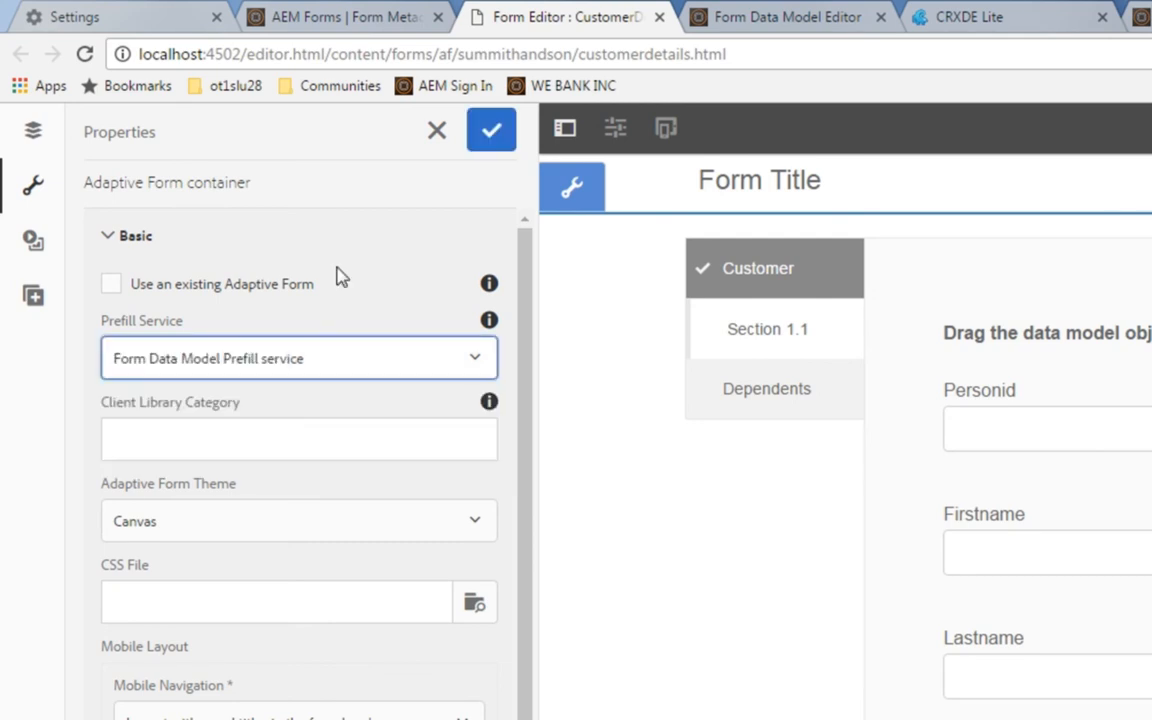
left_click(492, 130)
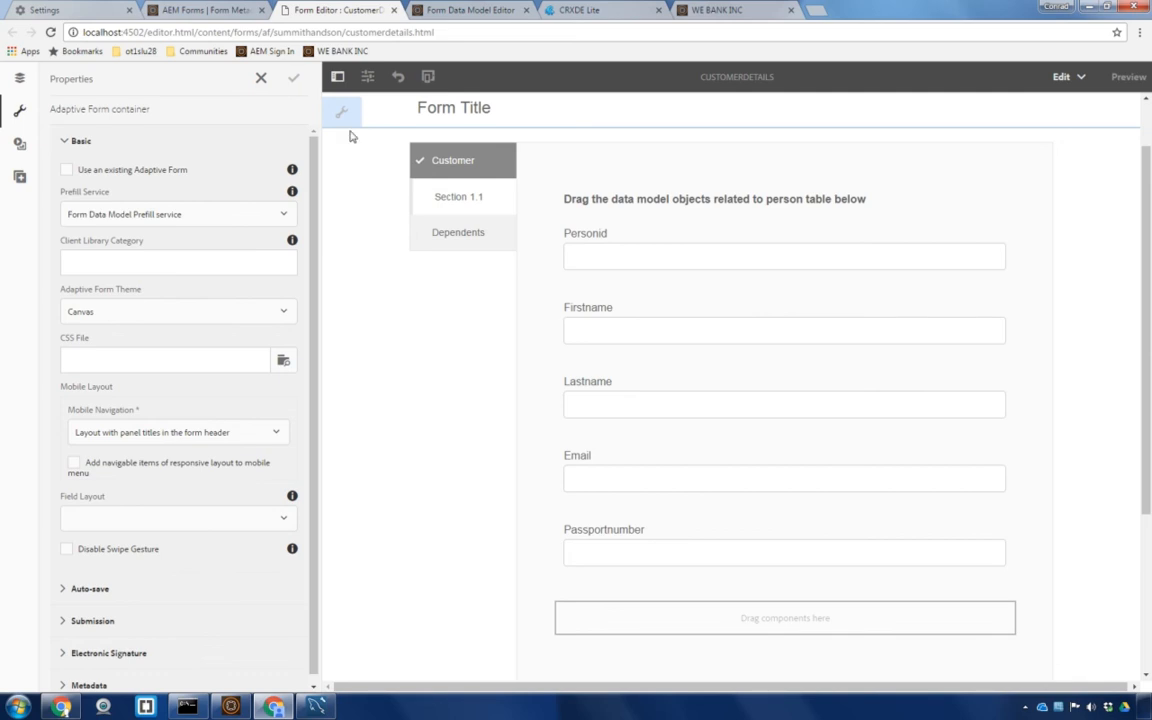
On the WE BANK INC page request Customer Details for Person ID 1 and submit
left_click(716, 10)
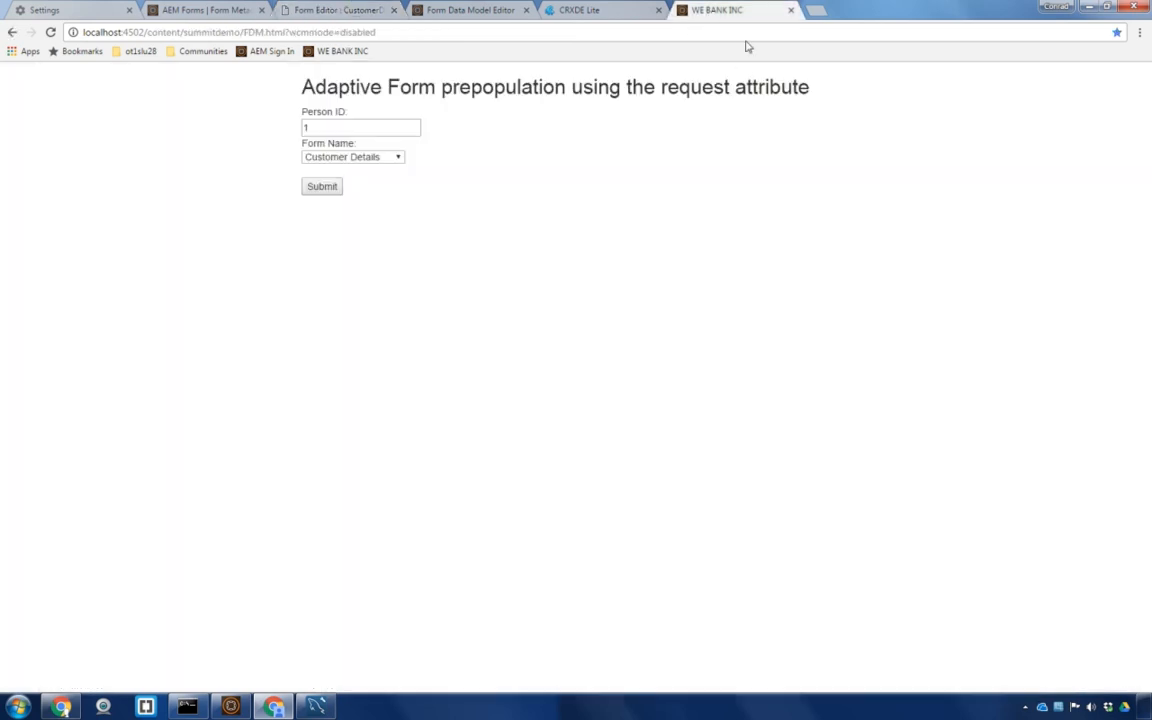
mouse_move(700, 180)
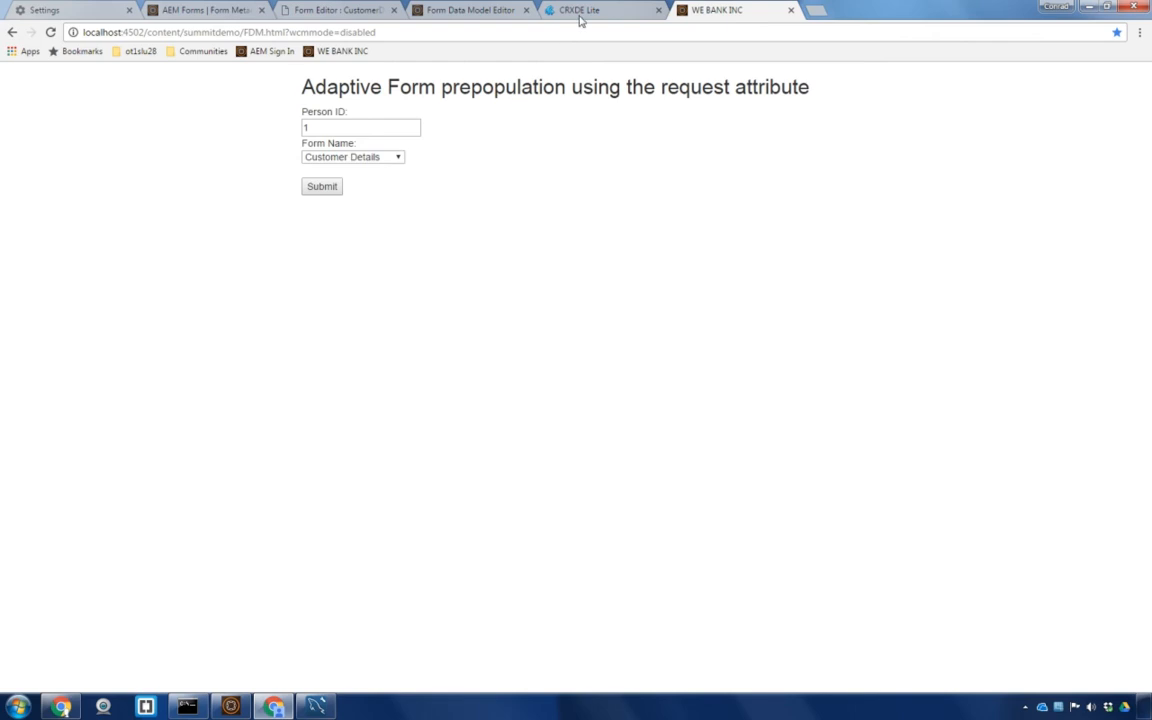
left_click(360, 128)
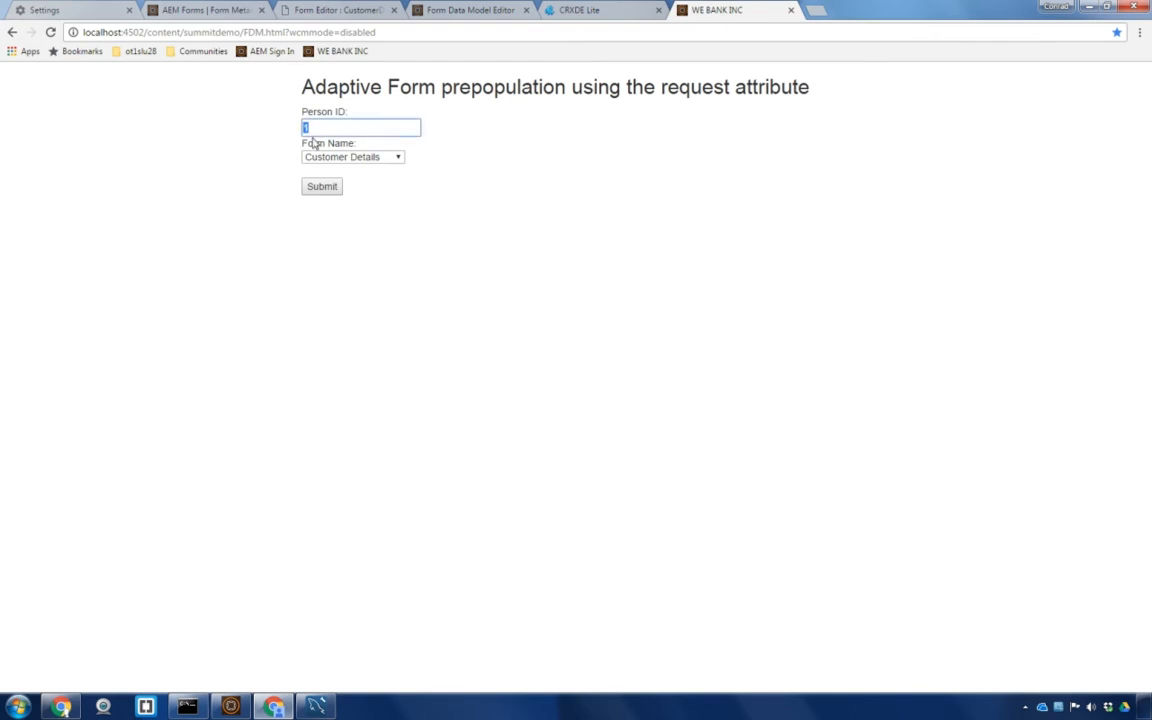
left_click(320, 186)
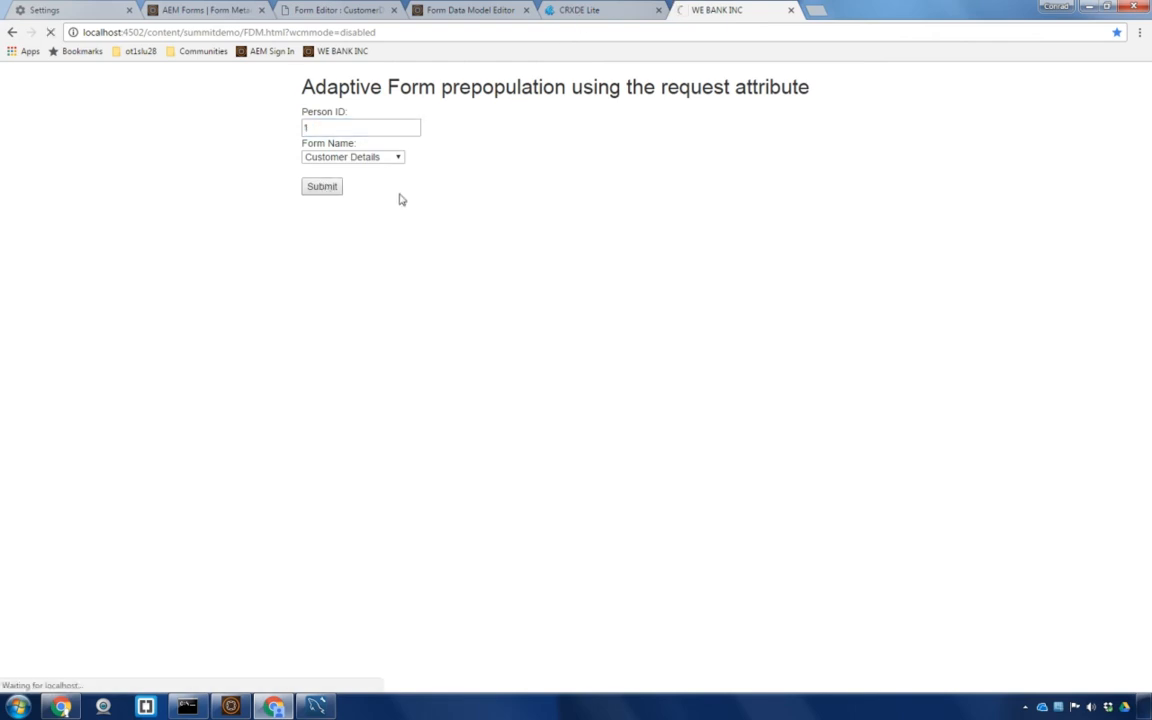
left_click(320, 186)
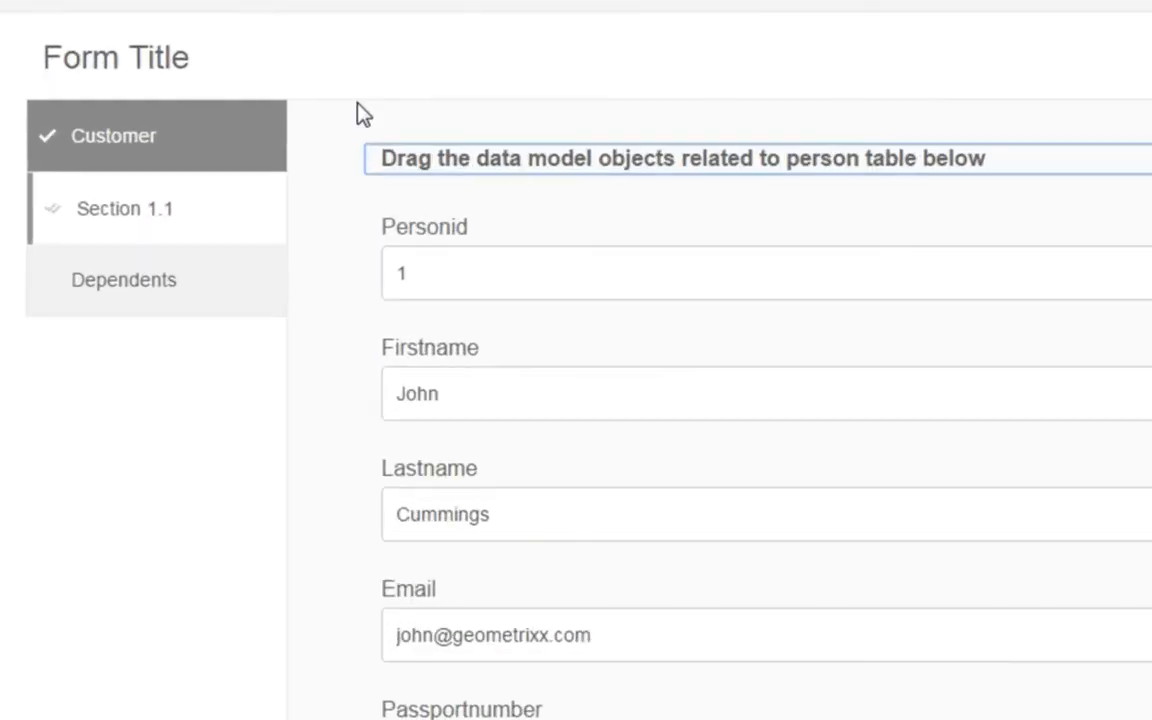
mouse_move(452, 492)
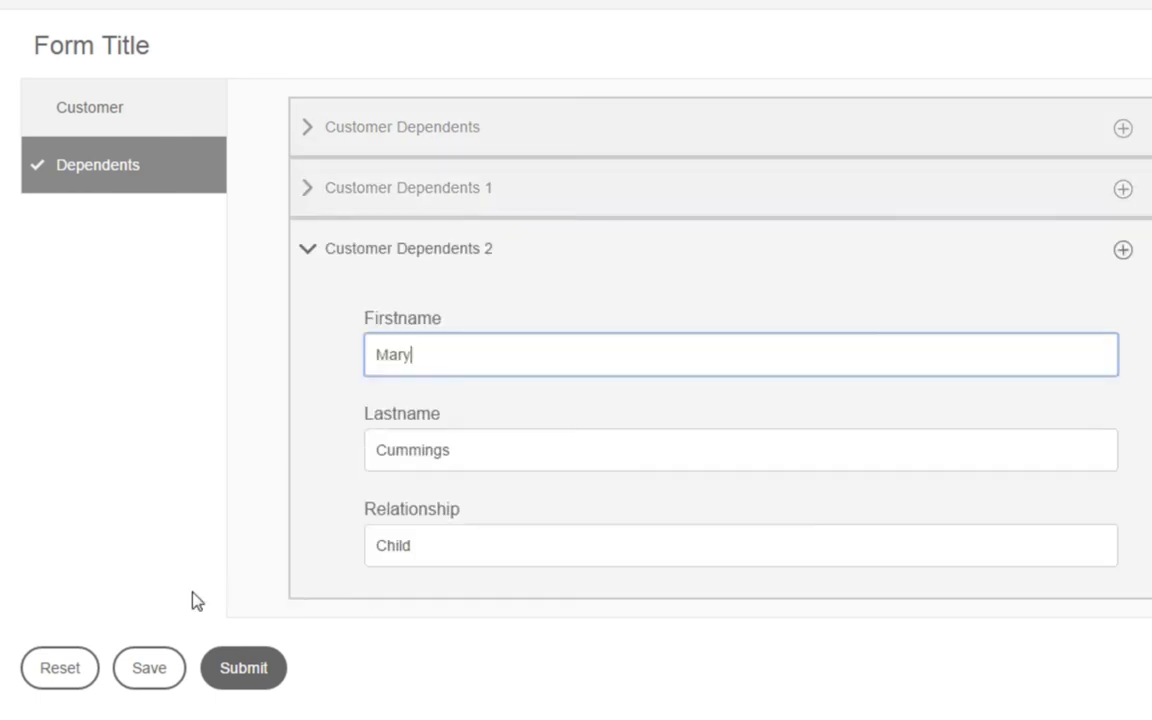
mouse_move(444, 420)
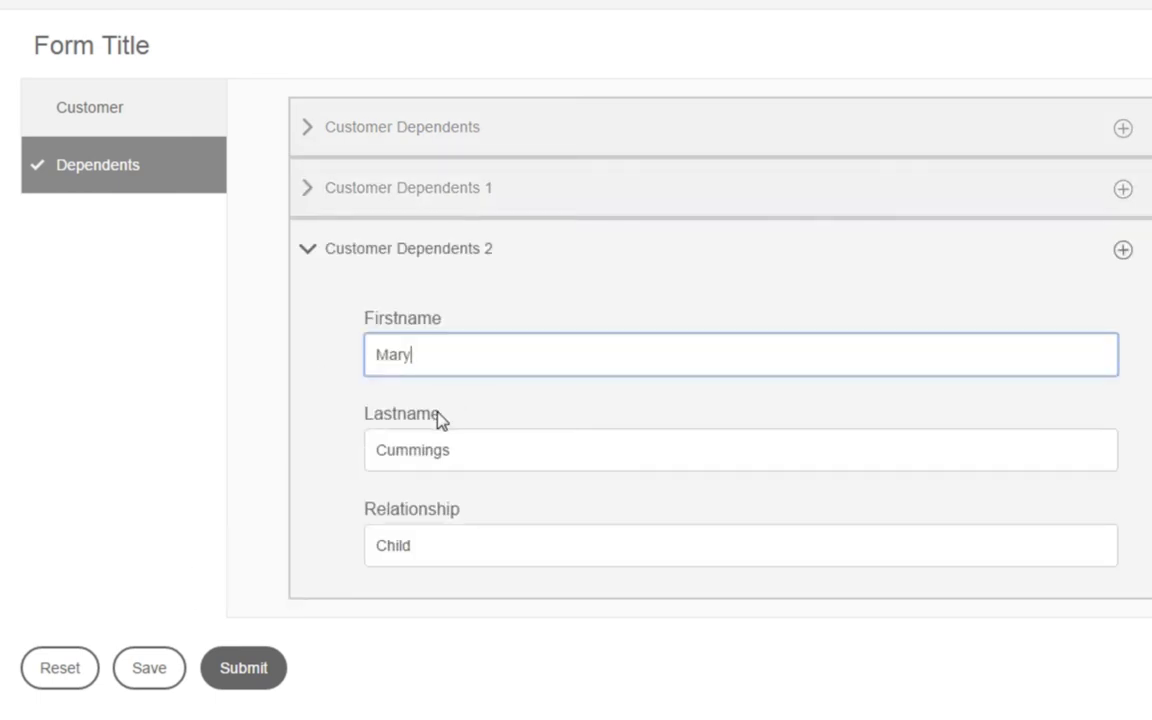